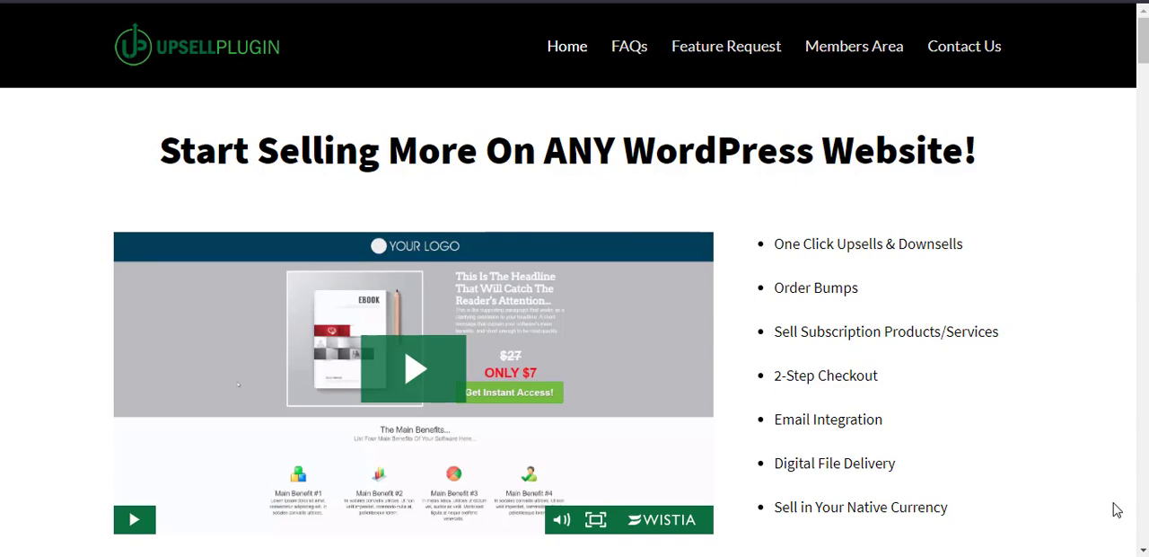
{"action": "mouse_move", "coordinate": [1059, 479]}
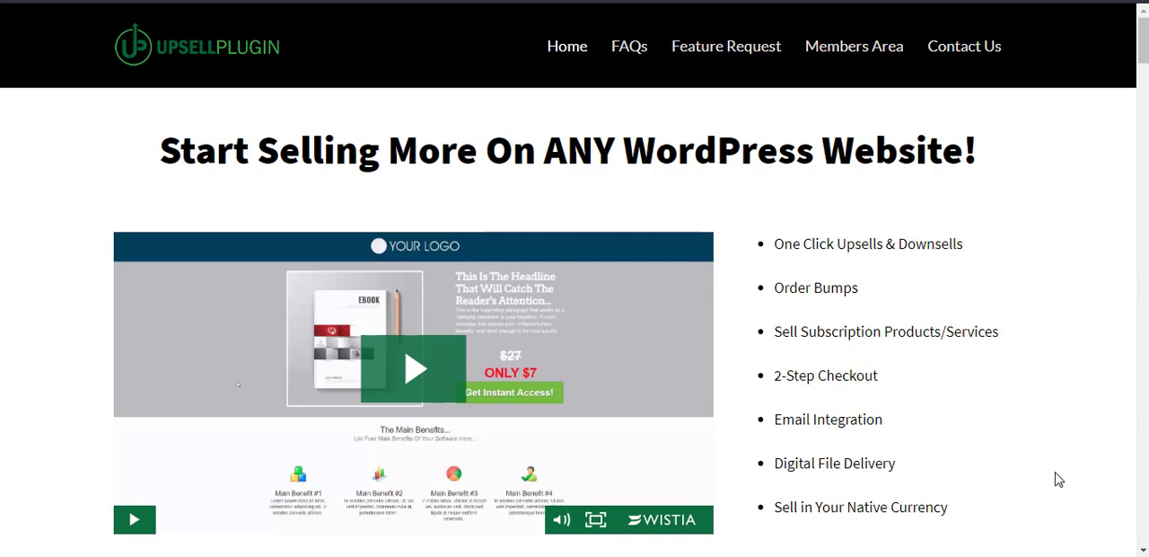
{"action": "mouse_move", "coordinate": [1064, 396]}
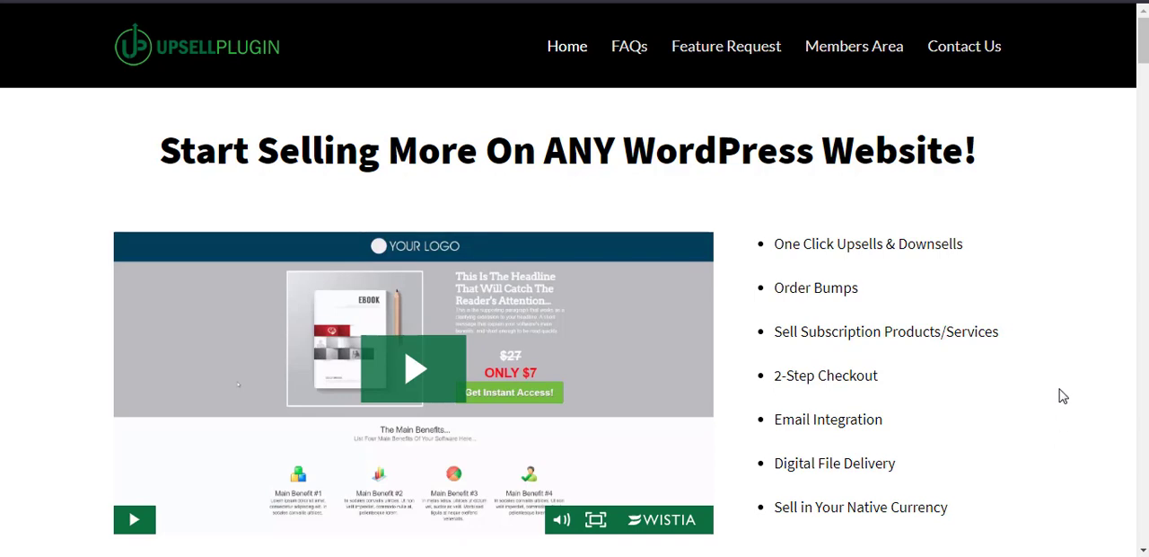
{"action": "mouse_move", "coordinate": [256, 130]}
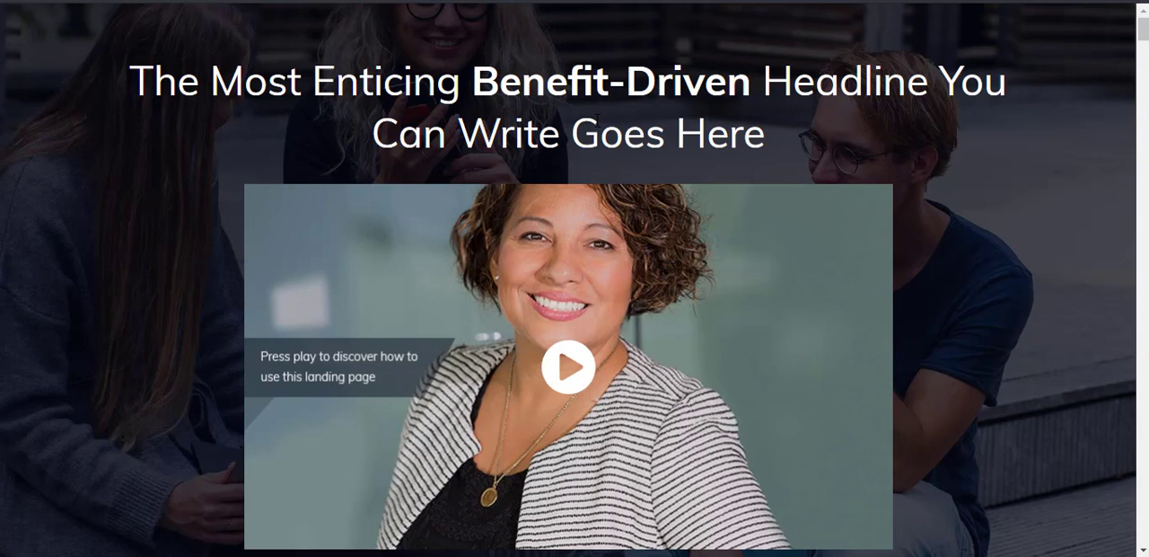
{"action": "mouse_move", "coordinate": [215, 167]}
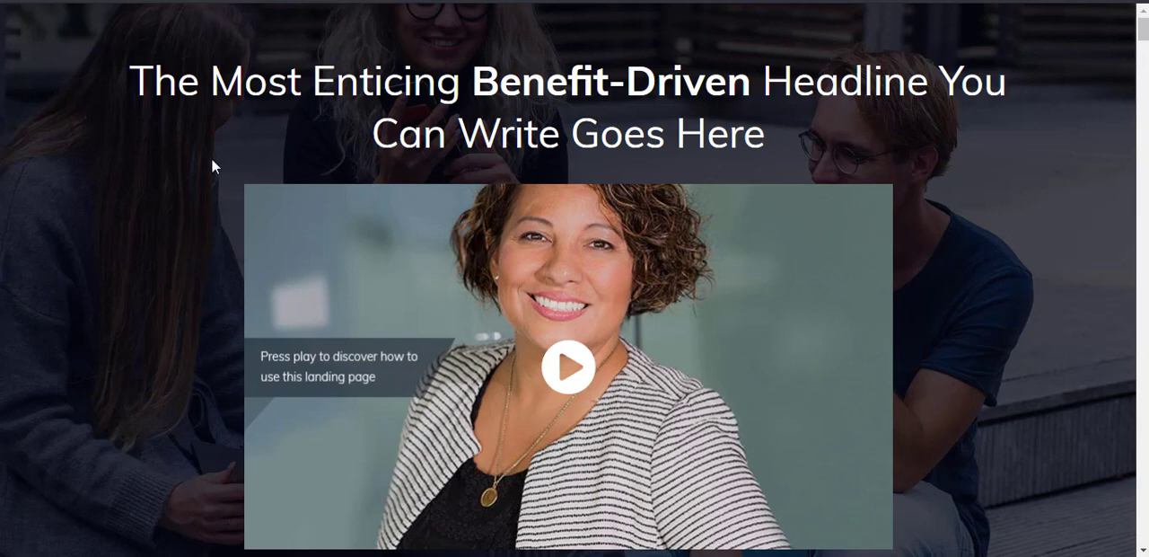
{"action": "mouse_move", "coordinate": [167, 215]}
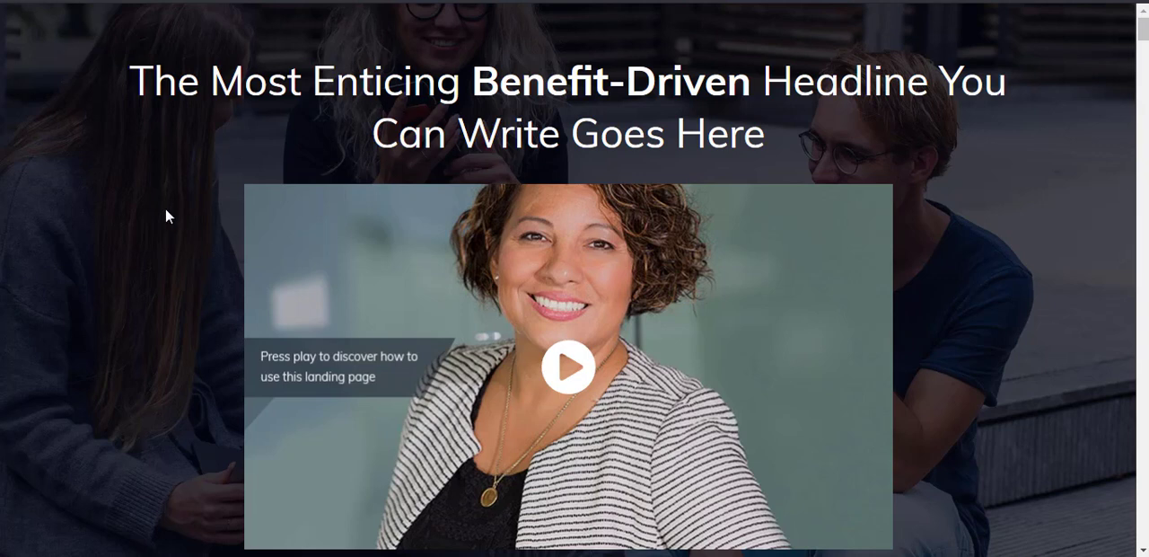
- Scroll to the $97 Course offer and start its checkout with Enroll Now
{"action": "scroll", "scroll_direction": "down", "scroll_amount": 3}
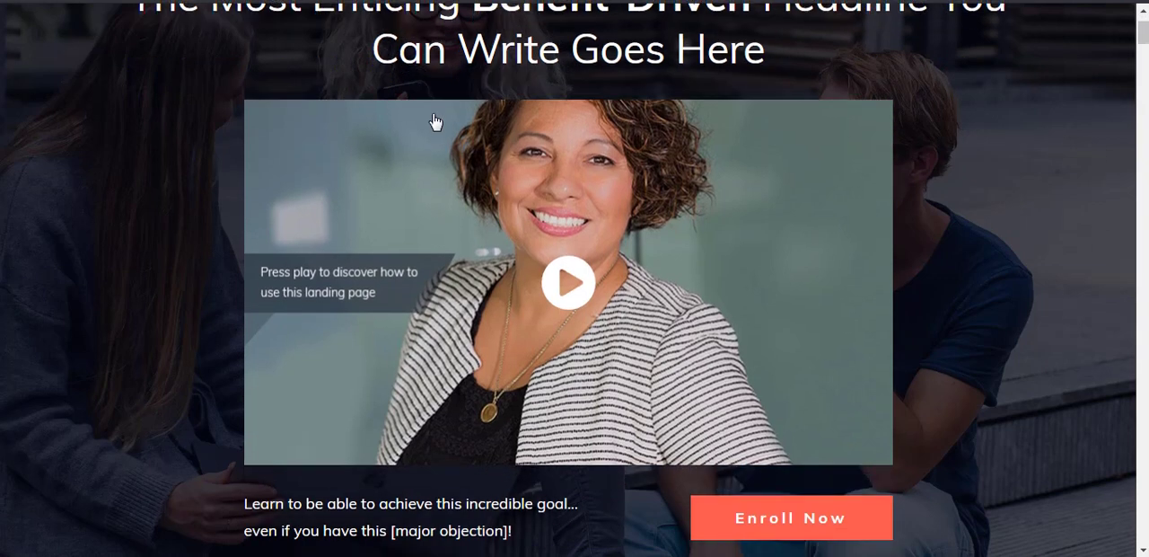
{"action": "scroll", "scroll_direction": "down", "scroll_amount": 3}
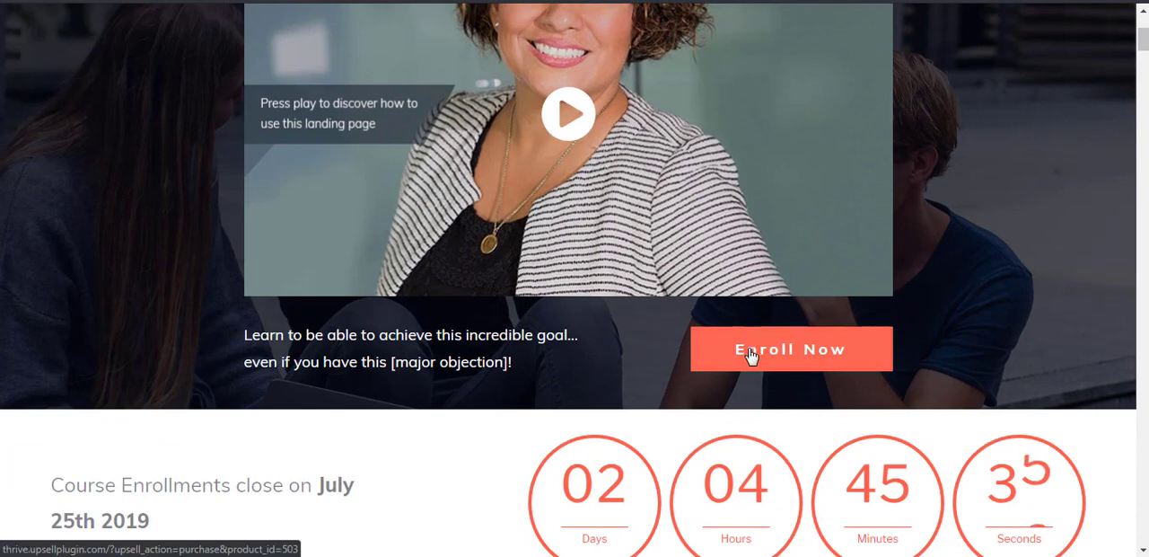
{"action": "left_click", "coordinate": [790, 349]}
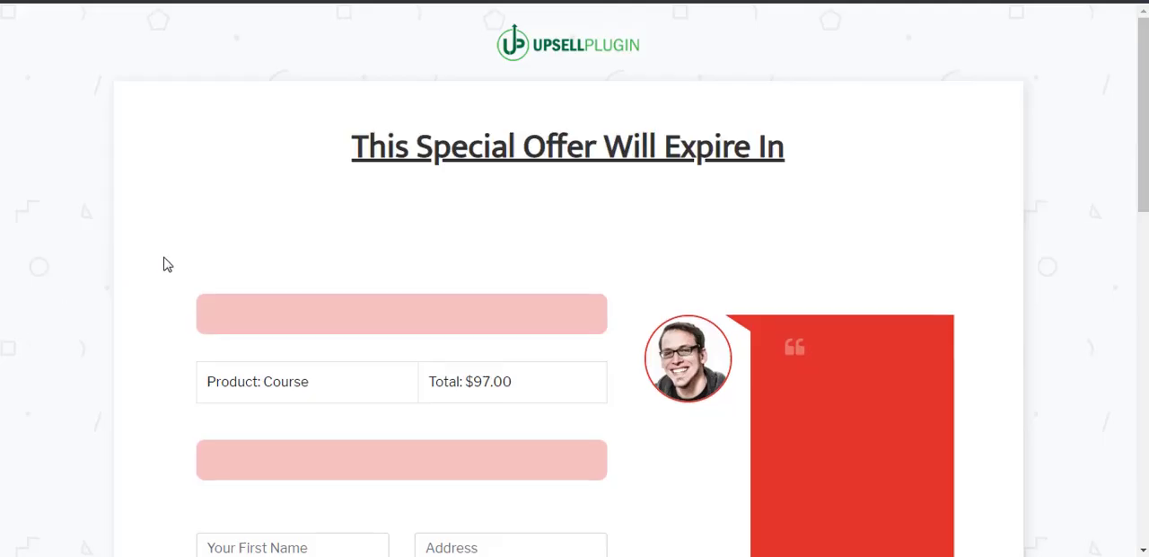
- Enter billing details and test card 4242 424… with expiry 01 / 2…, leaving the eBook unticked
{"action": "scroll", "scroll_direction": "down", "scroll_amount": 3}
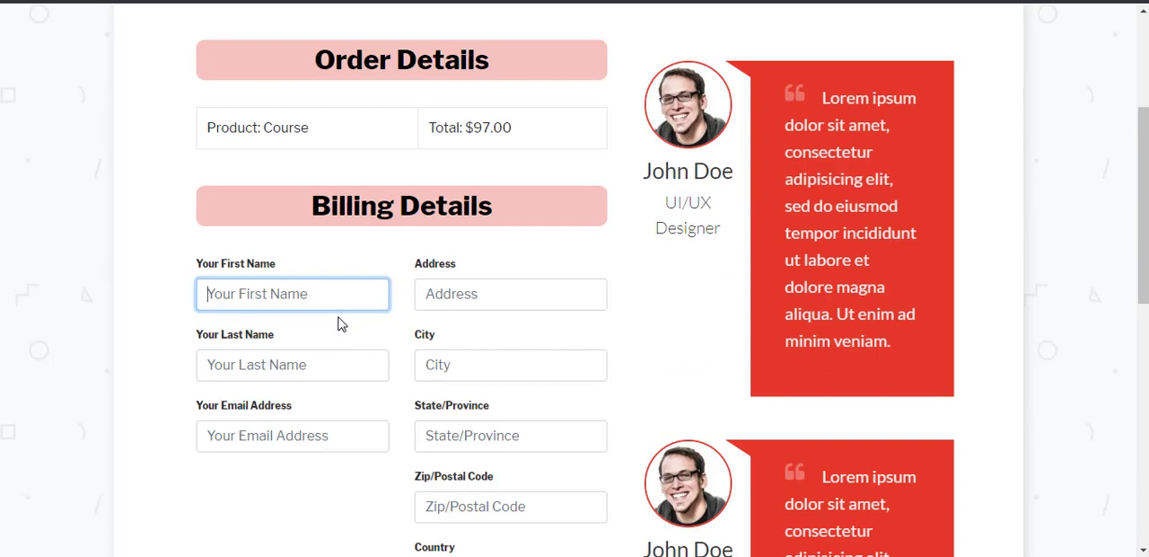
{"action": "scroll", "scroll_direction": "down", "scroll_amount": 3}
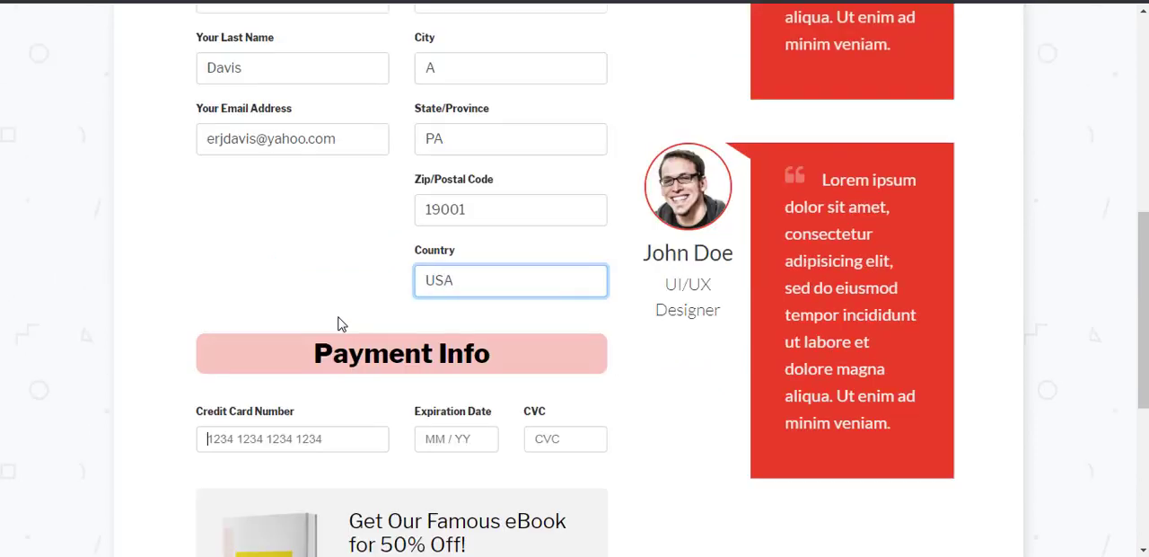
{"action": "type", "text": "4242 424"}
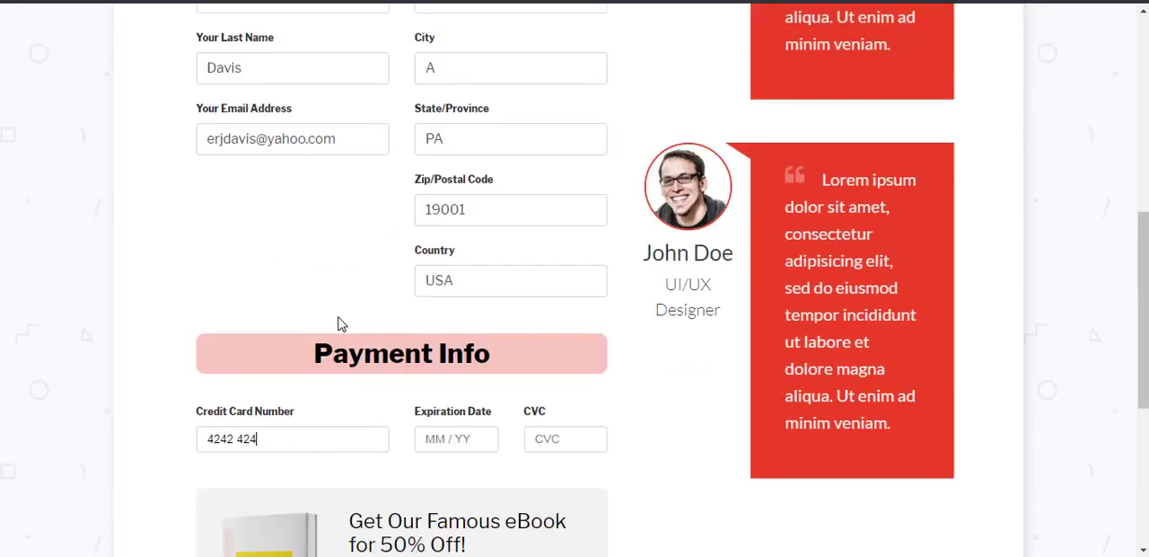
{"action": "type", "text": "01 / 21"}
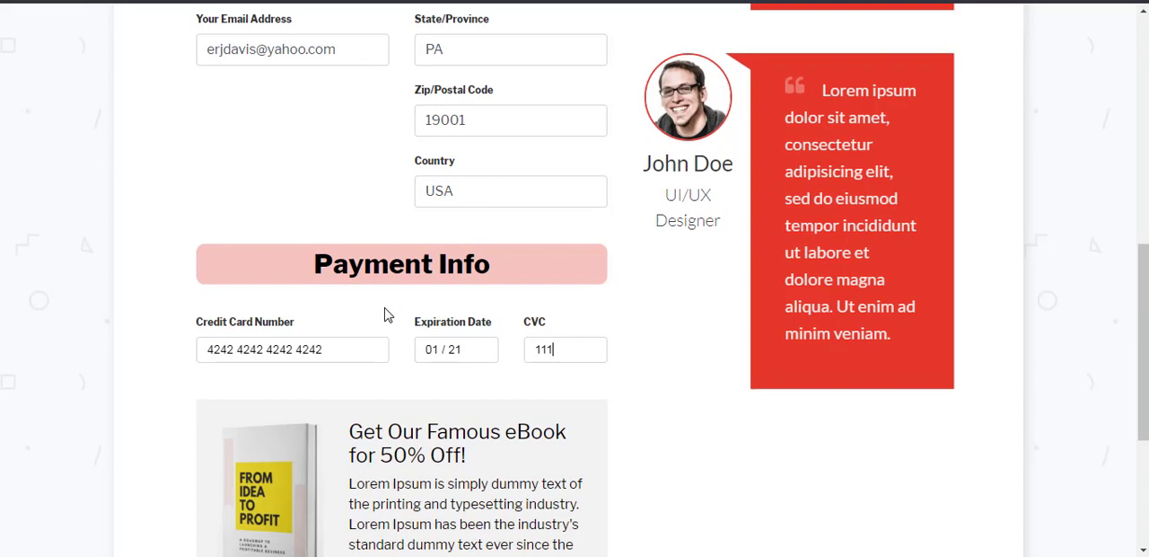
{"action": "scroll", "scroll_direction": "down", "scroll_amount": 3}
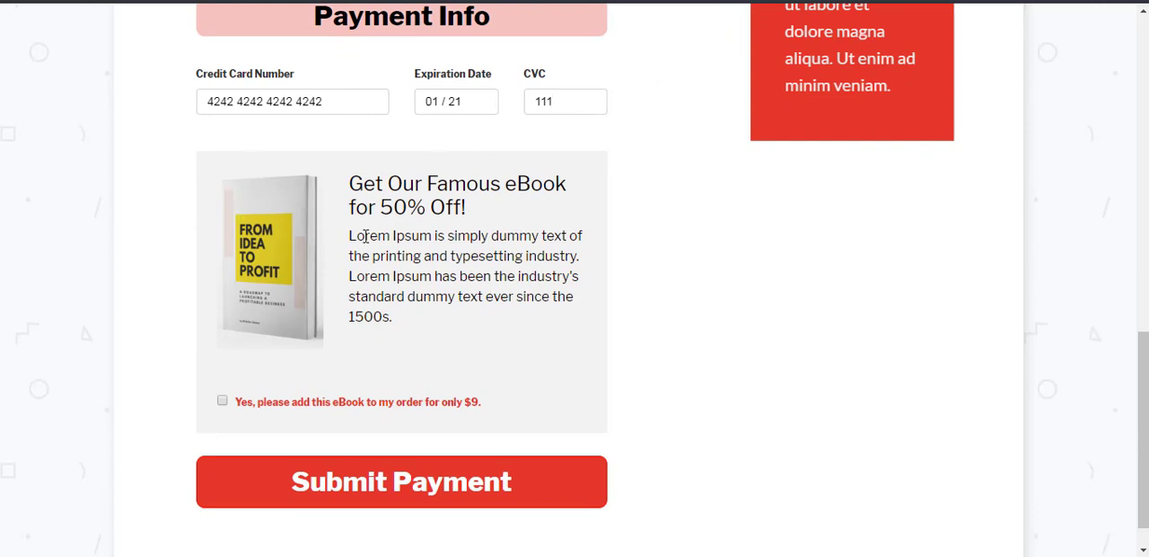
{"action": "mouse_move", "coordinate": [358, 272]}
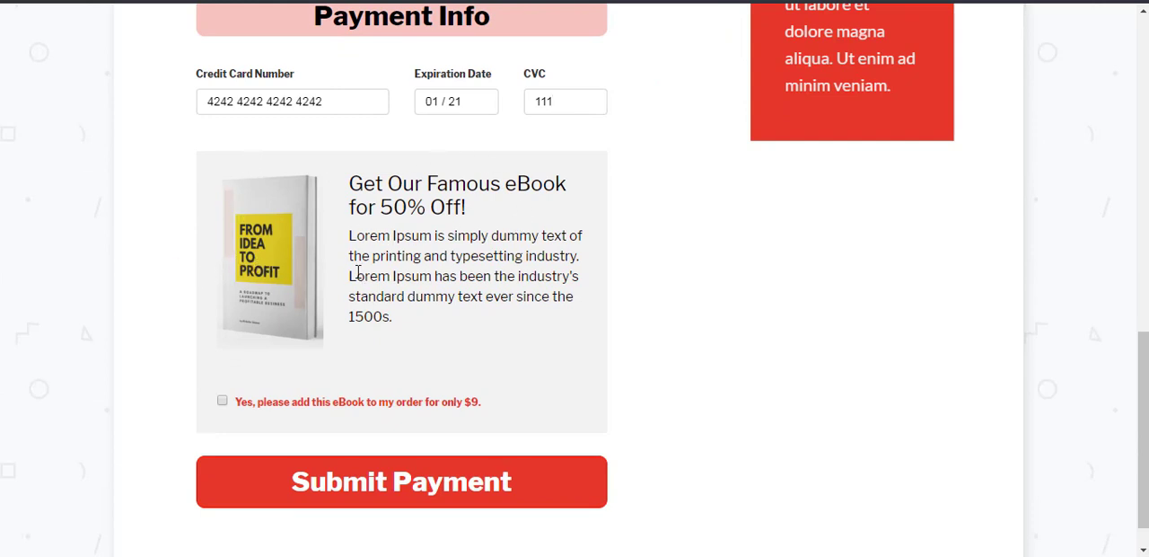
{"action": "mouse_move", "coordinate": [263, 442]}
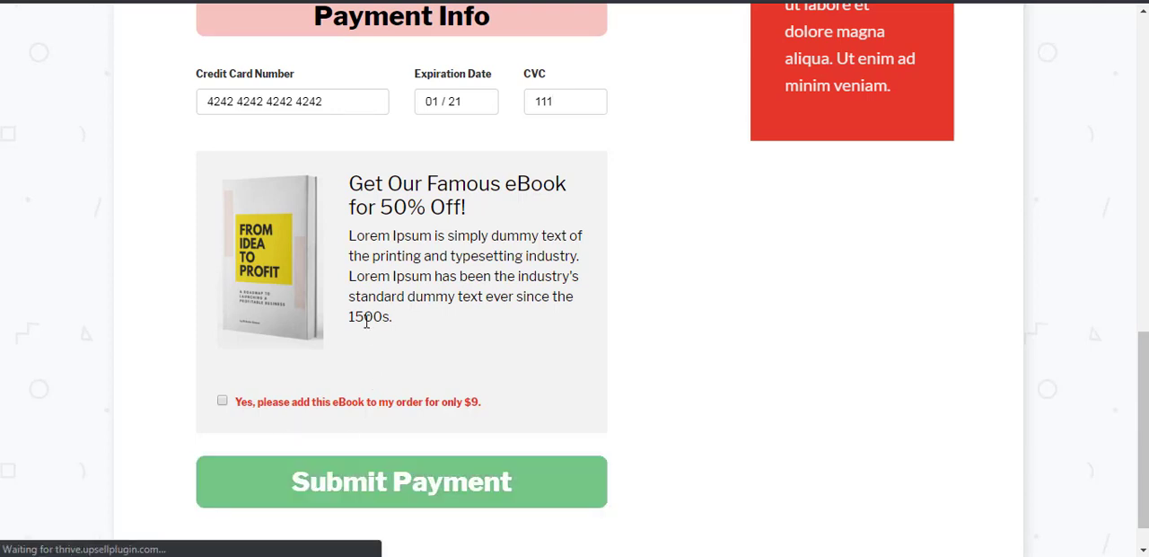
- Submit payment for the Course order without the eBook bump
{"action": "left_click", "coordinate": [400, 481]}
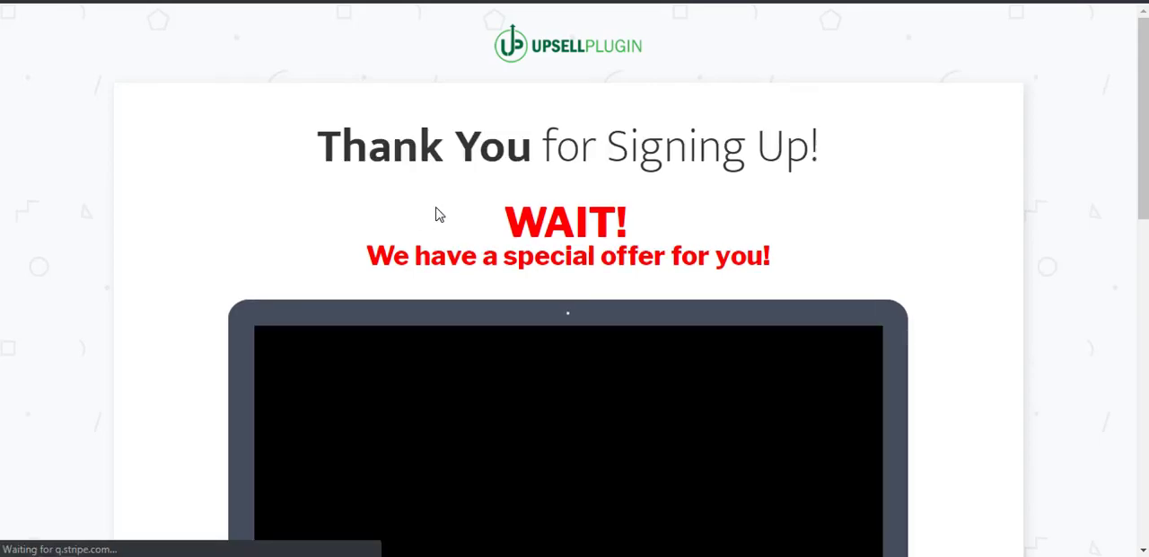
{"action": "scroll", "scroll_direction": "down", "scroll_amount": 3}
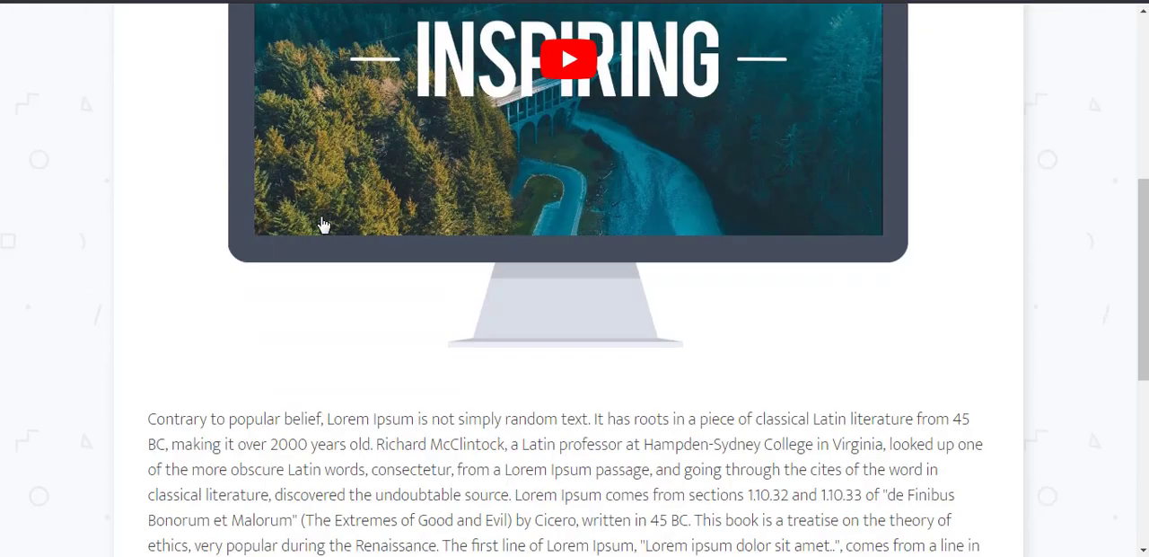
{"action": "scroll", "scroll_direction": "down", "scroll_amount": 3}
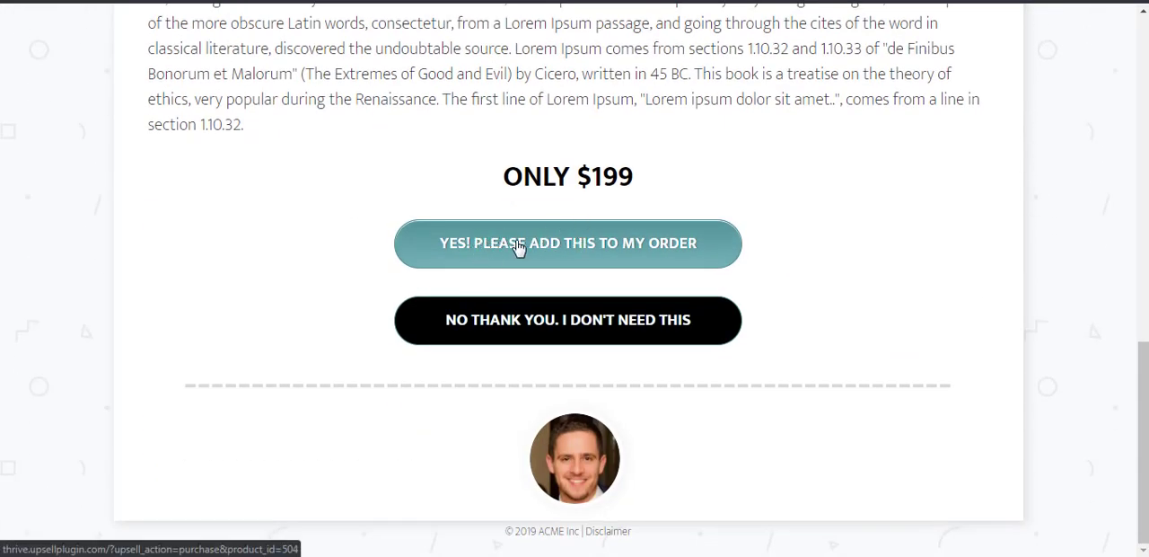
{"action": "mouse_move", "coordinate": [485, 328]}
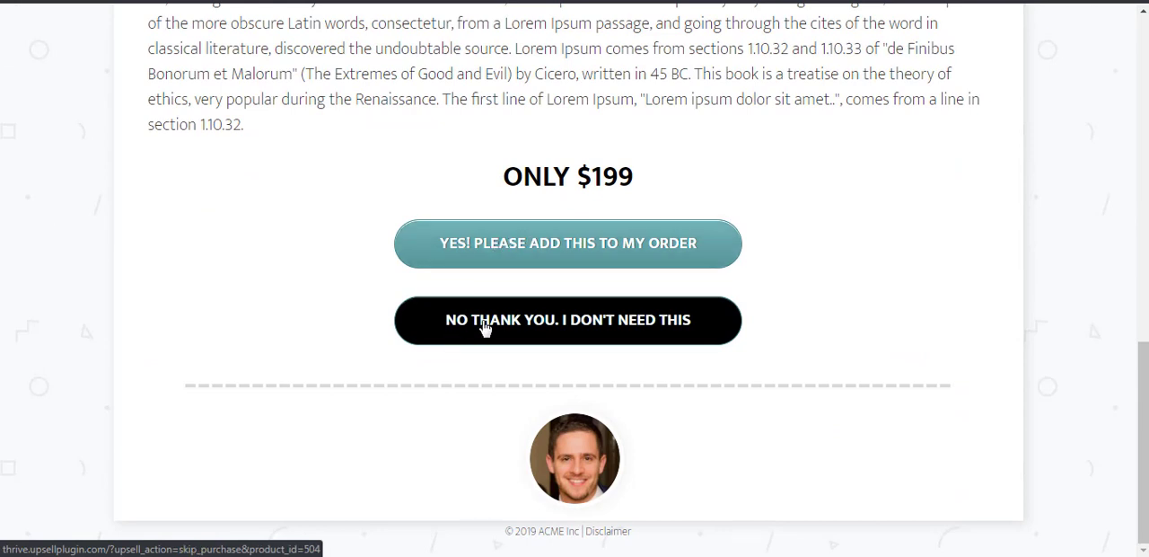
- Decline the $199 one-click upsell and the $49 Mini-Coaching downsell
{"action": "left_click", "coordinate": [567, 319]}
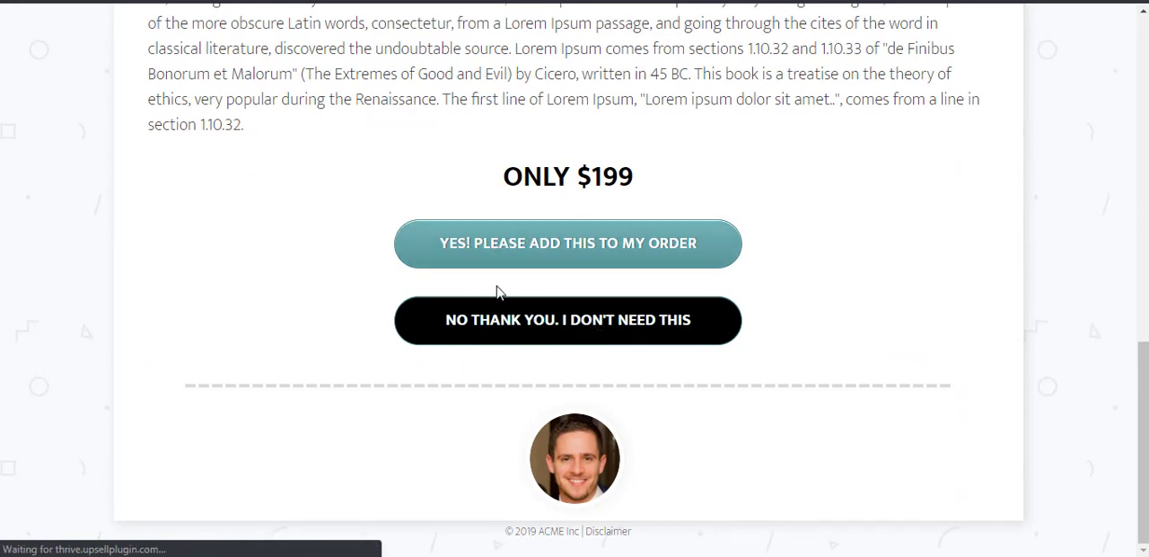
{"action": "left_click", "coordinate": [567, 242]}
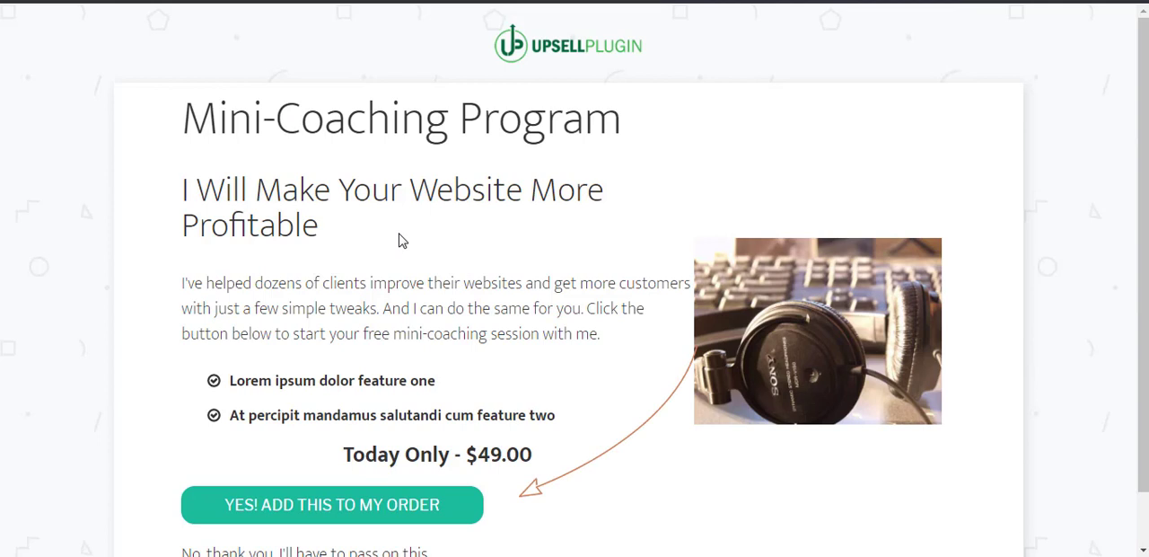
{"action": "scroll", "scroll_direction": "down", "scroll_amount": 3}
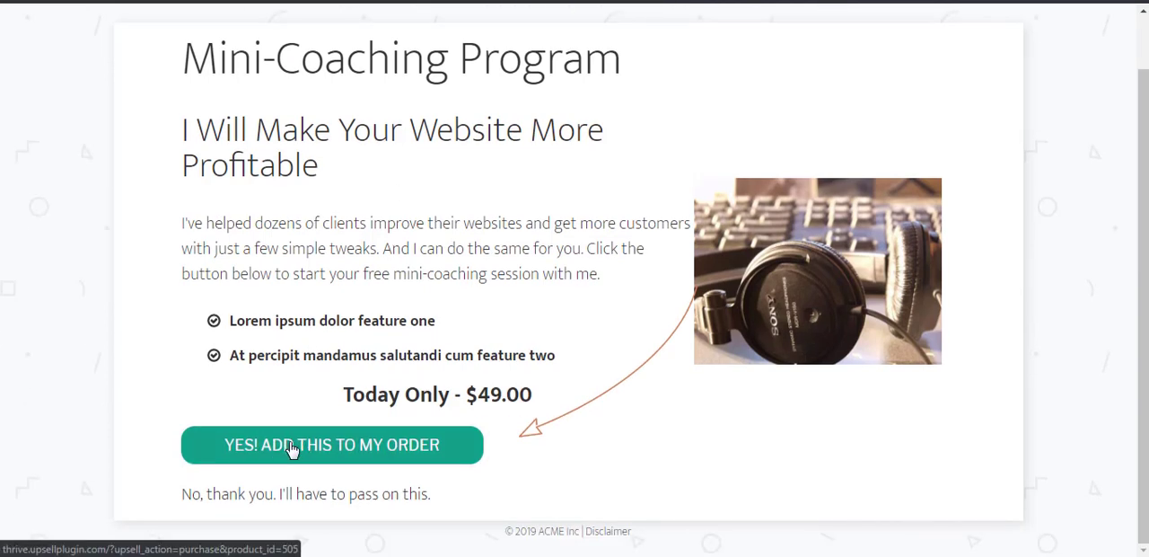
{"action": "mouse_move", "coordinate": [233, 530]}
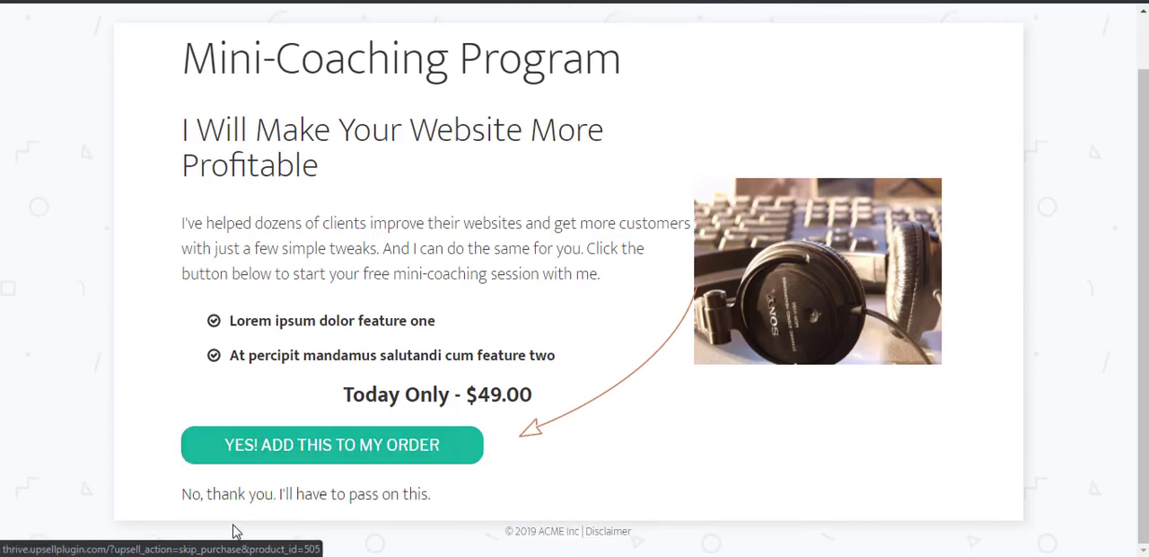
{"action": "left_click", "coordinate": [305, 494]}
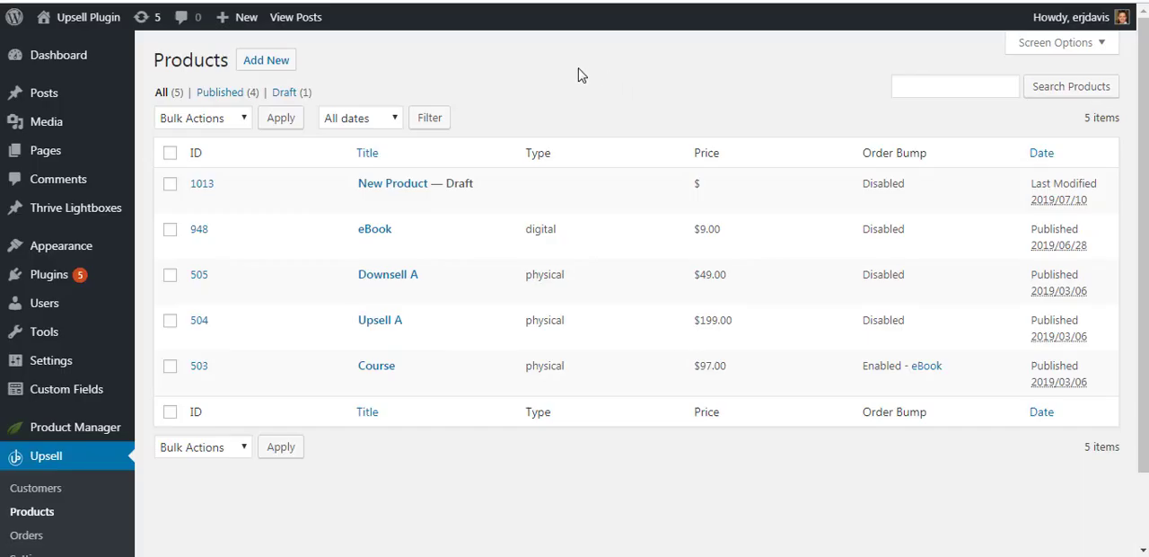
{"action": "mouse_move", "coordinate": [348, 97]}
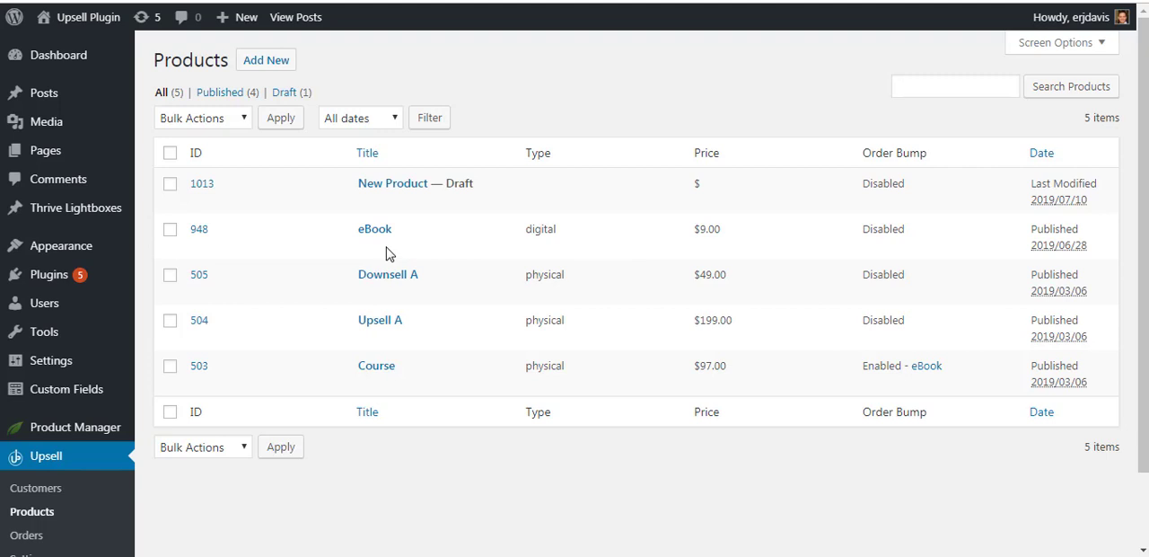
{"action": "mouse_move", "coordinate": [399, 250]}
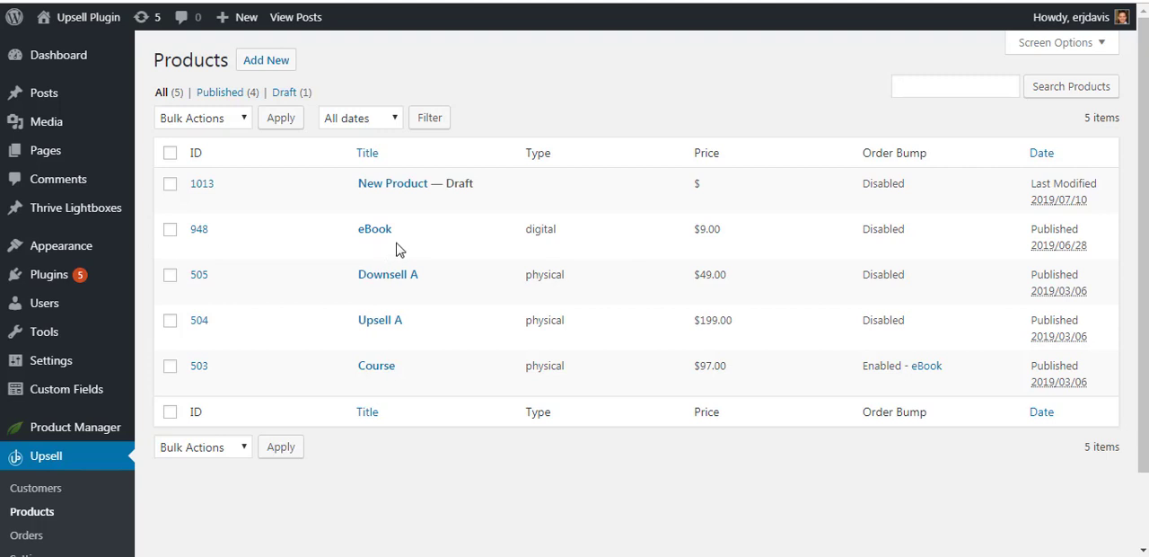
{"action": "mouse_move", "coordinate": [382, 240]}
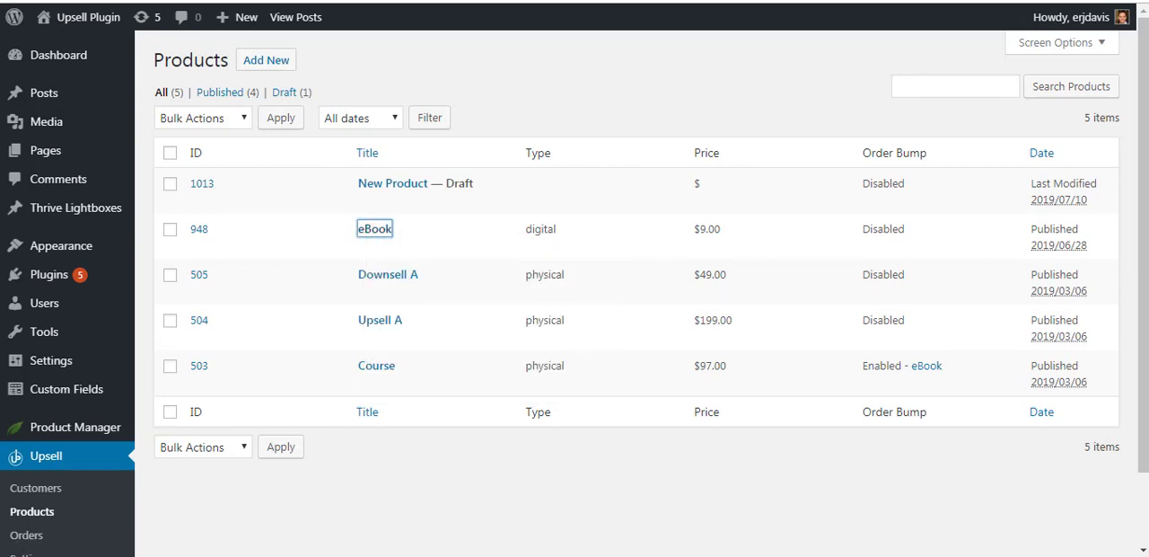
- Show the eBook product's Upsells tab and select its whole Purchase URL
{"action": "left_click", "coordinate": [375, 228]}
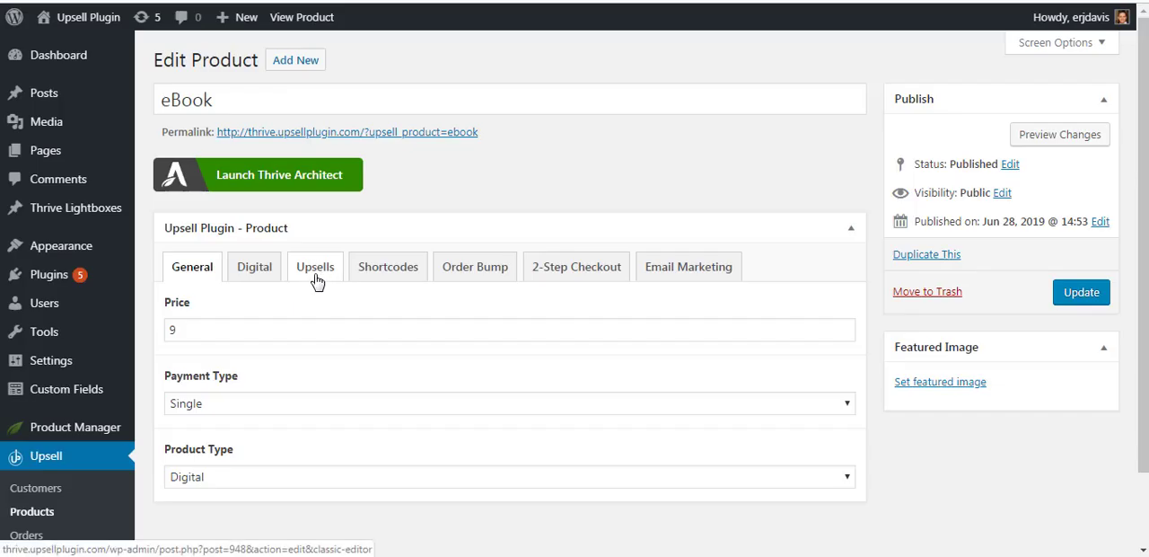
{"action": "left_click", "coordinate": [315, 265]}
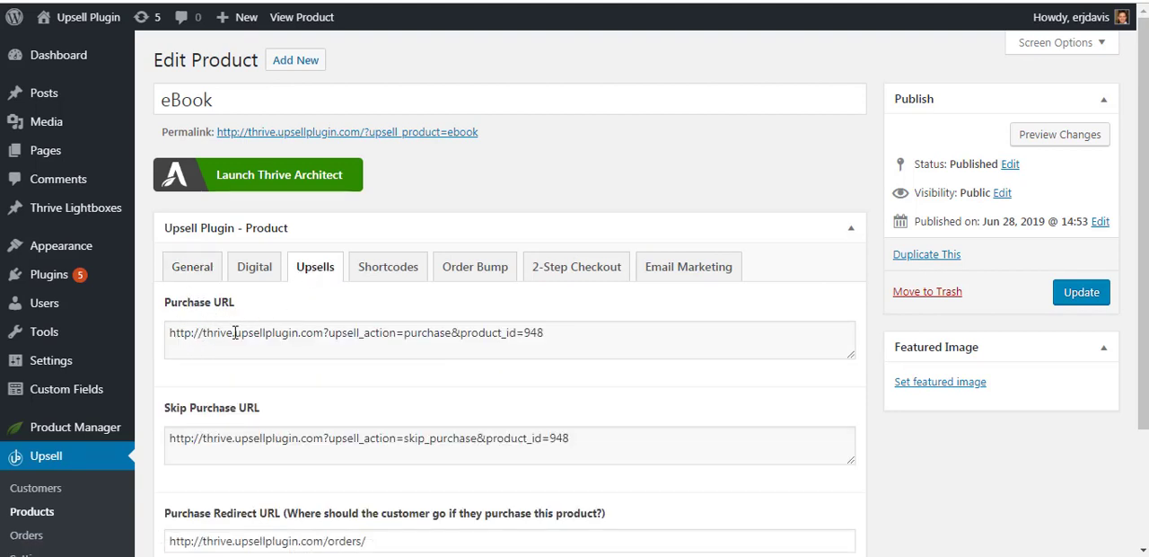
{"action": "triple_click", "coordinate": [353, 332]}
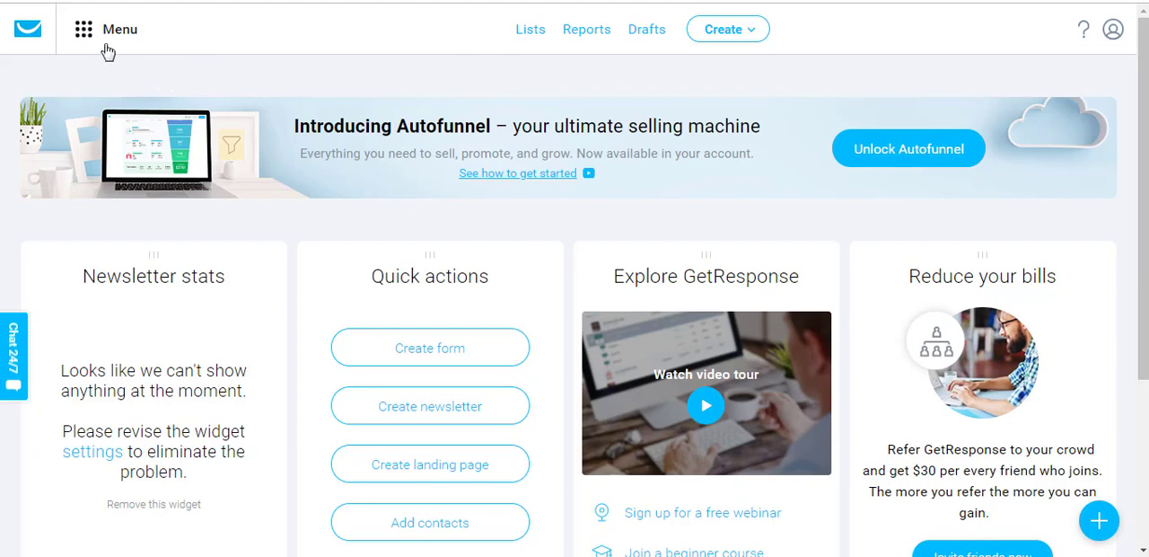
- Filter GetResponse autoresponders to the eric_803679 list, leaving the 'Thank you for your order' message
{"action": "left_click", "coordinate": [84, 28]}
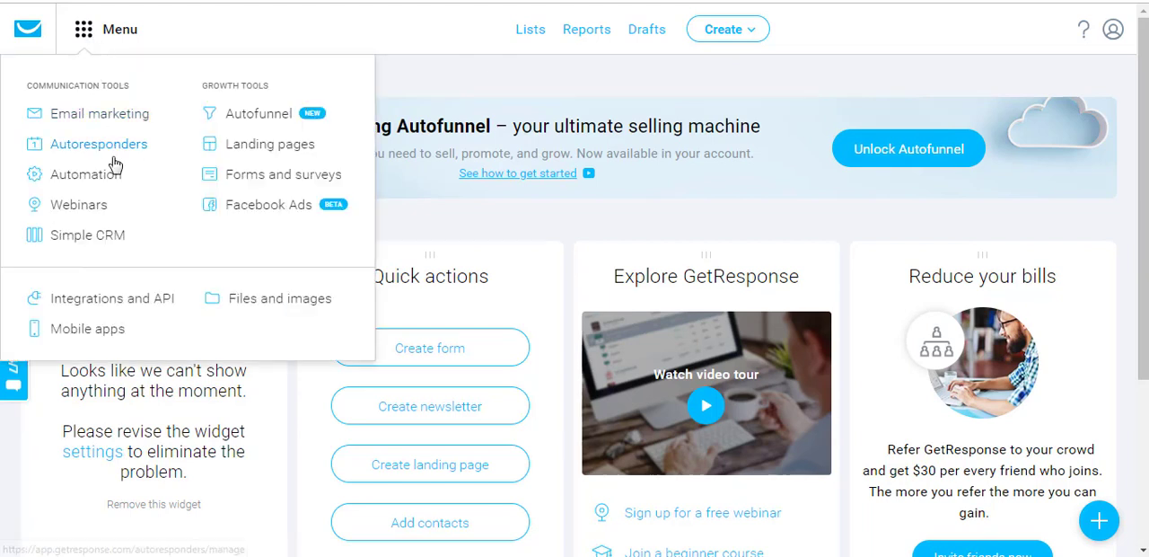
{"action": "left_click", "coordinate": [100, 143]}
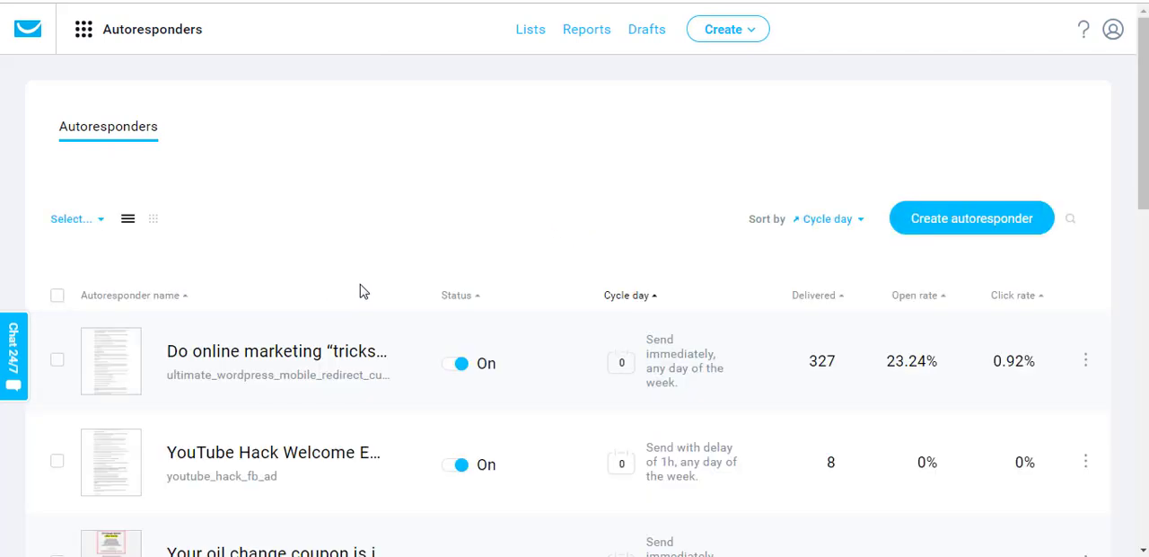
{"action": "left_click", "coordinate": [72, 218]}
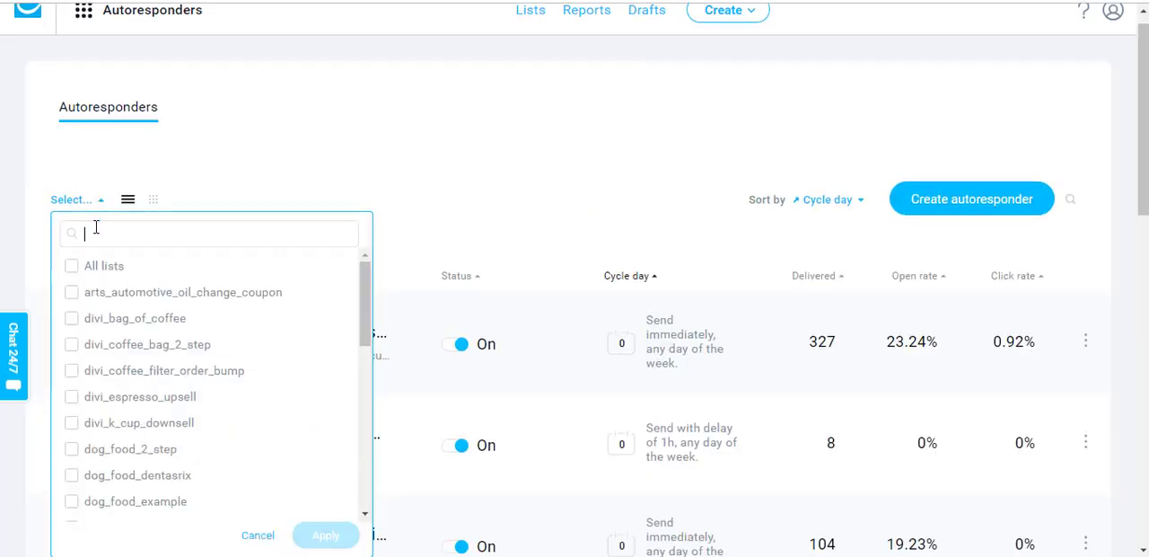
{"action": "scroll", "scroll_direction": "down", "scroll_amount": 3}
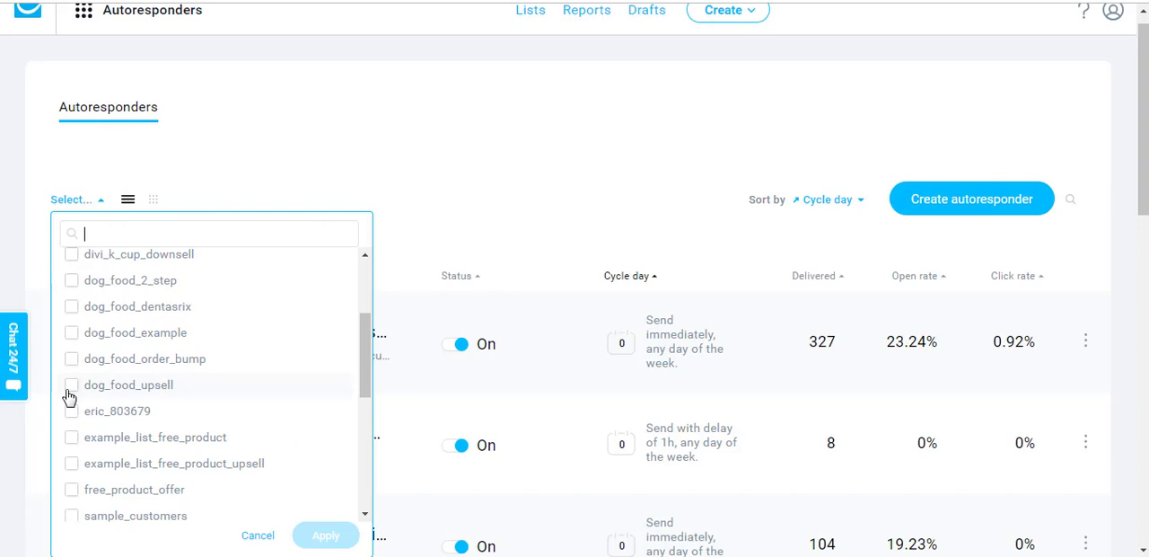
{"action": "left_click", "coordinate": [72, 410]}
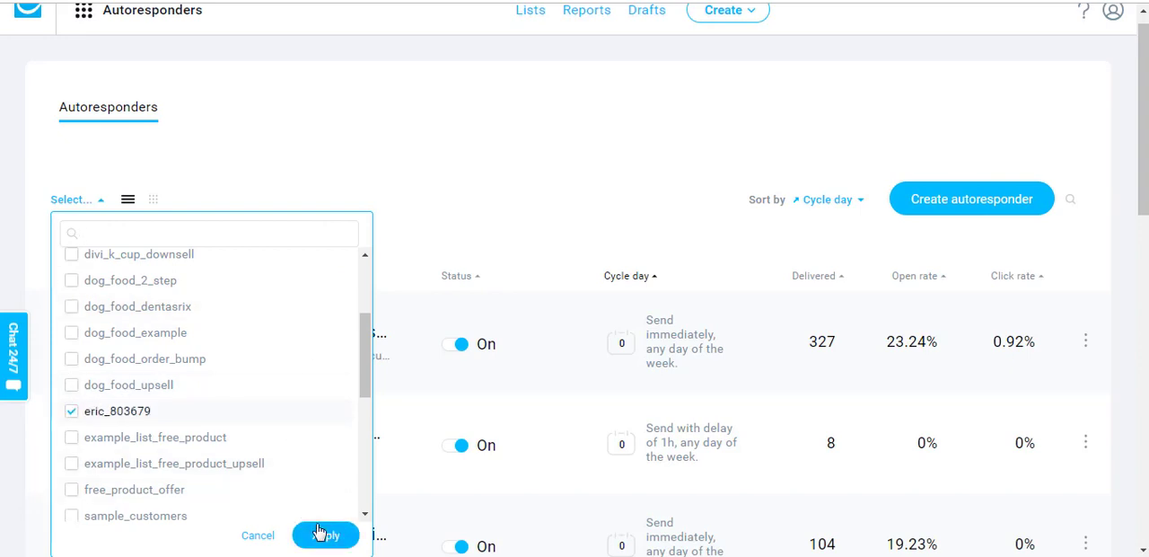
{"action": "left_click", "coordinate": [325, 534]}
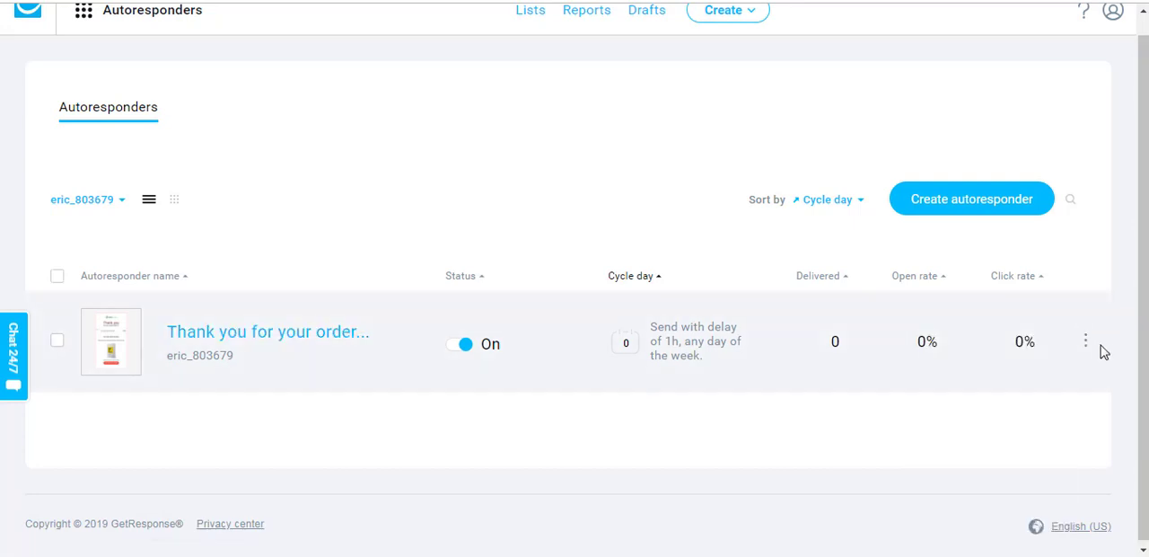
- Preview the 'Thank you for your order' email in a new tab and scroll to its $9 eBook offer
{"action": "right_click", "coordinate": [267, 331]}
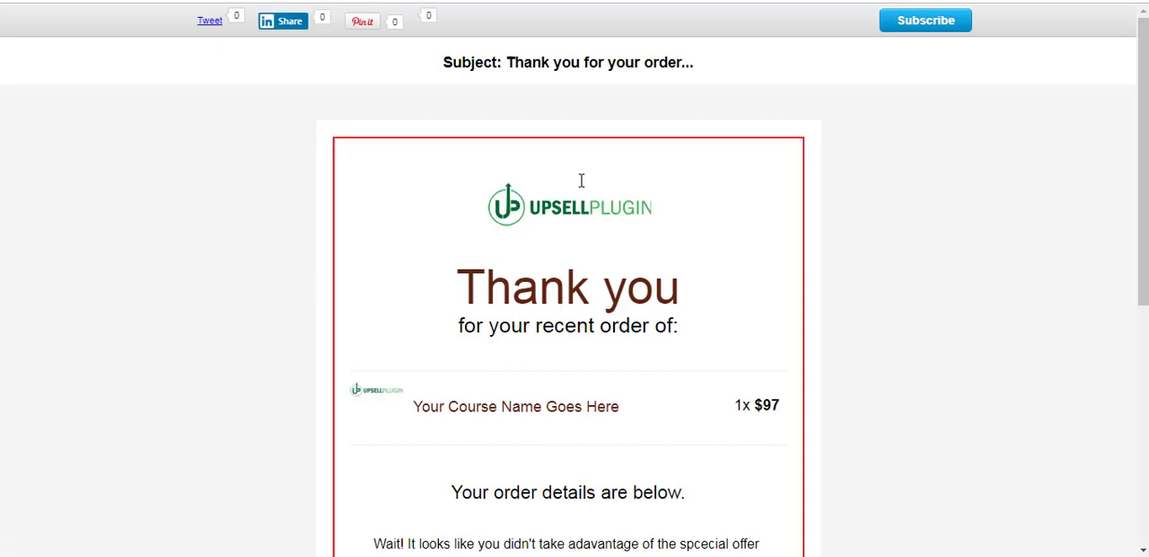
{"action": "scroll", "scroll_direction": "down", "scroll_amount": 3}
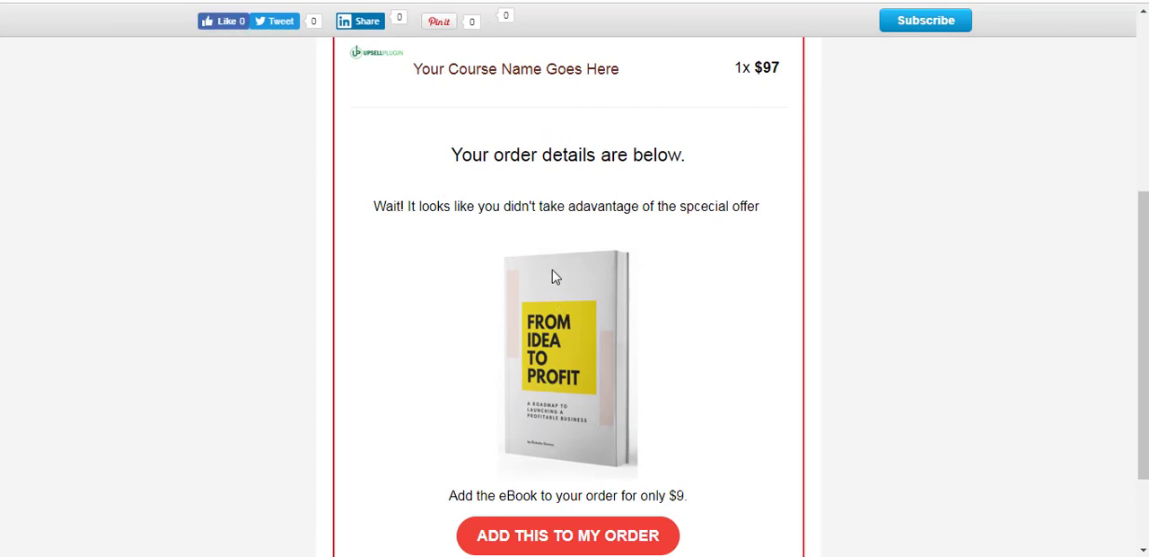
{"action": "mouse_move", "coordinate": [540, 242]}
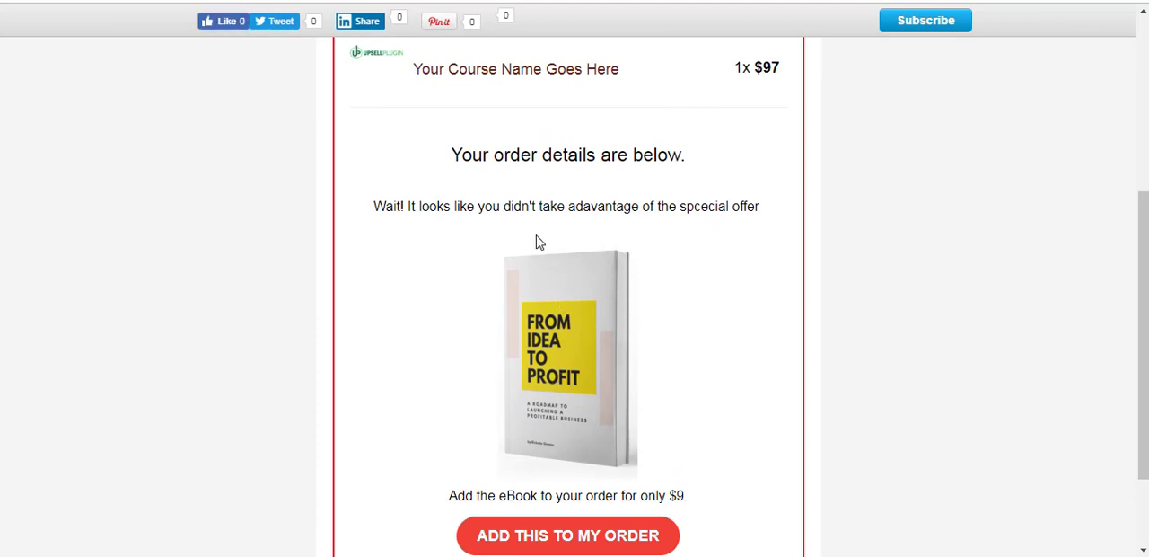
{"action": "mouse_move", "coordinate": [528, 225]}
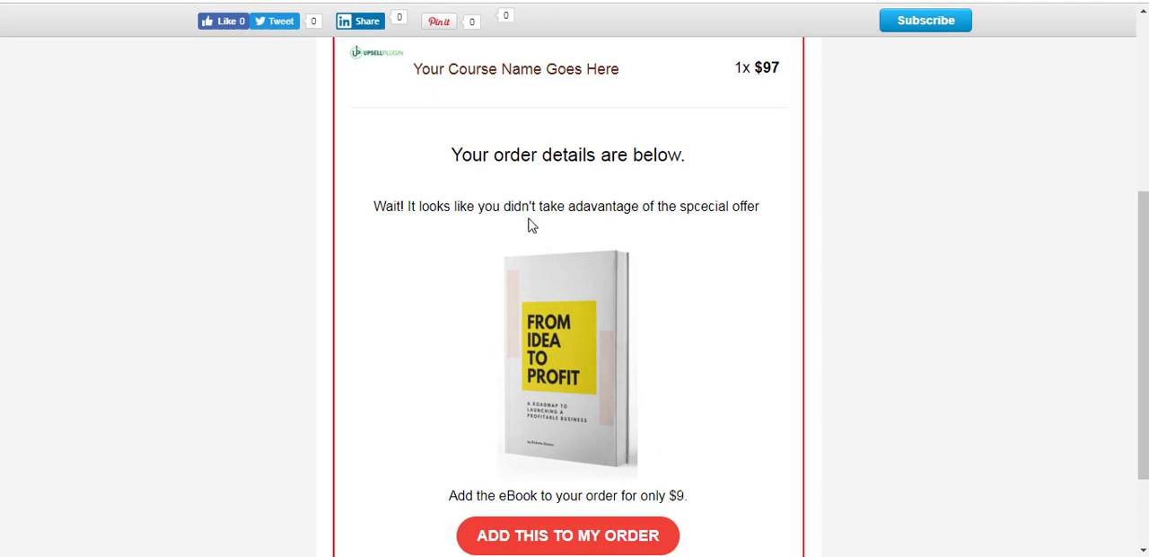
{"action": "mouse_move", "coordinate": [649, 228]}
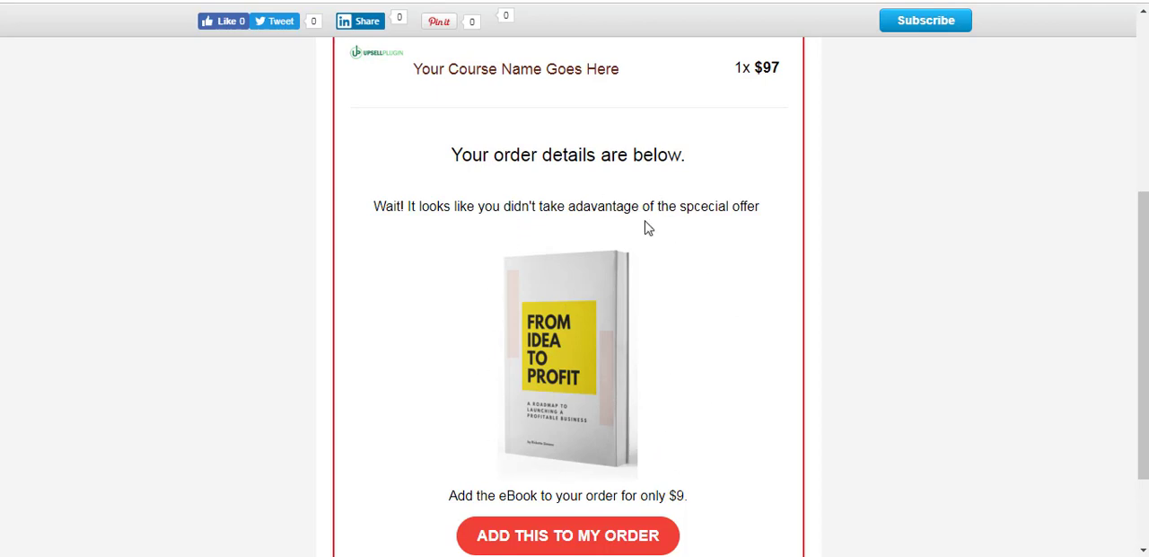
{"action": "mouse_move", "coordinate": [610, 246]}
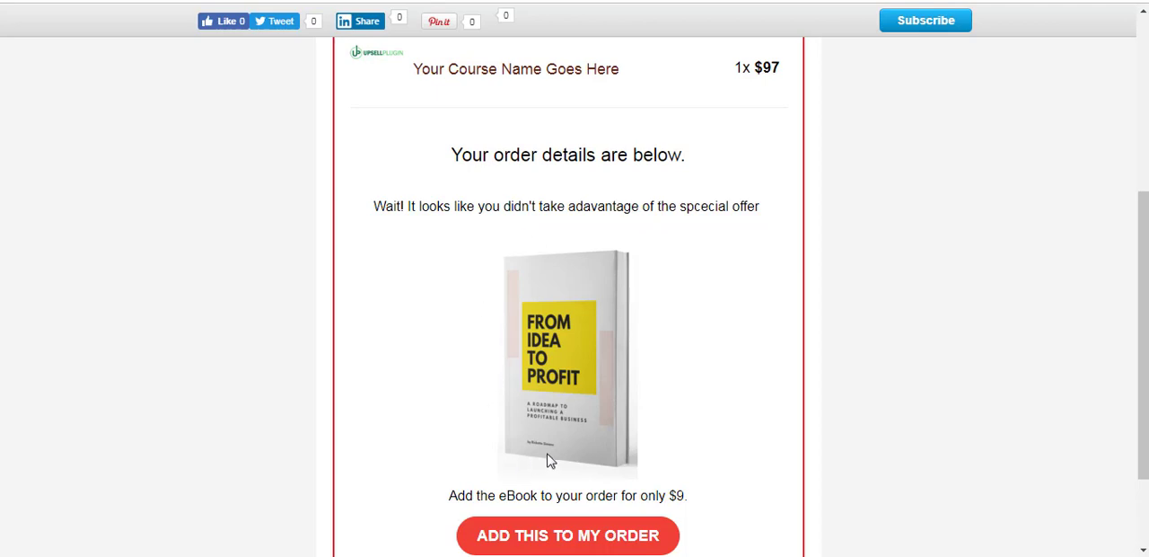
{"action": "mouse_move", "coordinate": [600, 359]}
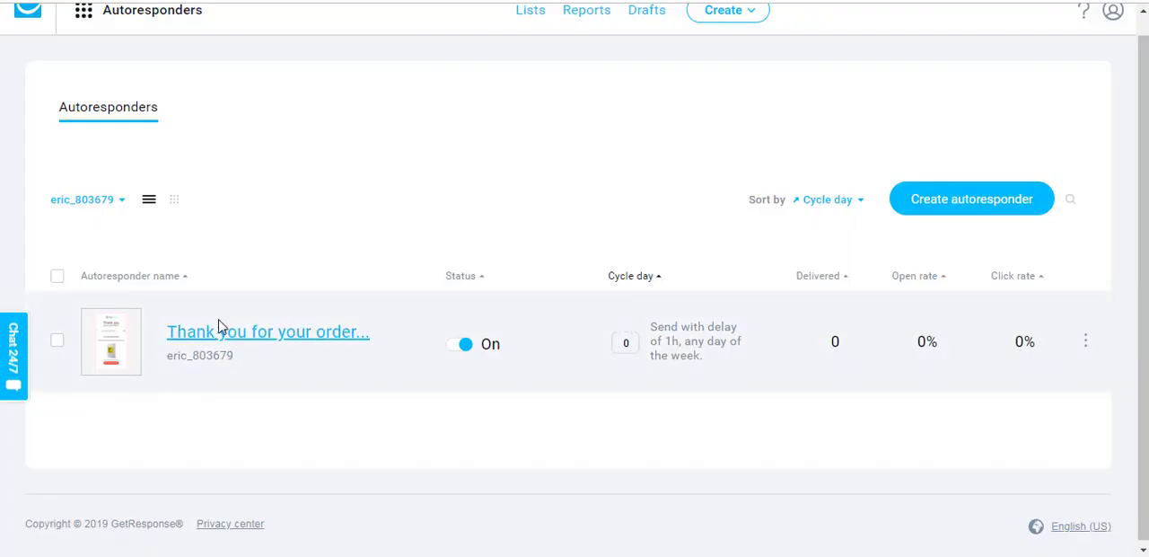
{"action": "mouse_move", "coordinate": [377, 295]}
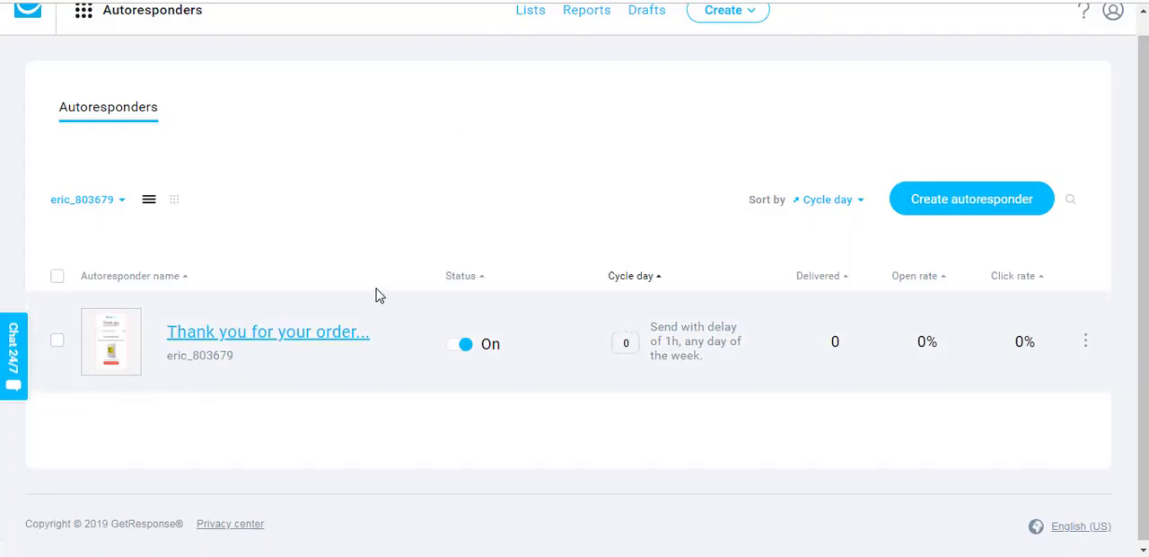
- Close the thank-you email preview and go back to the autoresponder list
{"action": "left_click", "coordinate": [267, 331]}
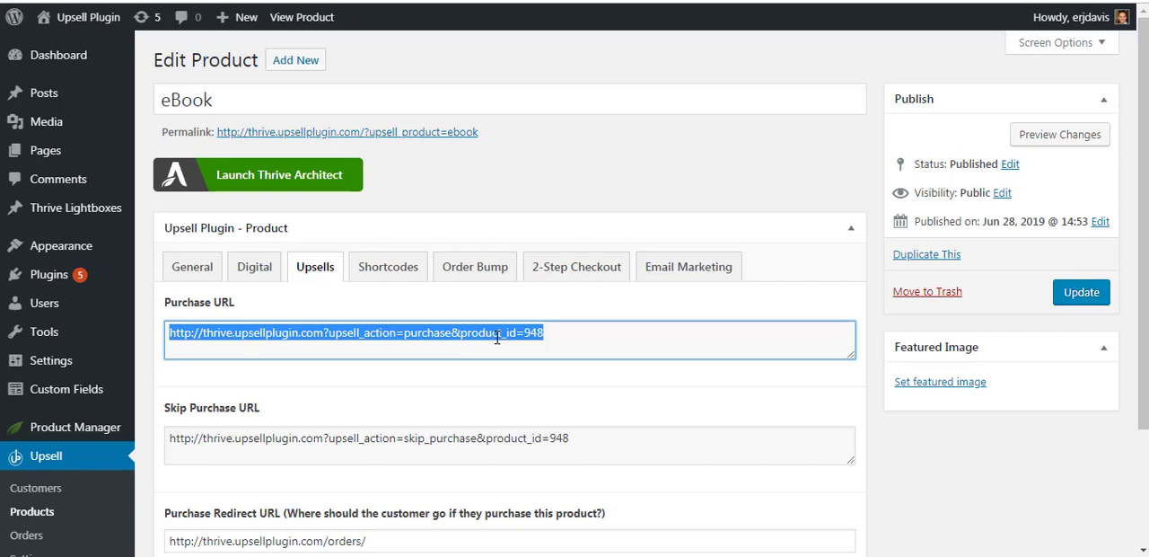
- Copy the eBook's one-click Purchase URL from its Upsells tab
{"action": "right_click", "coordinate": [497, 333]}
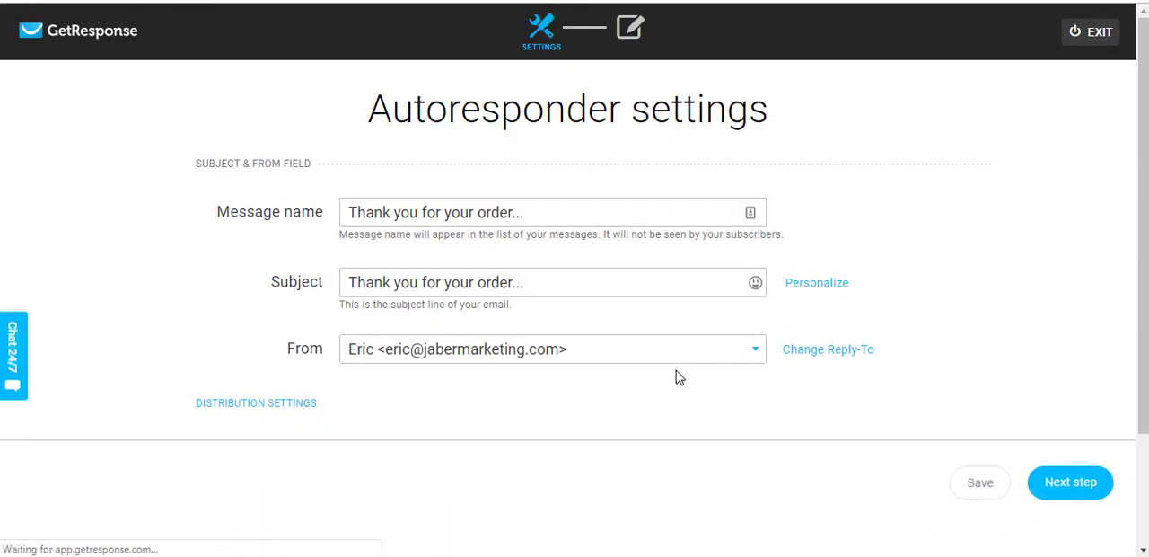
{"action": "mouse_move", "coordinate": [732, 426]}
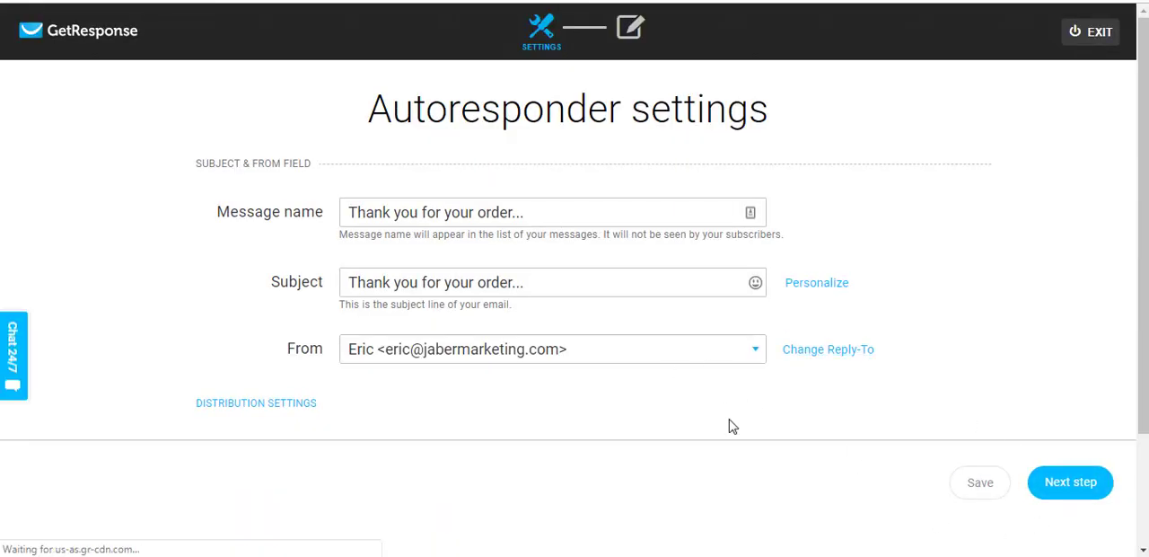
- Paste the eBook purchase URL as the ADD THIS TO MY ORDER button's link
{"action": "left_click", "coordinate": [1070, 482]}
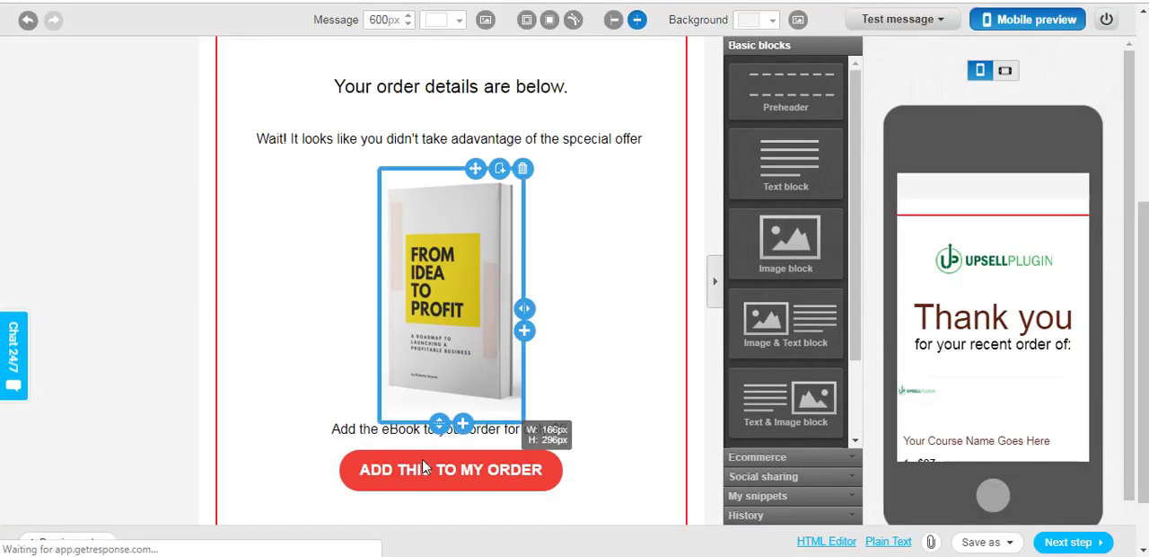
{"action": "left_click", "coordinate": [449, 469]}
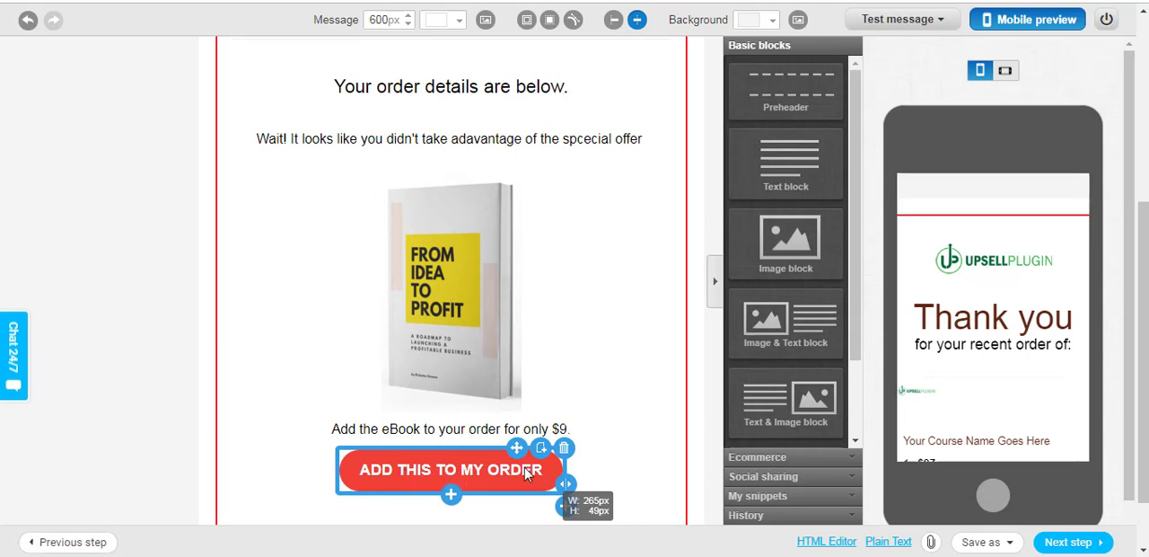
{"action": "left_click", "coordinate": [451, 469]}
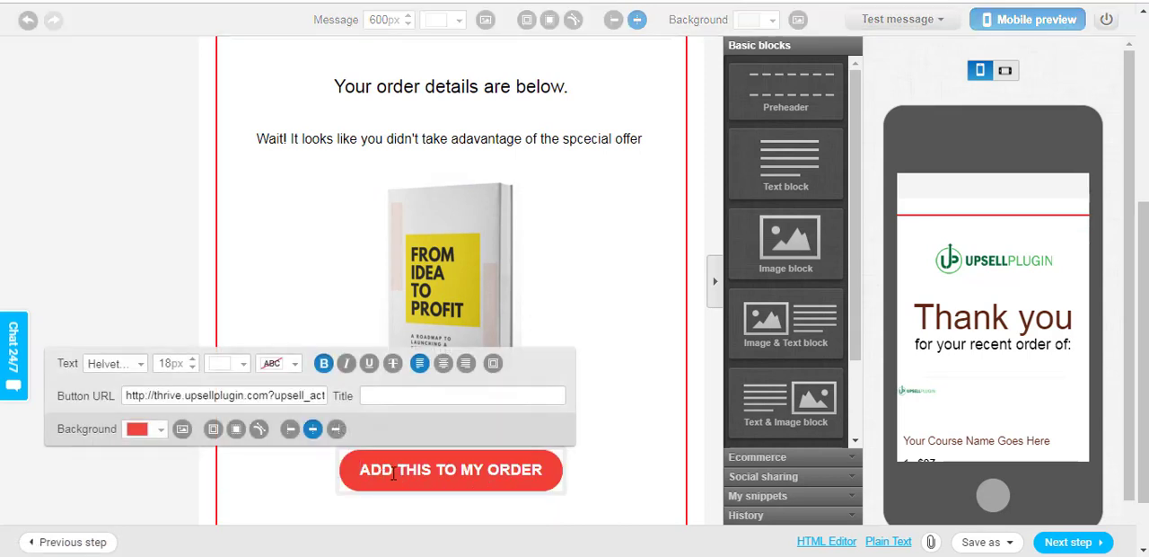
{"action": "right_click", "coordinate": [225, 395]}
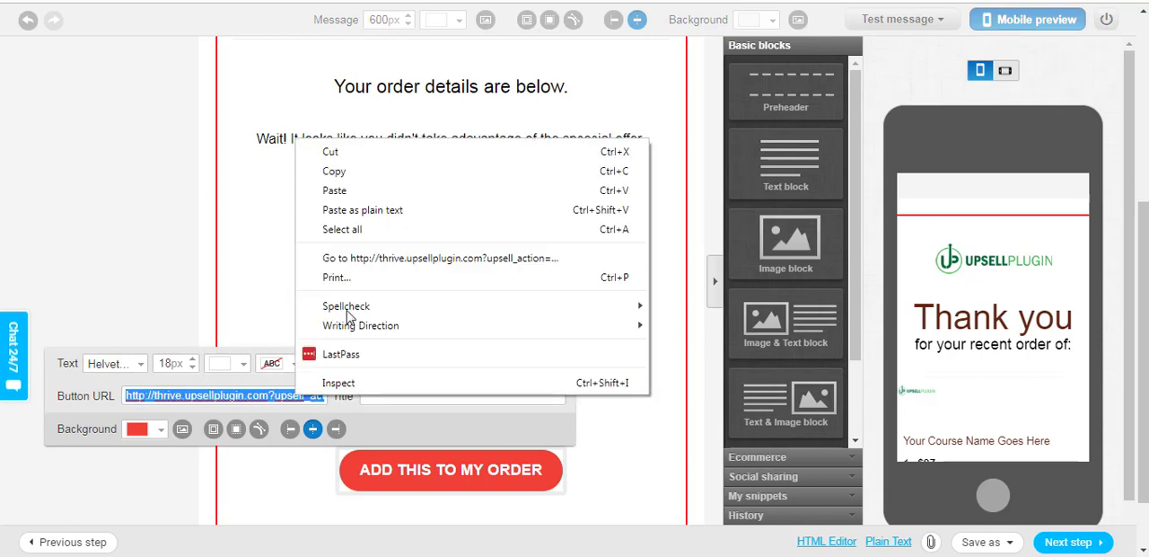
{"action": "left_click", "coordinate": [350, 225]}
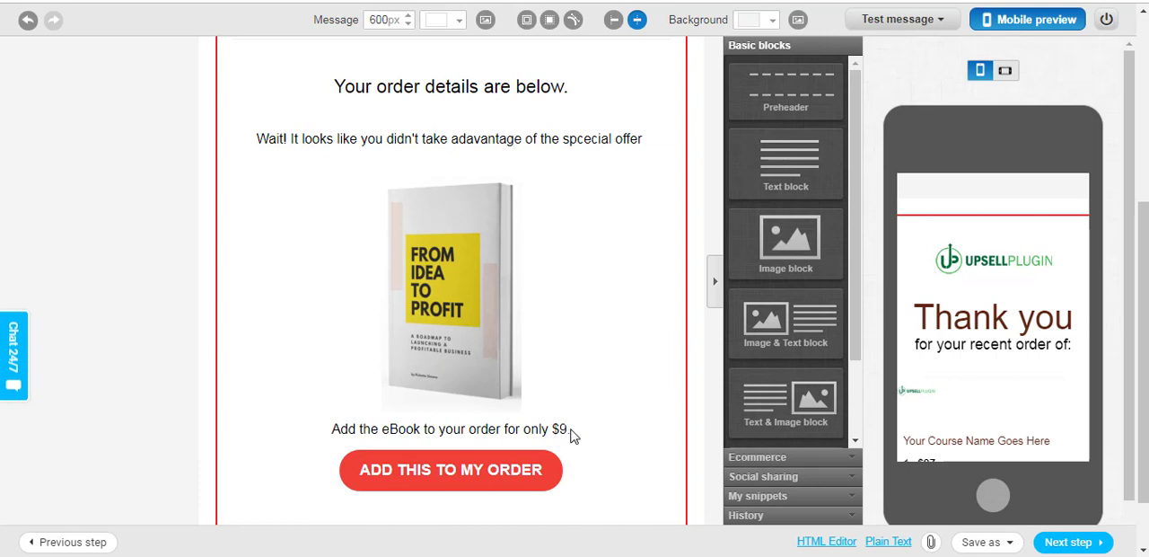
- Review the eBook cover image block, then return to the one-hour, all-days autoresponder settings
{"action": "left_click", "coordinate": [452, 292]}
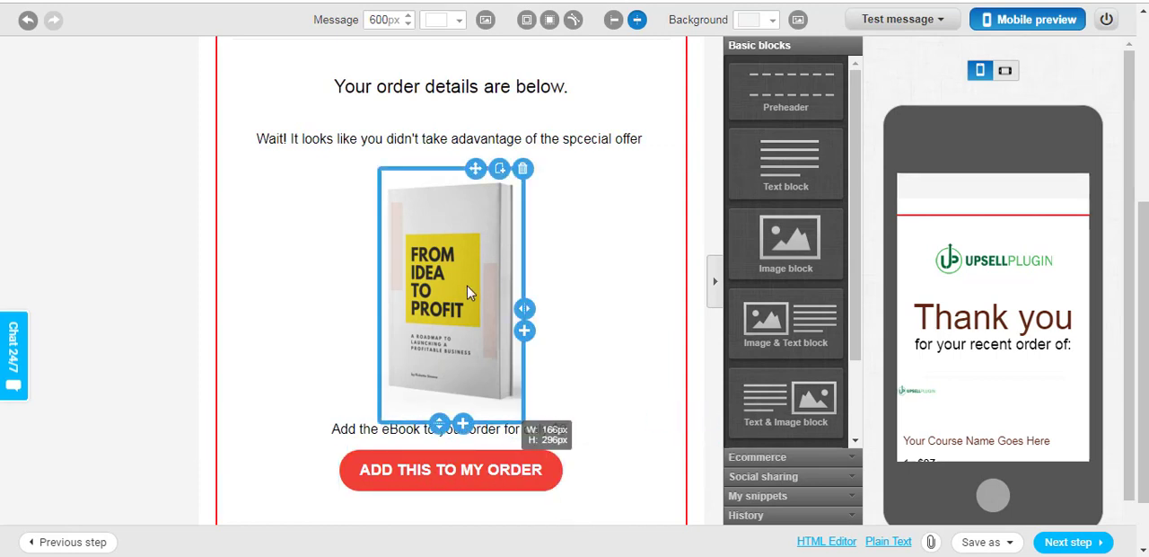
{"action": "left_click", "coordinate": [450, 469]}
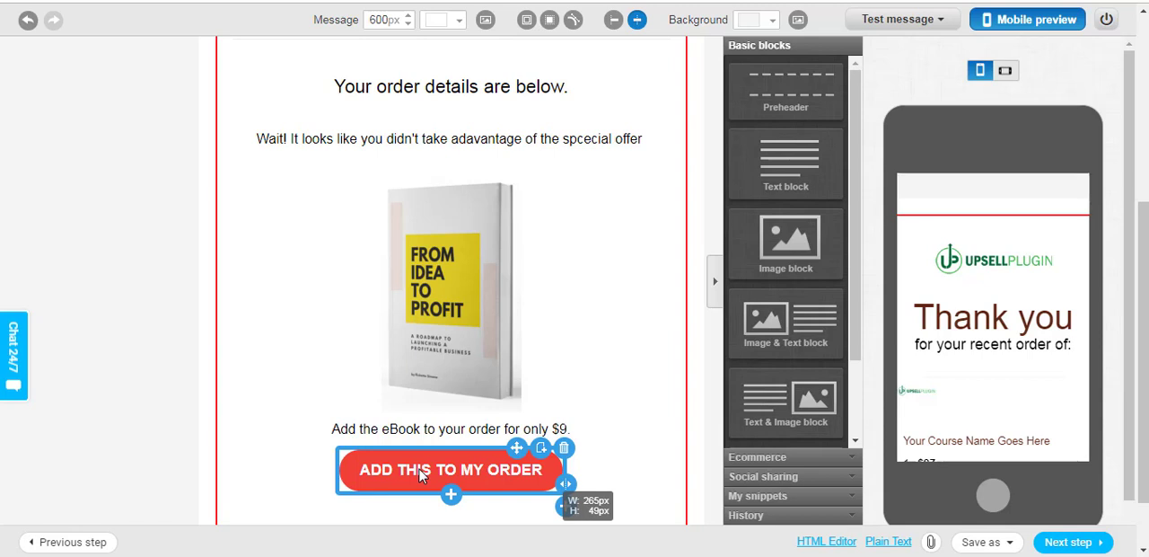
{"action": "left_click", "coordinate": [184, 252]}
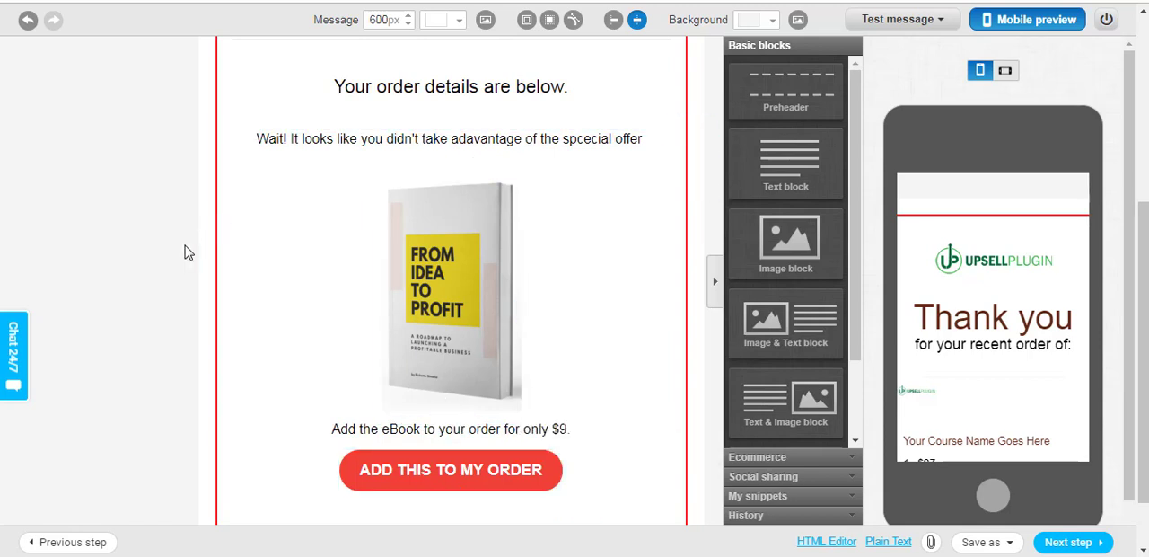
{"action": "mouse_move", "coordinate": [169, 296]}
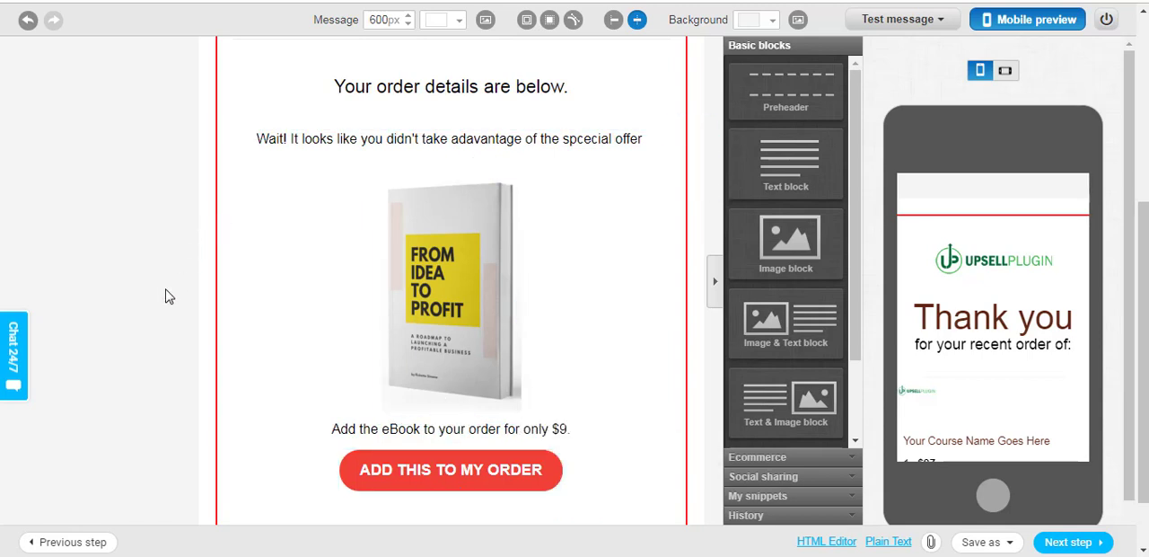
{"action": "mouse_move", "coordinate": [141, 195]}
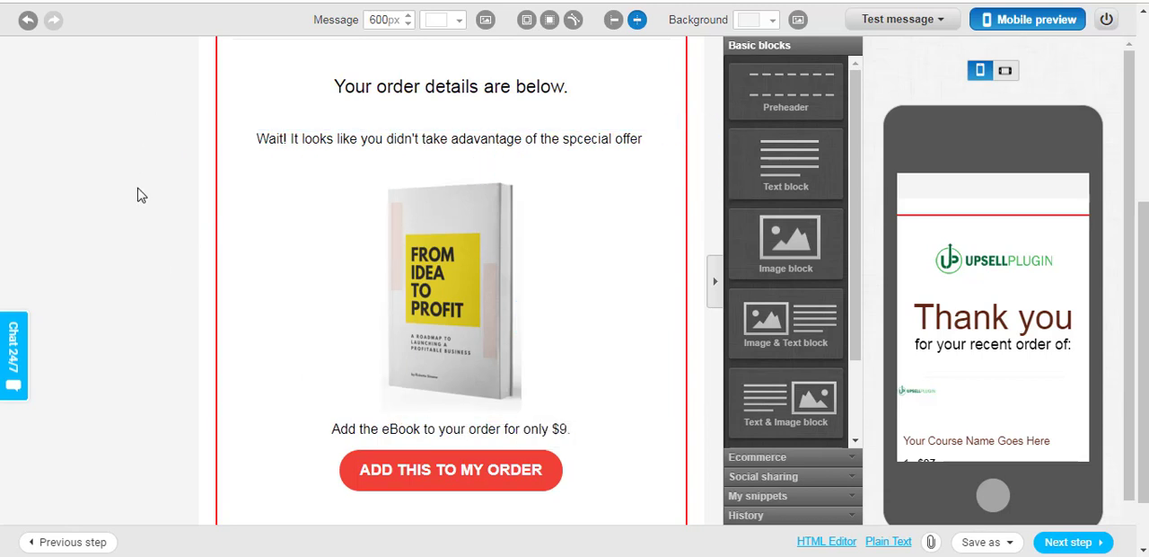
{"action": "left_click", "coordinate": [449, 296]}
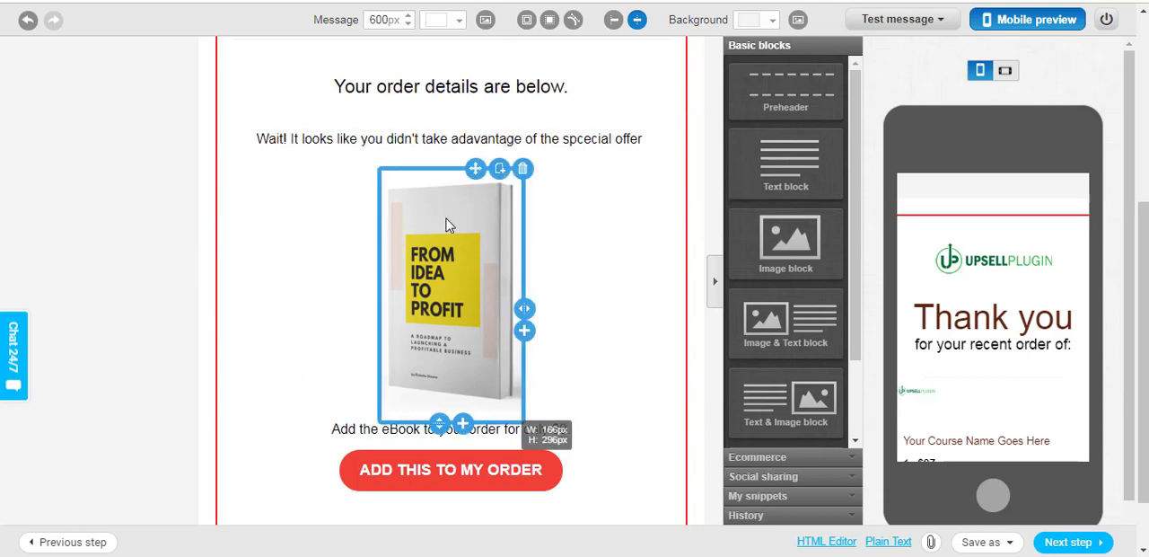
{"action": "left_click", "coordinate": [450, 469]}
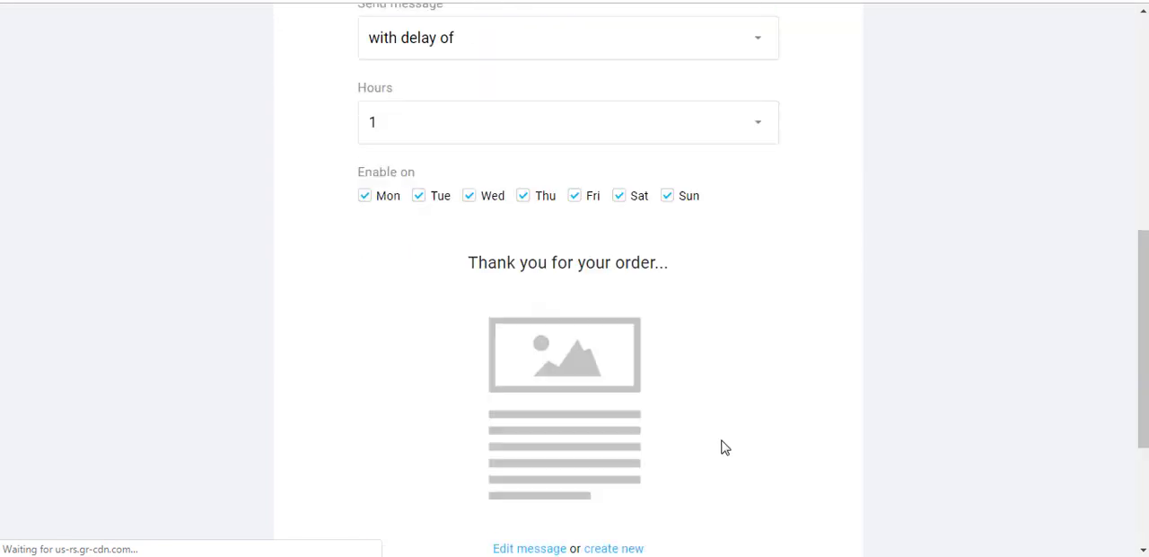
- Save and publish the thank-you autoresponder, then open its preview link in an incognito window
{"action": "scroll", "scroll_direction": "down", "scroll_amount": 3}
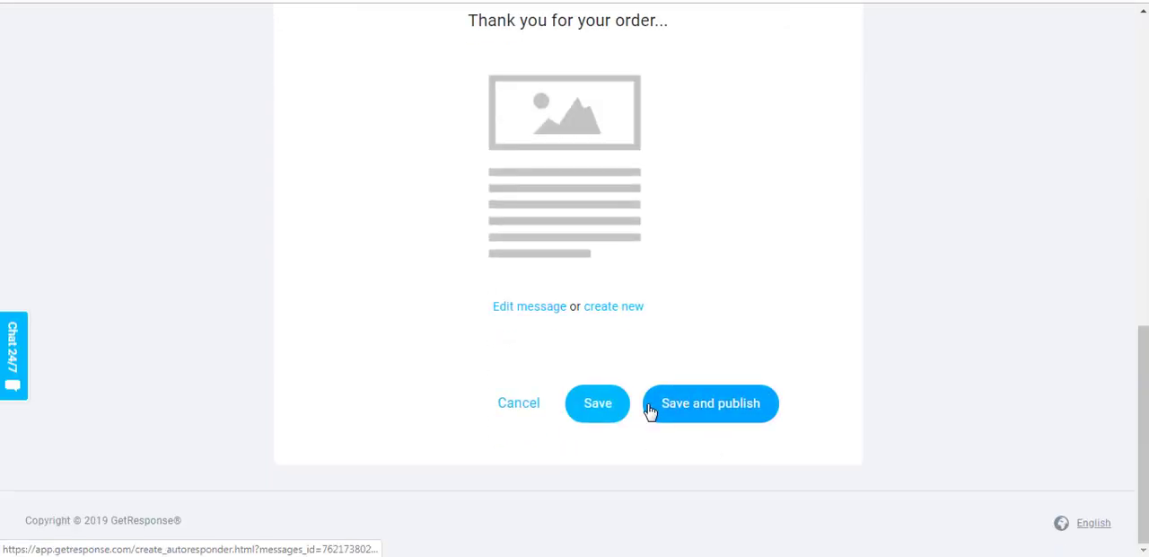
{"action": "left_click", "coordinate": [710, 402]}
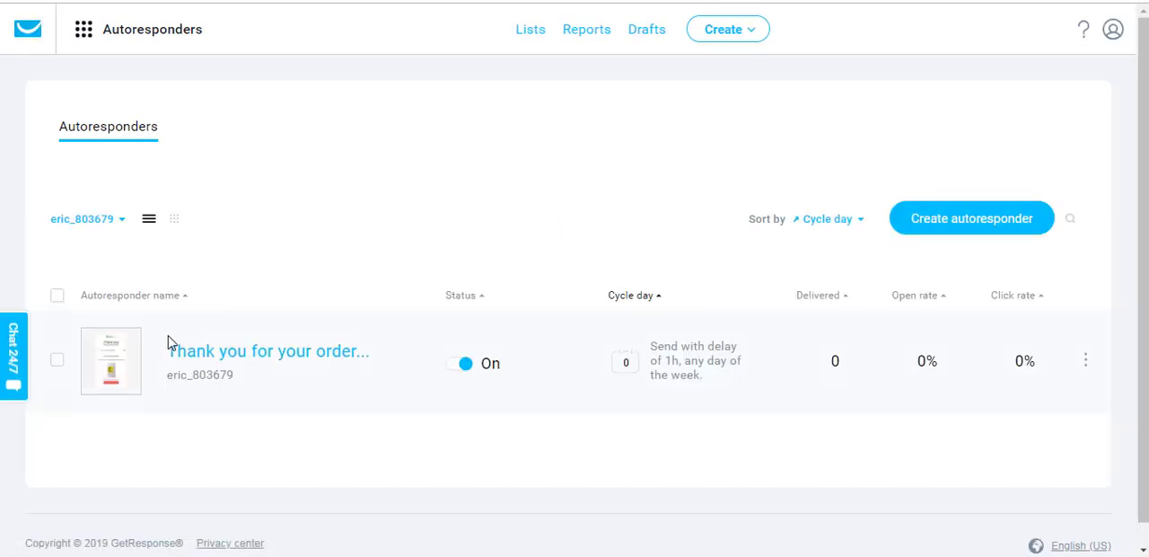
{"action": "left_click", "coordinate": [1085, 360]}
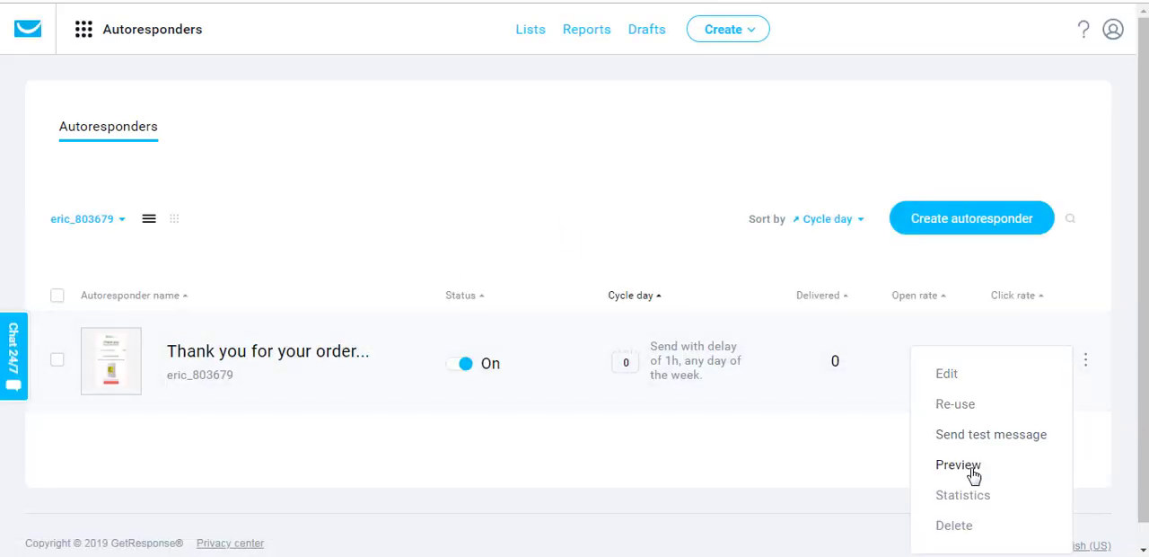
{"action": "left_click", "coordinate": [958, 464]}
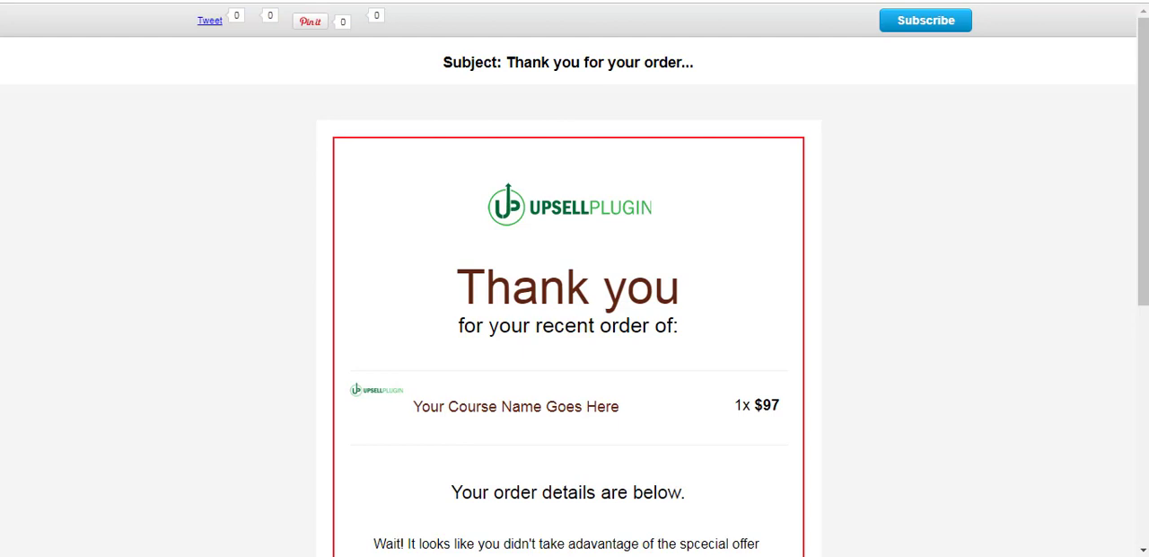
{"action": "right_click", "coordinate": [530, 4]}
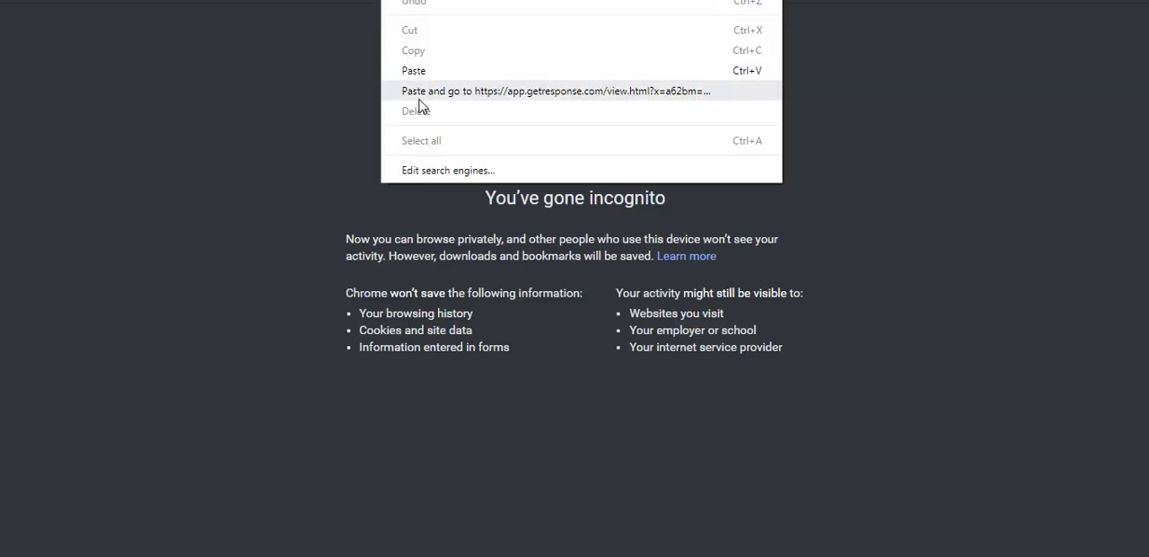
- Open the email preview privately and accept the one-click $9 eBook offer alongside the $97 Course
{"action": "left_click", "coordinate": [554, 91]}
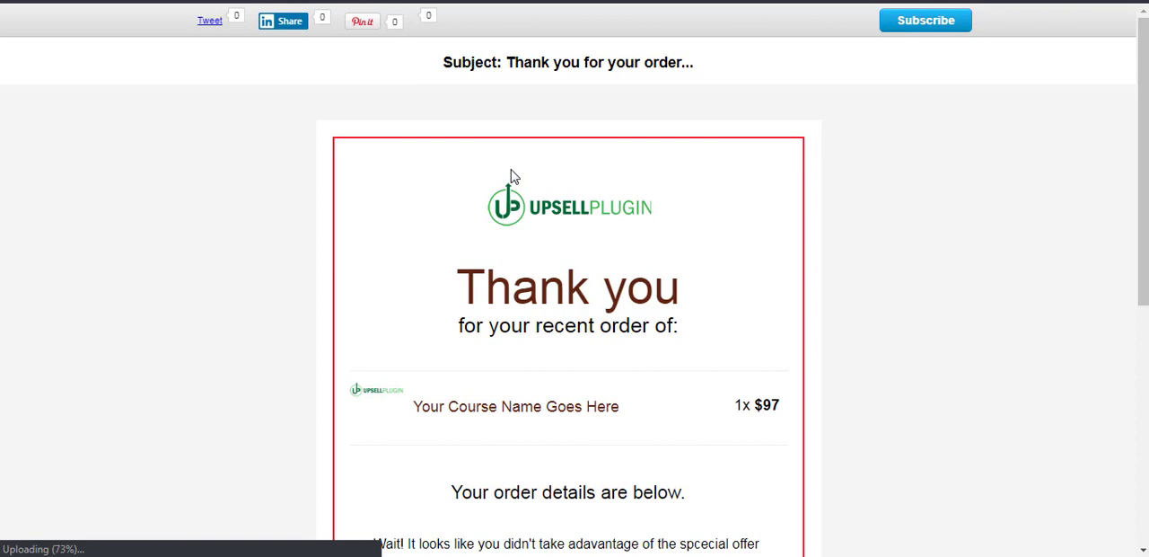
{"action": "scroll", "scroll_direction": "down", "scroll_amount": 3}
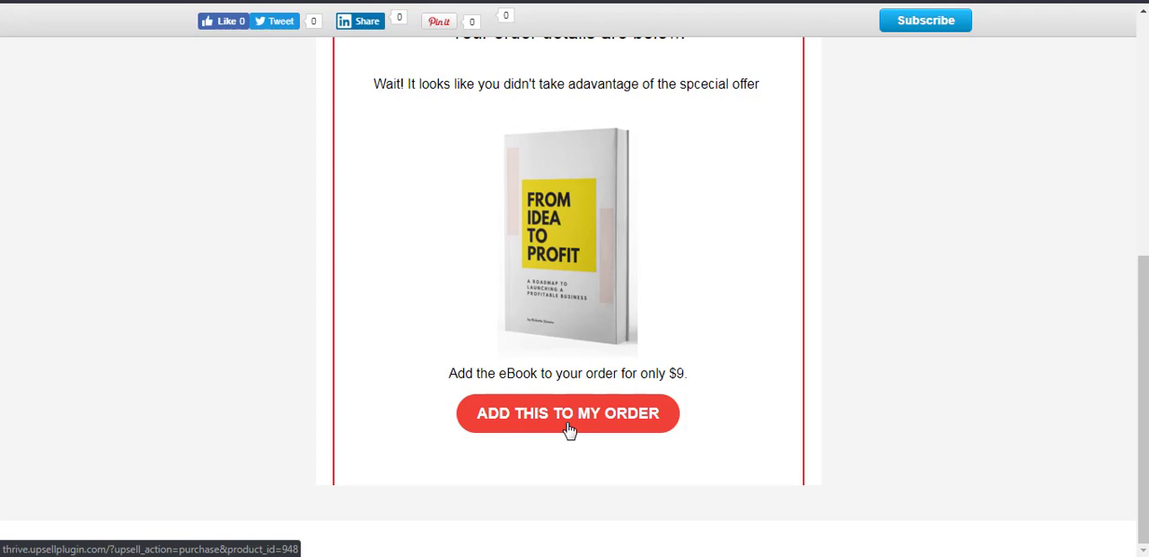
{"action": "left_click", "coordinate": [569, 413]}
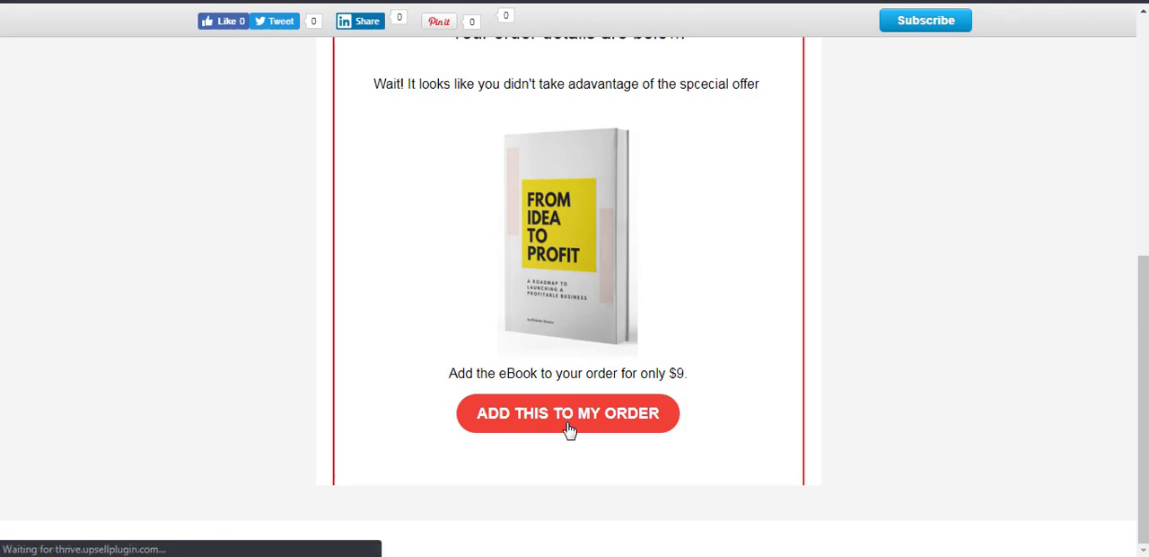
{"action": "left_click", "coordinate": [568, 413]}
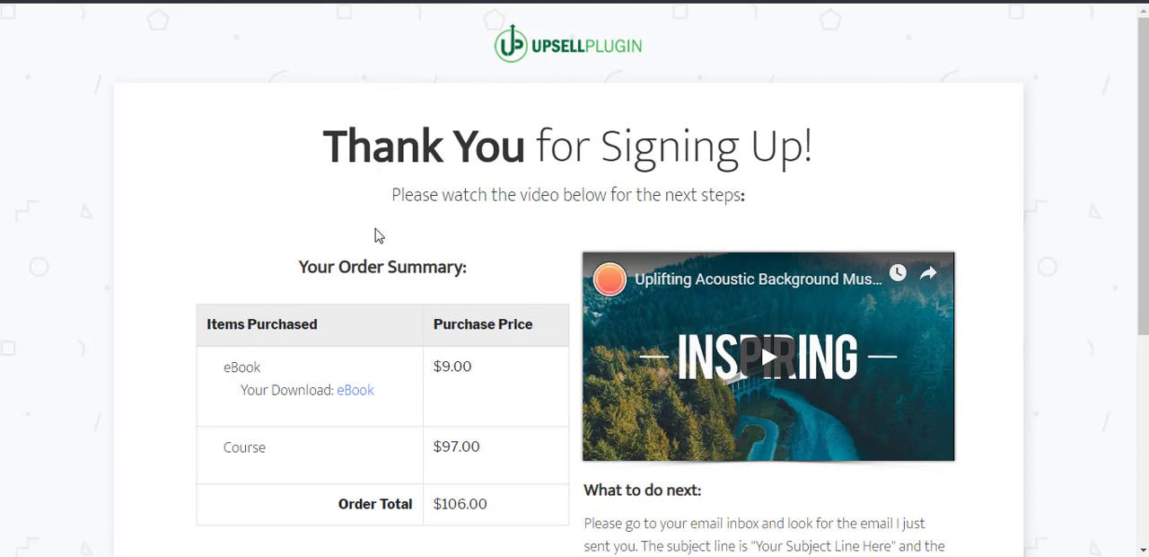
- Verify the order totals $106.00, highlighting the eBook's $9.00 price in the summary
{"action": "scroll", "scroll_direction": "down", "scroll_amount": 3}
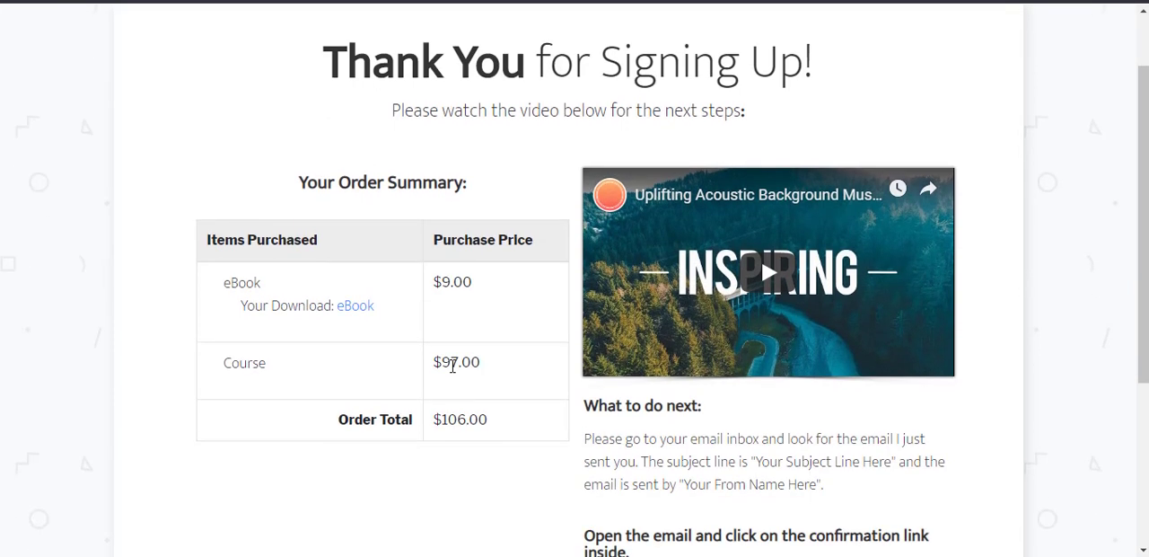
{"action": "left_click_drag", "start_coordinate": [224, 362], "coordinate": [481, 362]}
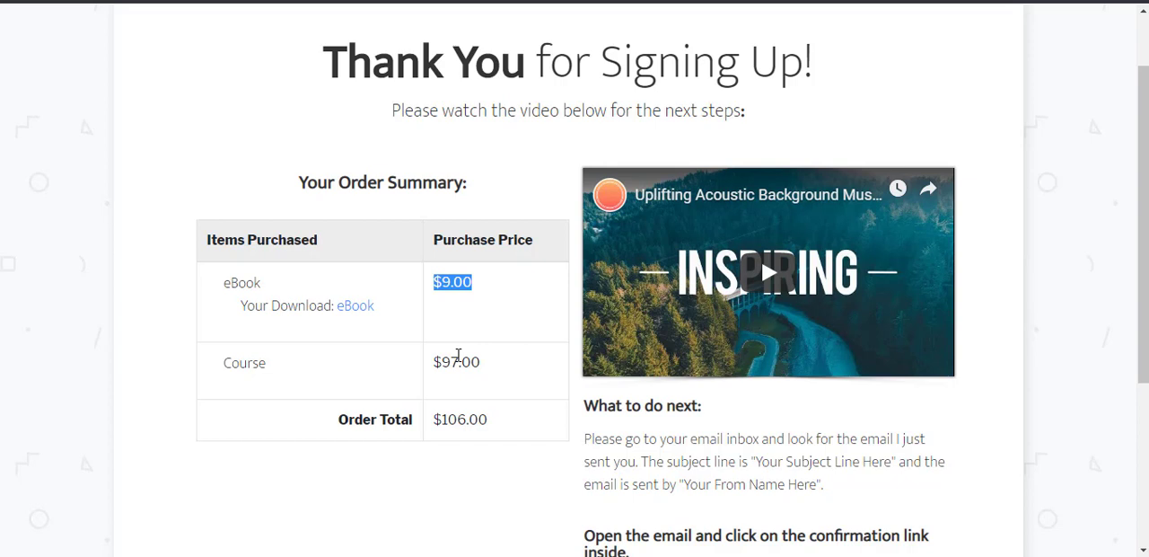
{"action": "mouse_move", "coordinate": [261, 273]}
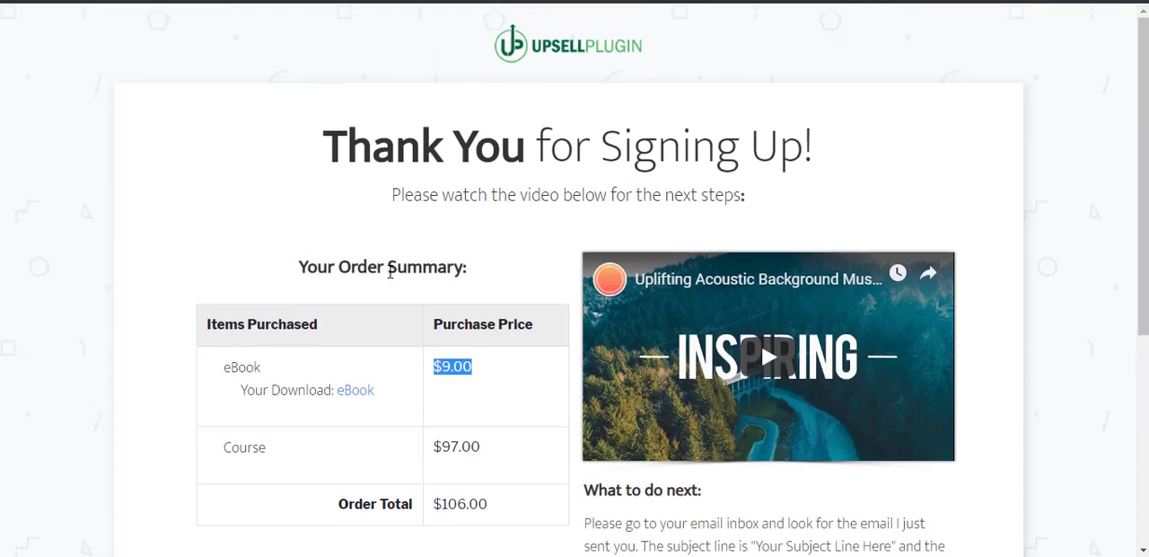
{"action": "scroll", "scroll_direction": "down", "scroll_amount": 3}
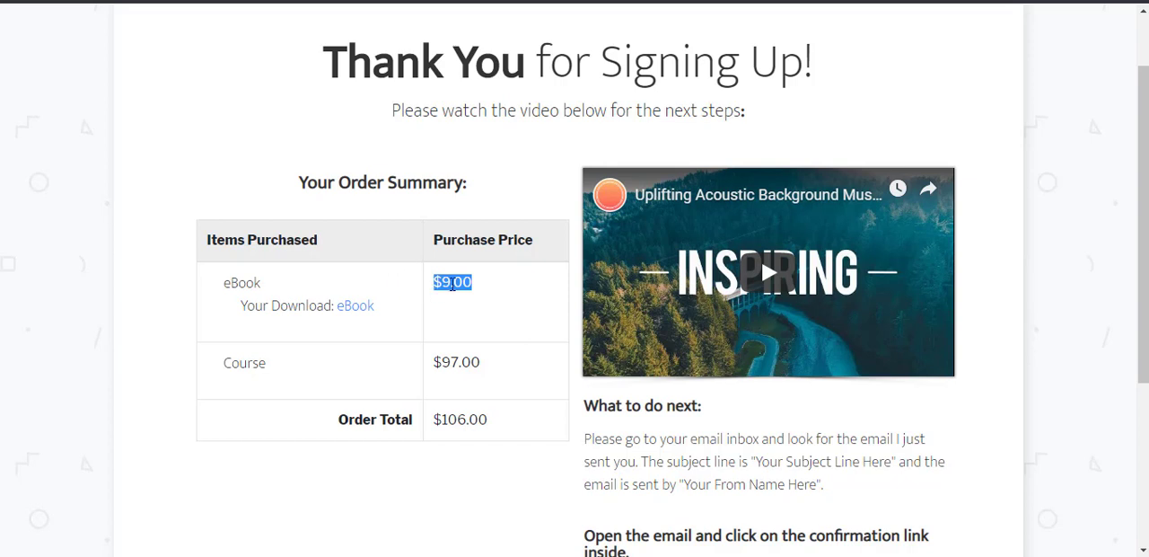
{"action": "mouse_move", "coordinate": [474, 145]}
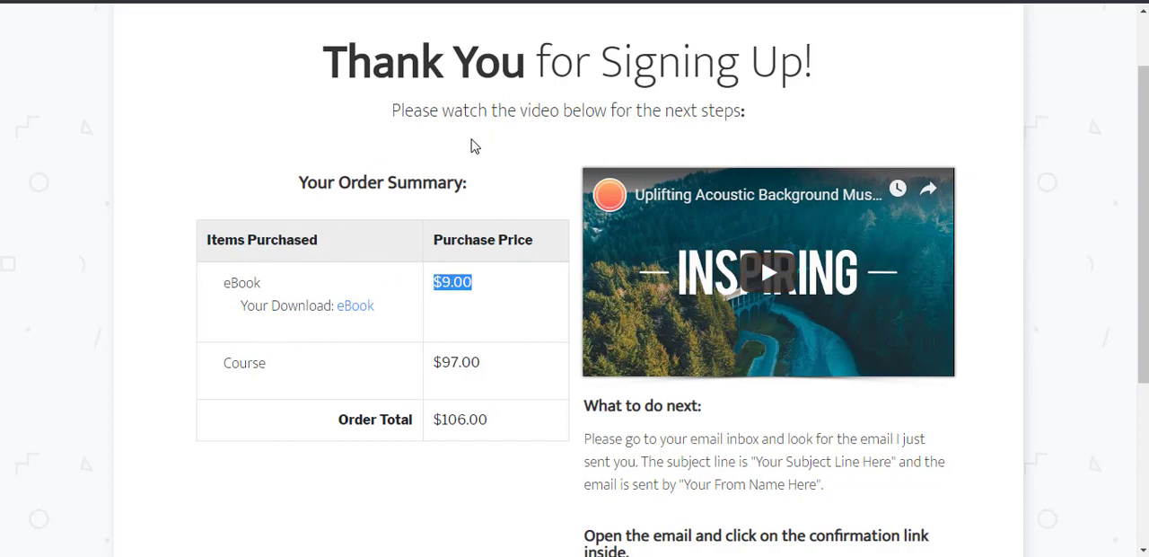
{"action": "mouse_move", "coordinate": [426, 310]}
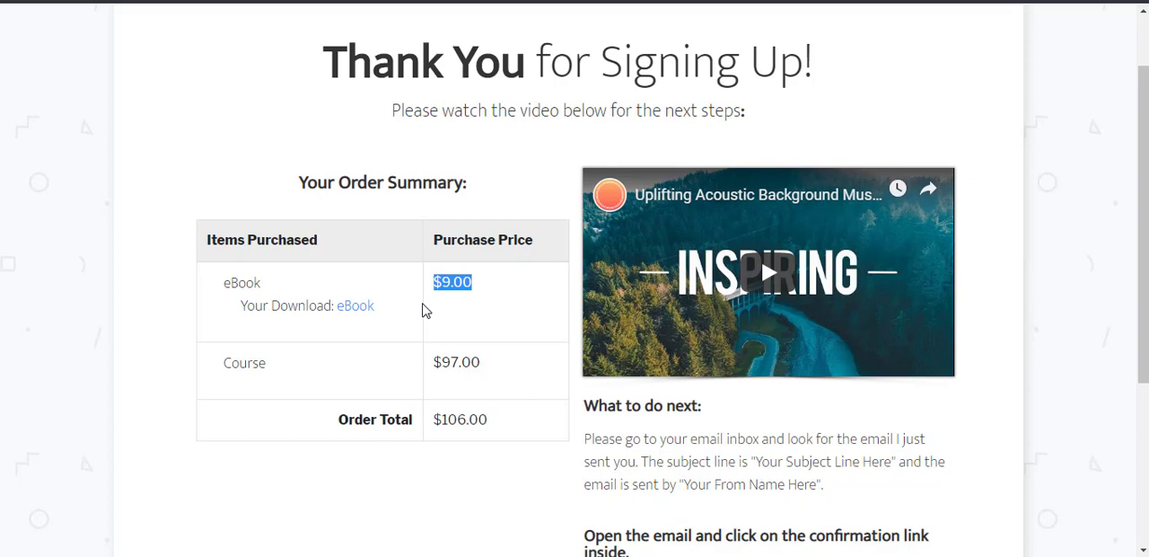
{"action": "mouse_move", "coordinate": [430, 168]}
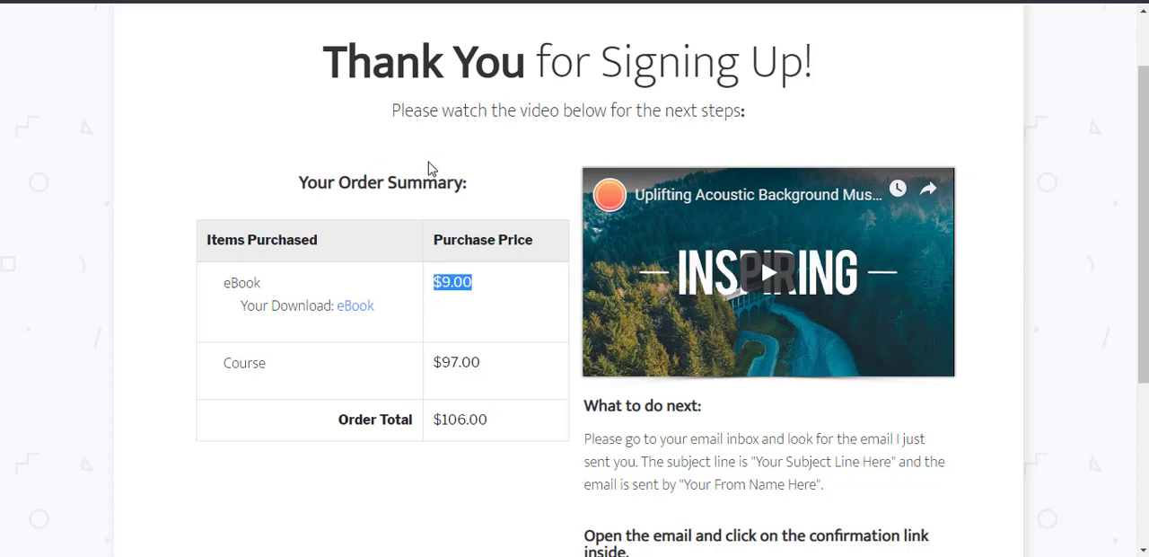
{"action": "mouse_move", "coordinate": [413, 238]}
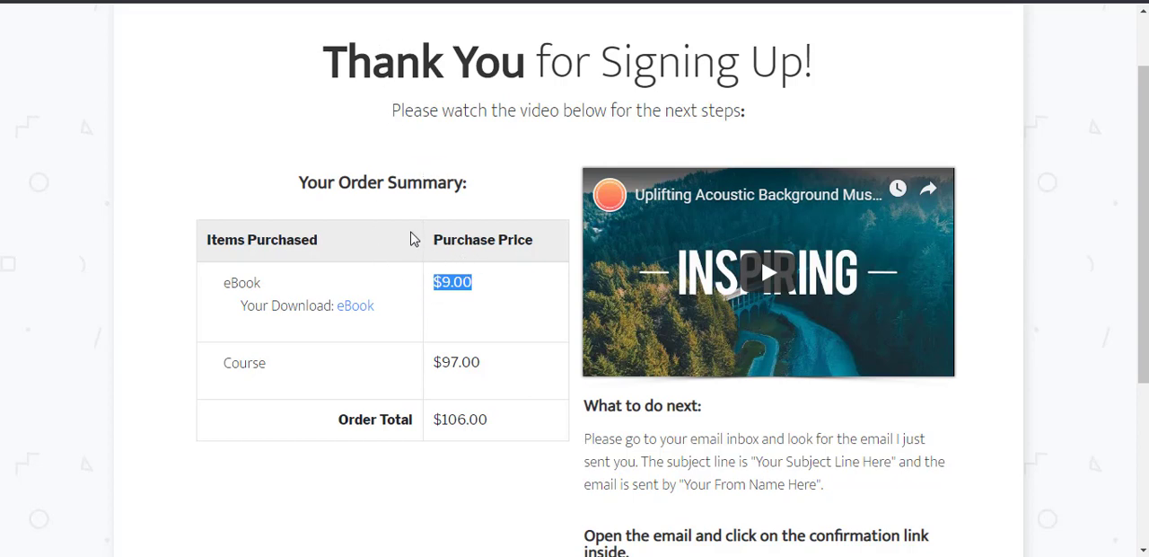
{"action": "mouse_move", "coordinate": [443, 172]}
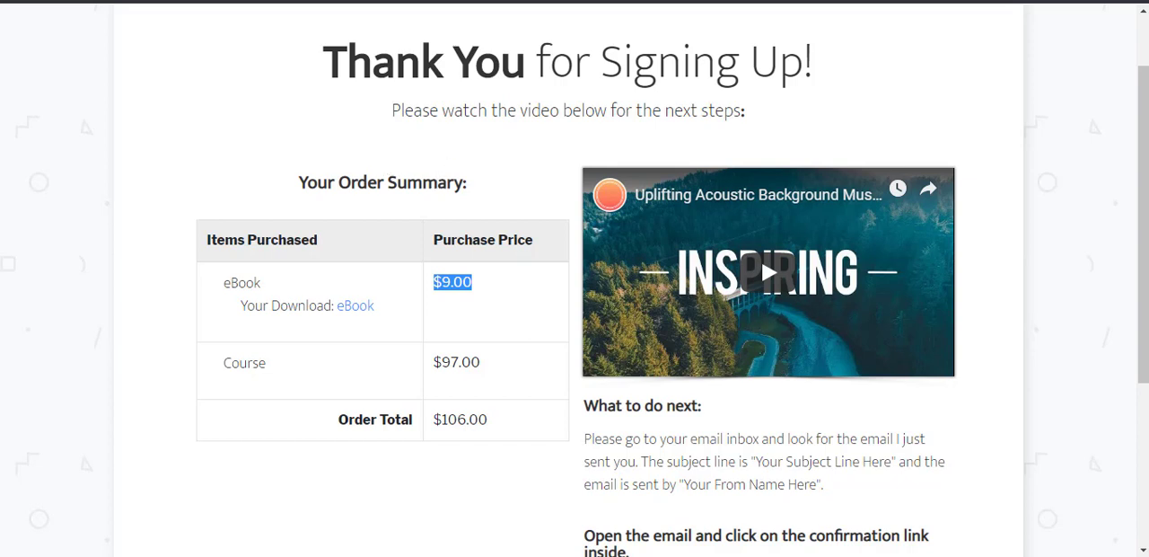
{"action": "mouse_move", "coordinate": [361, 166]}
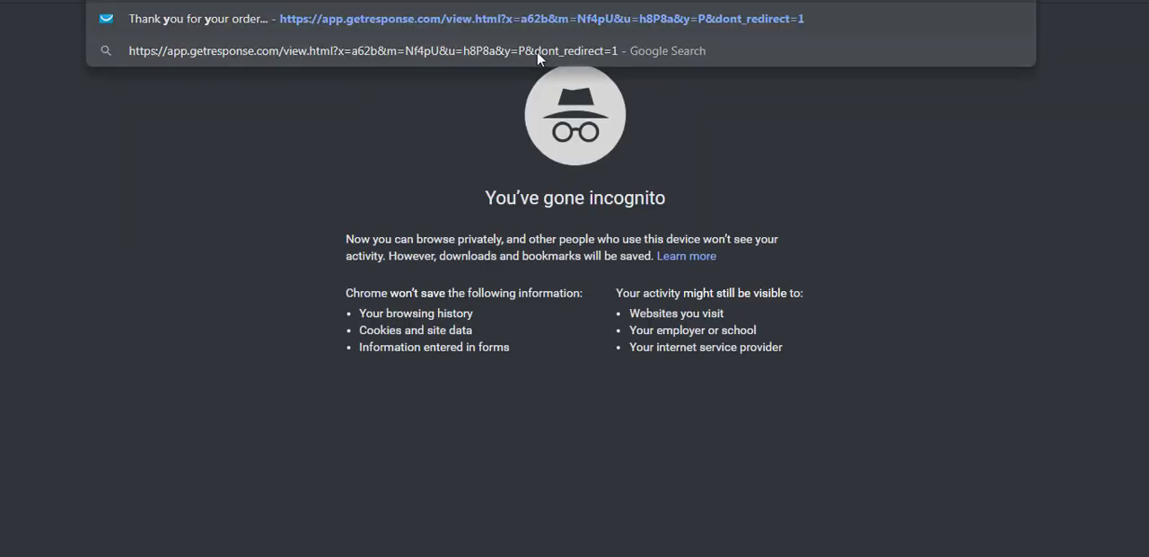
- Reopen the email preview privately and accept the eBook offer again
{"action": "left_click", "coordinate": [539, 18]}
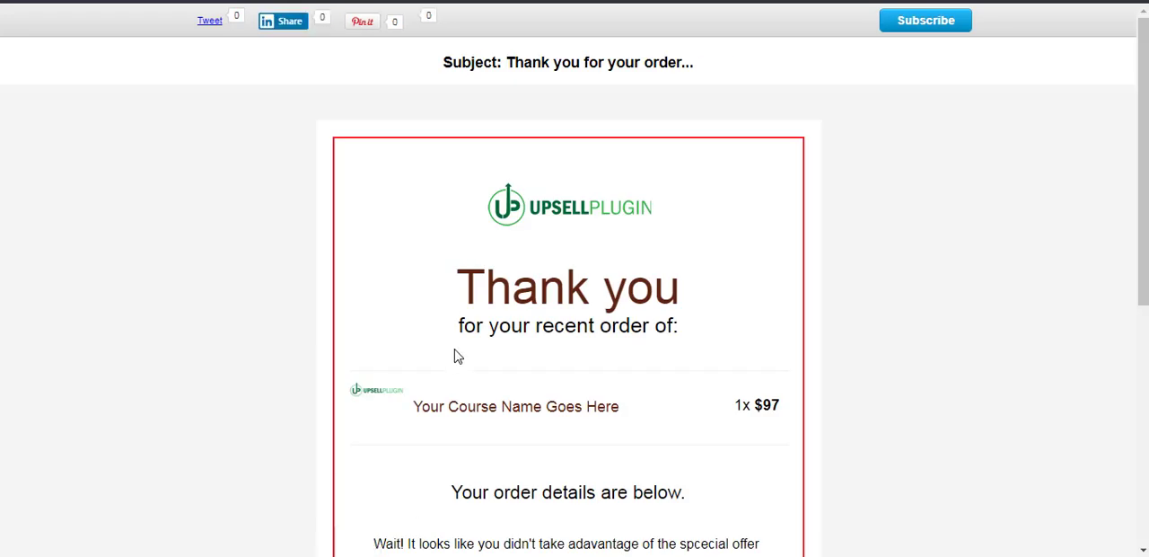
{"action": "scroll", "scroll_direction": "down", "scroll_amount": 3}
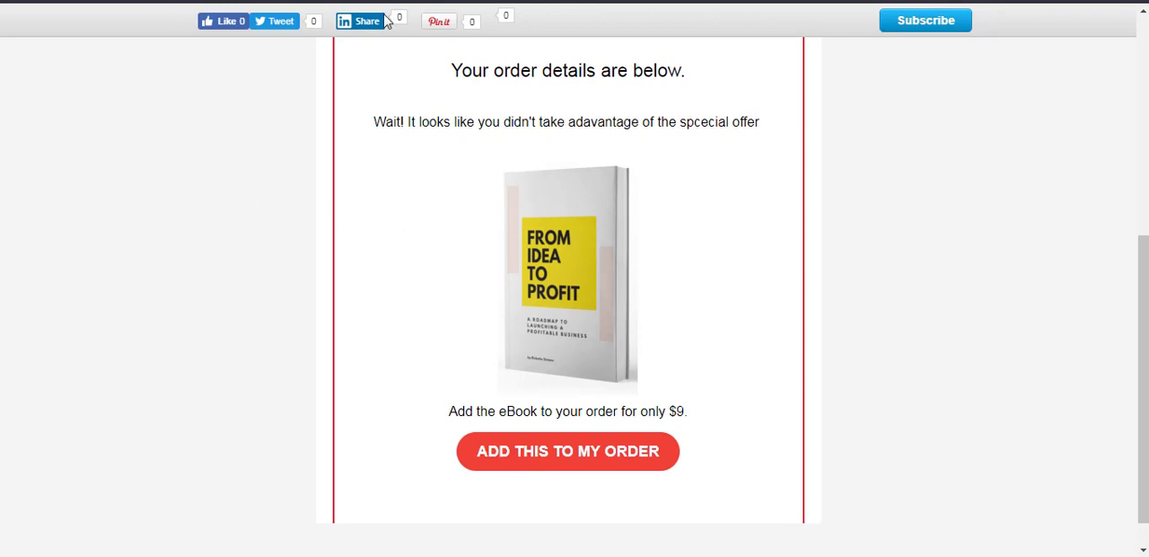
{"action": "mouse_move", "coordinate": [552, 459]}
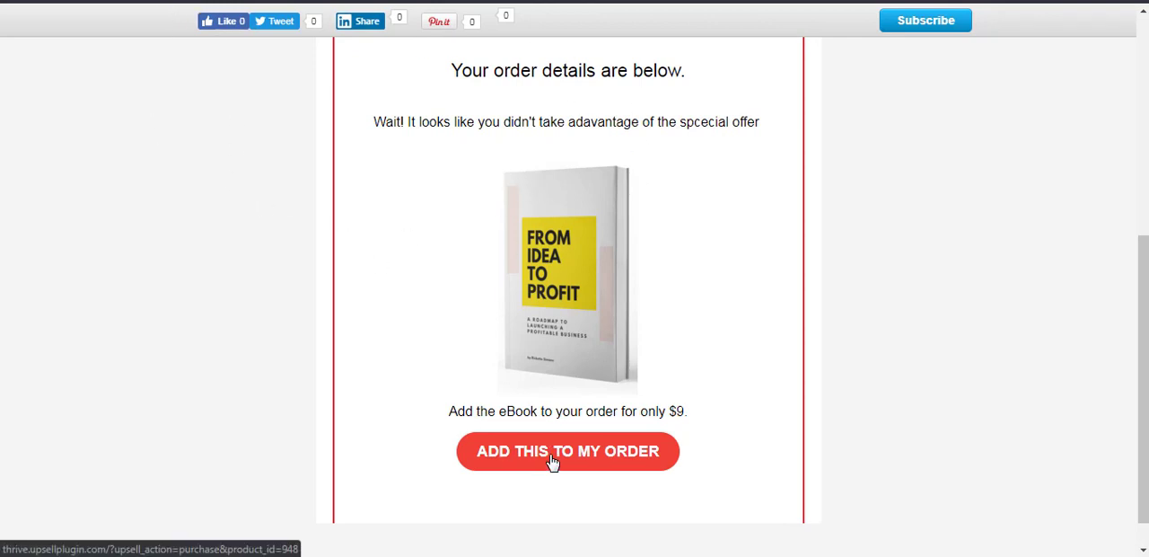
{"action": "left_click", "coordinate": [567, 450]}
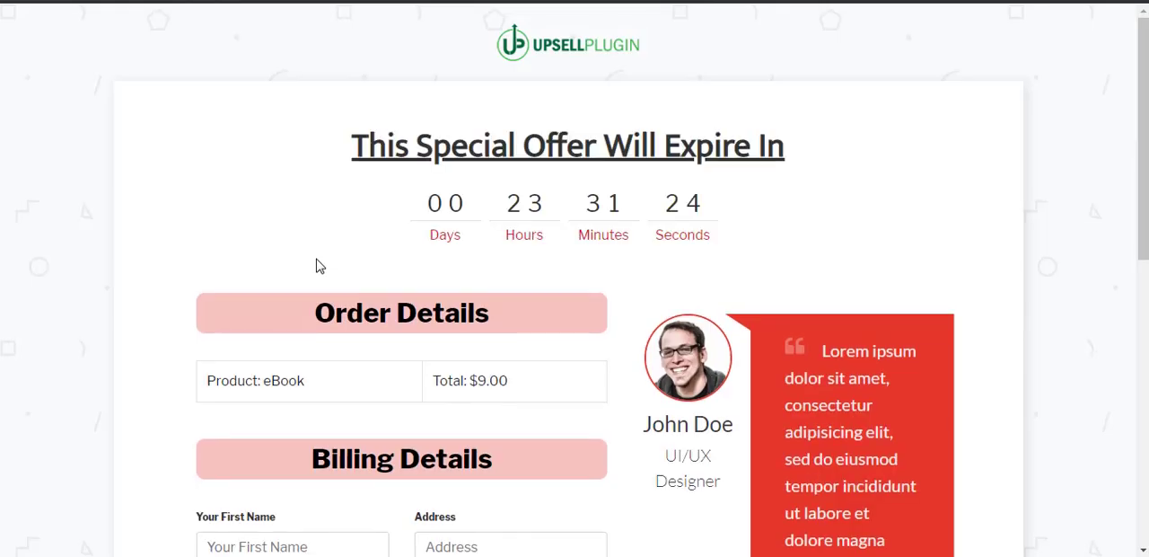
- Review the checkout Order Details listing only the eBook at $9.00
{"action": "scroll", "scroll_direction": "down", "scroll_amount": 3}
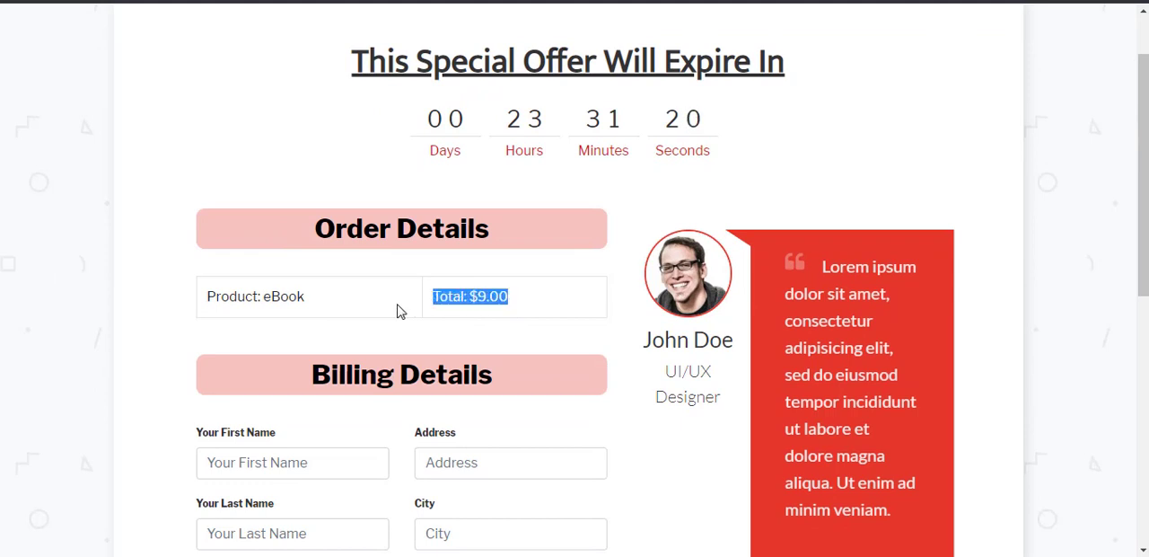
{"action": "double_click", "coordinate": [256, 297]}
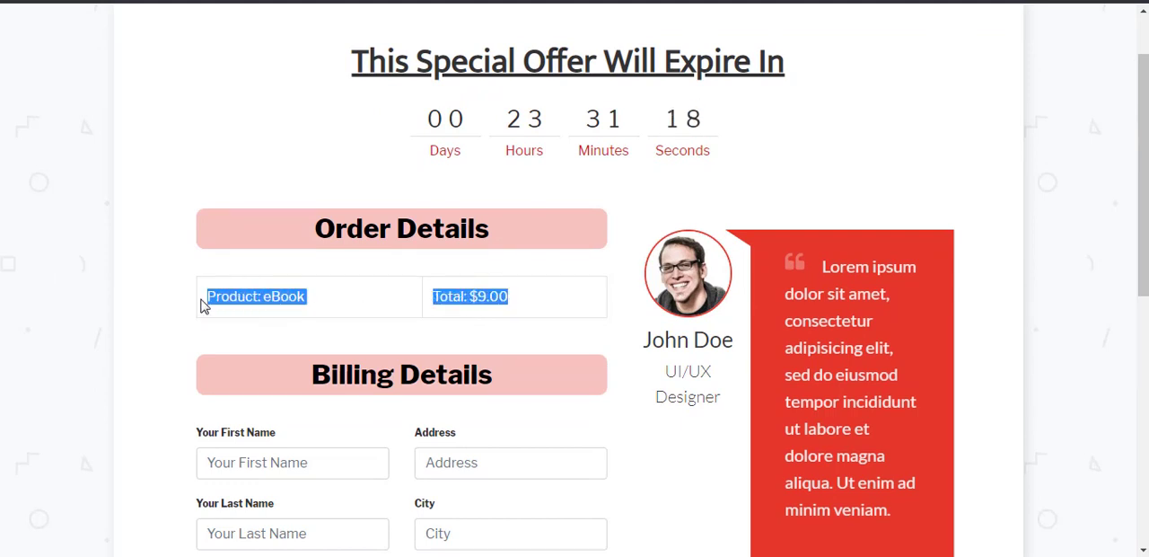
{"action": "scroll", "scroll_direction": "down", "scroll_amount": 3}
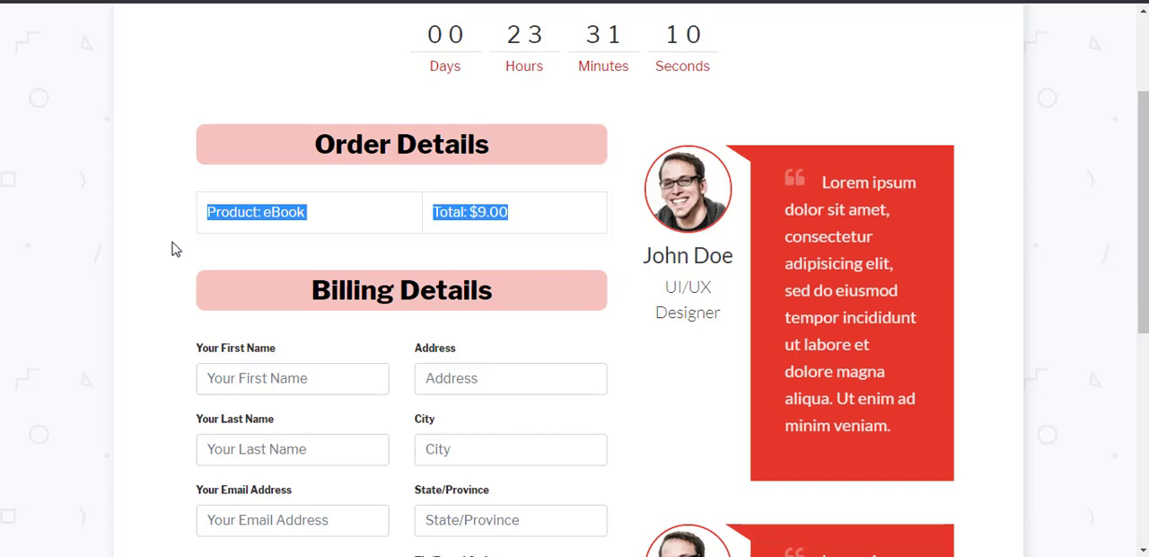
{"action": "mouse_move", "coordinate": [180, 212]}
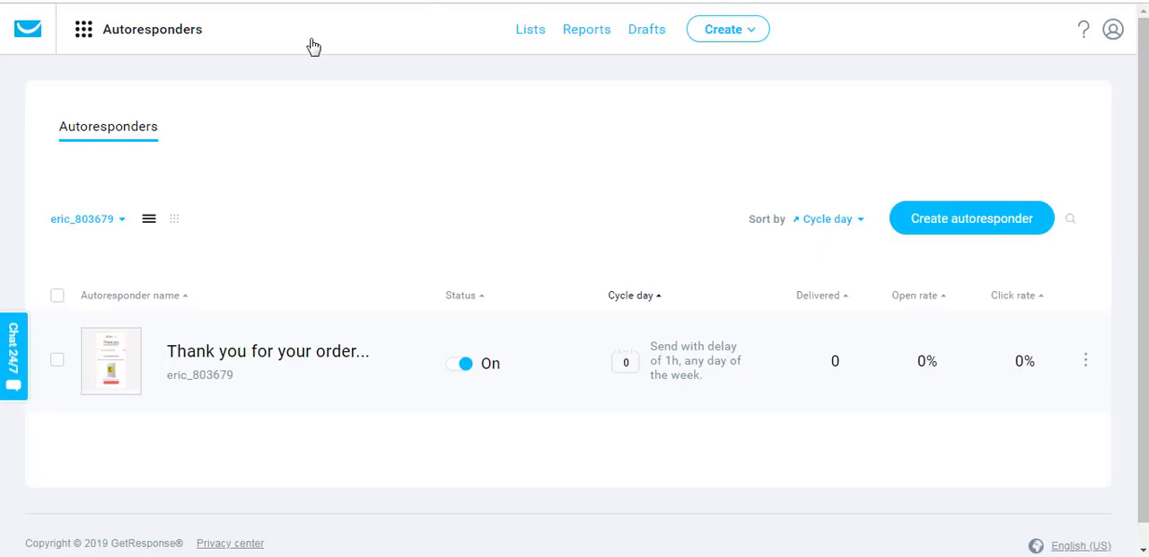
{"action": "mouse_move", "coordinate": [235, 30]}
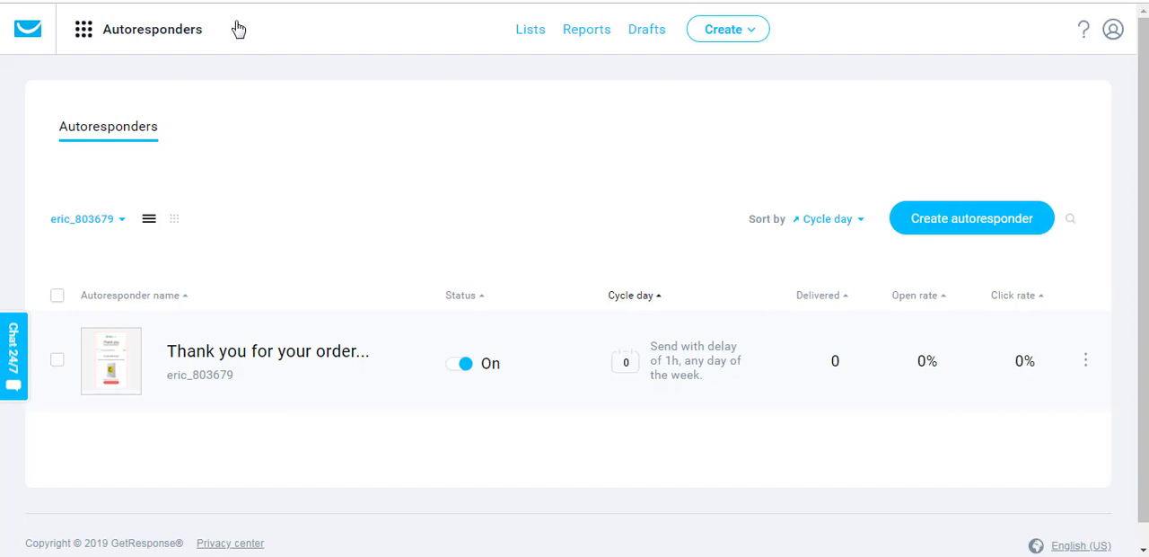
{"action": "mouse_move", "coordinate": [234, 34]}
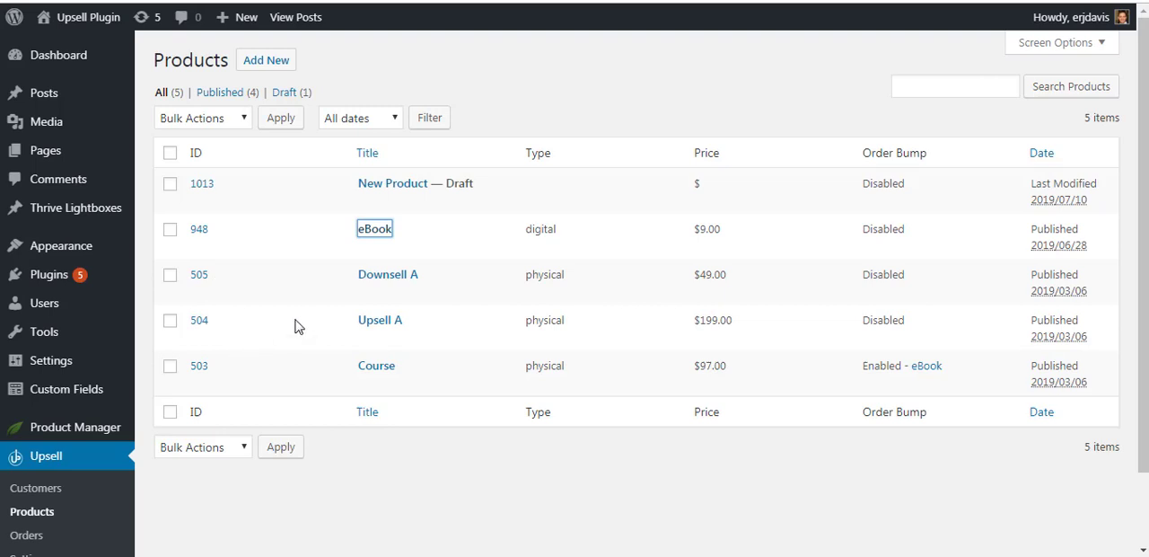
{"action": "mouse_move", "coordinate": [372, 371]}
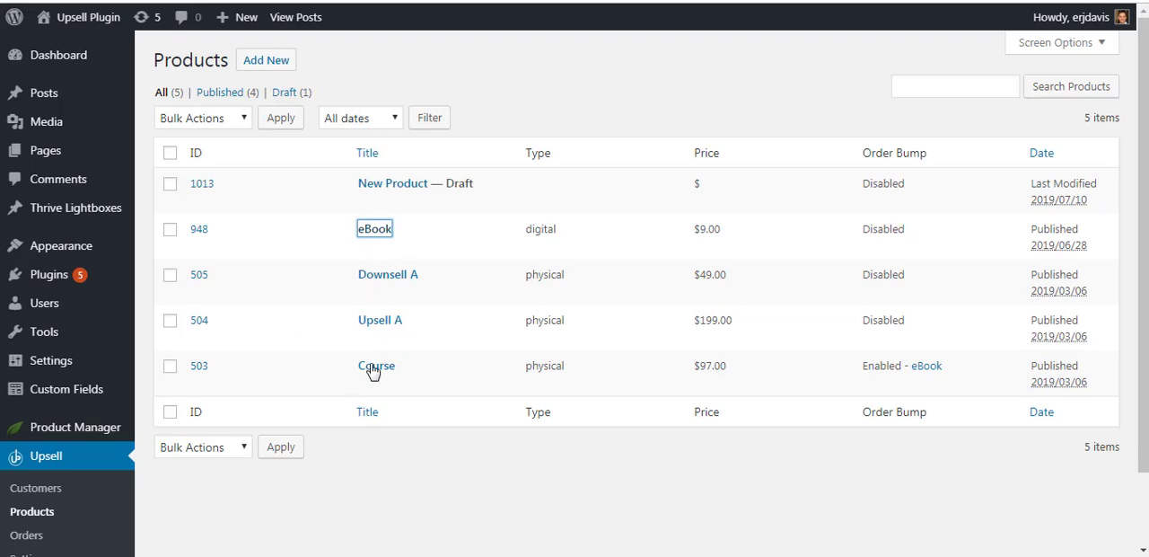
{"action": "left_click", "coordinate": [376, 365]}
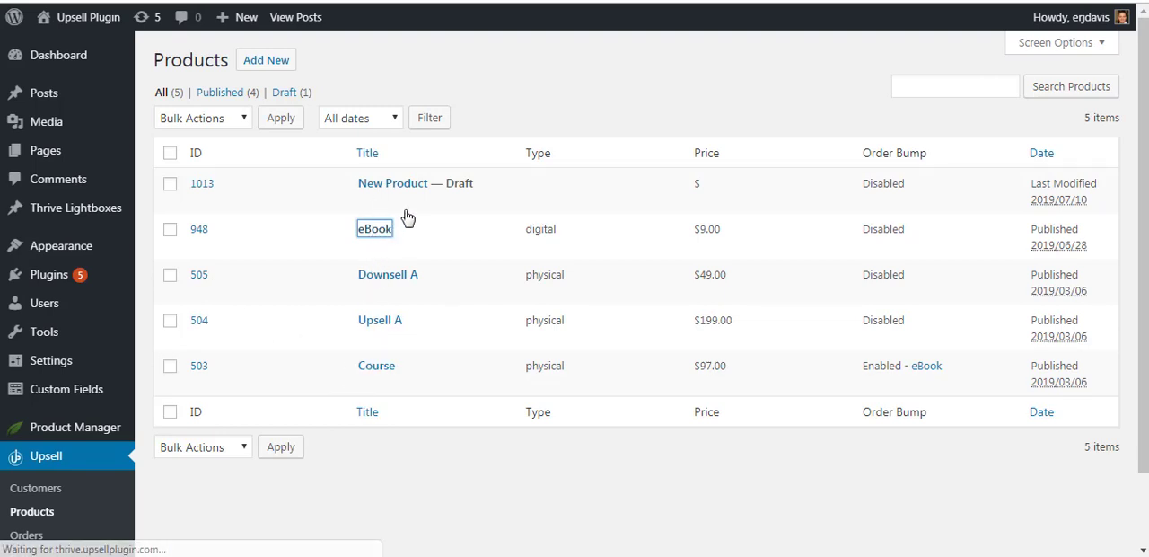
{"action": "left_click", "coordinate": [375, 228]}
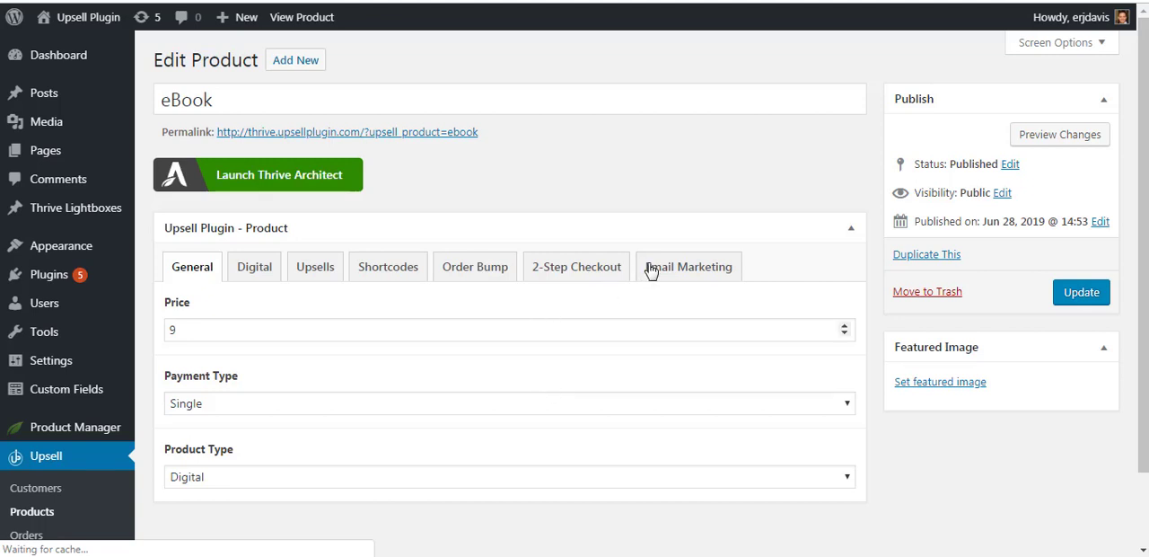
{"action": "left_click", "coordinate": [689, 267]}
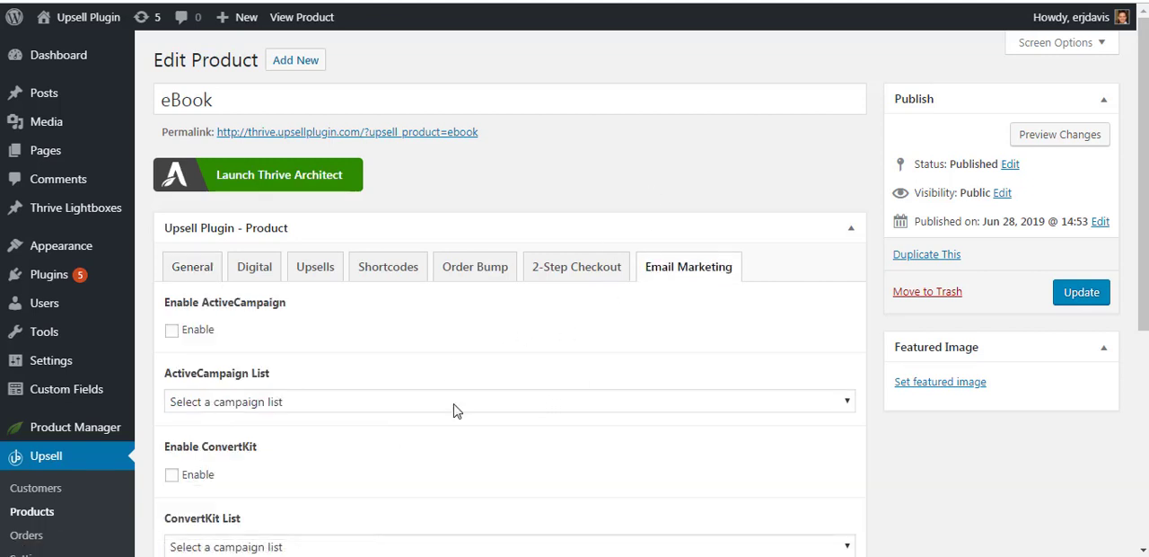
{"action": "scroll", "scroll_direction": "down", "scroll_amount": 3}
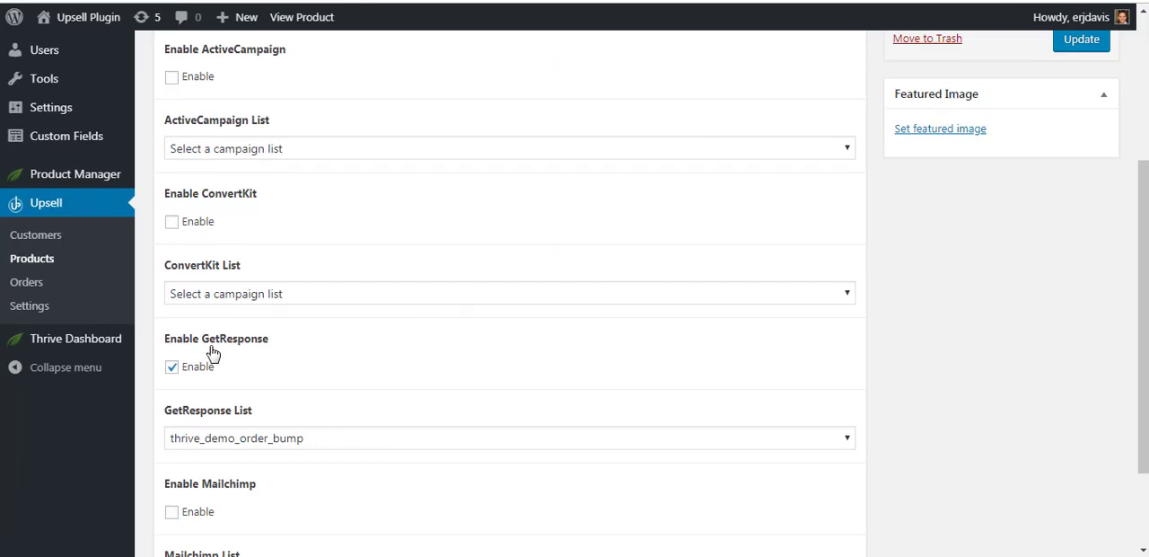
{"action": "mouse_move", "coordinate": [297, 412]}
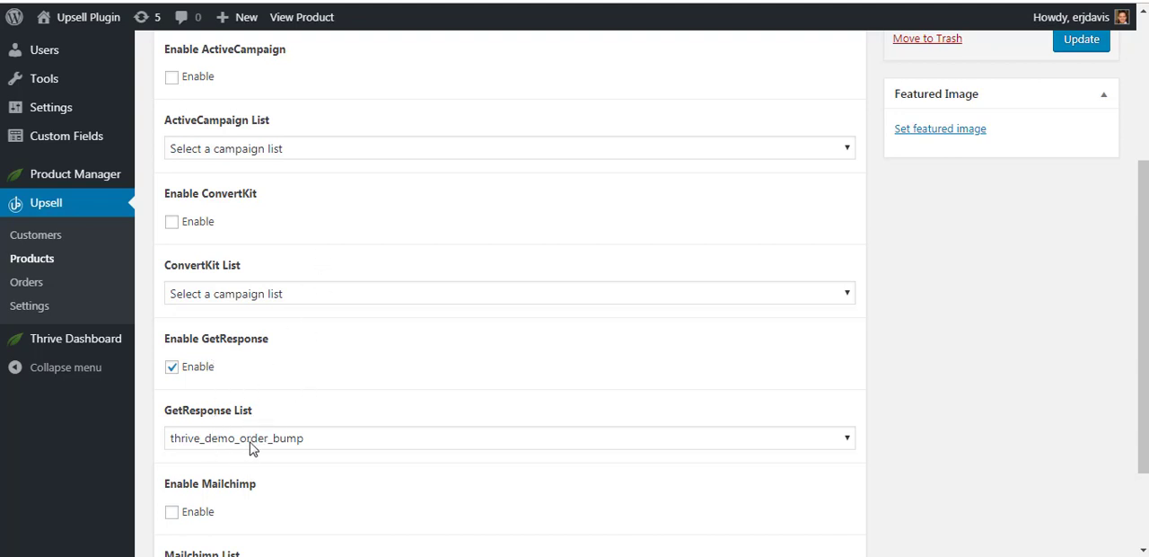
{"action": "mouse_move", "coordinate": [206, 449]}
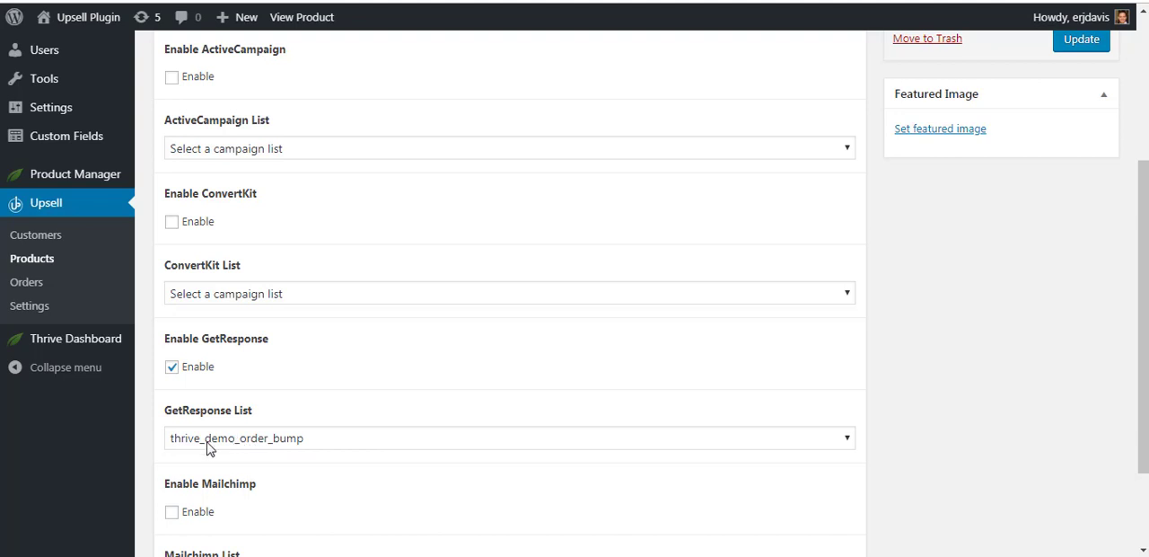
{"action": "mouse_move", "coordinate": [276, 448]}
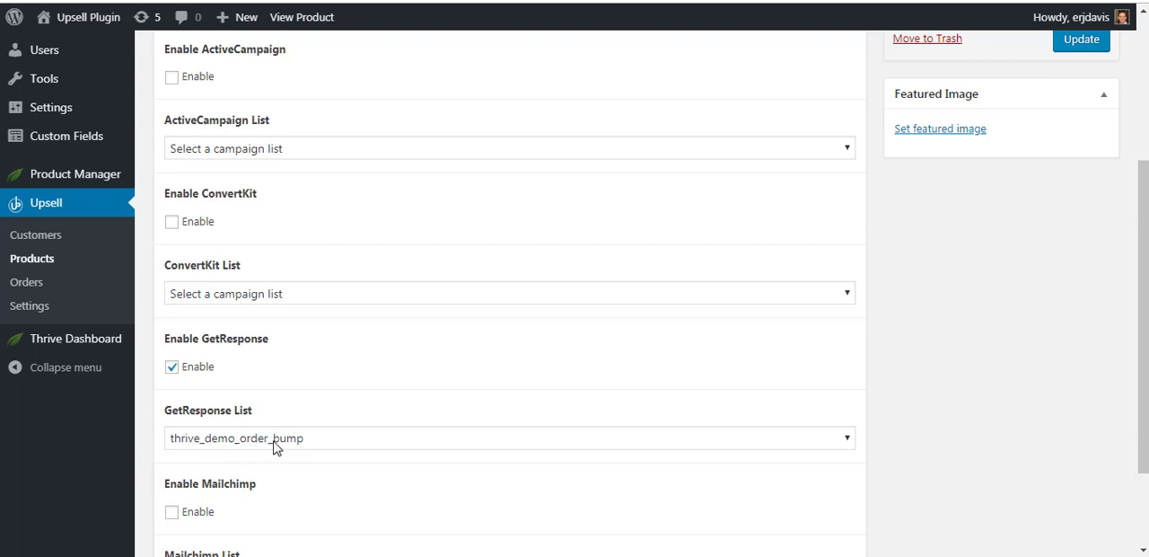
{"action": "mouse_move", "coordinate": [281, 448]}
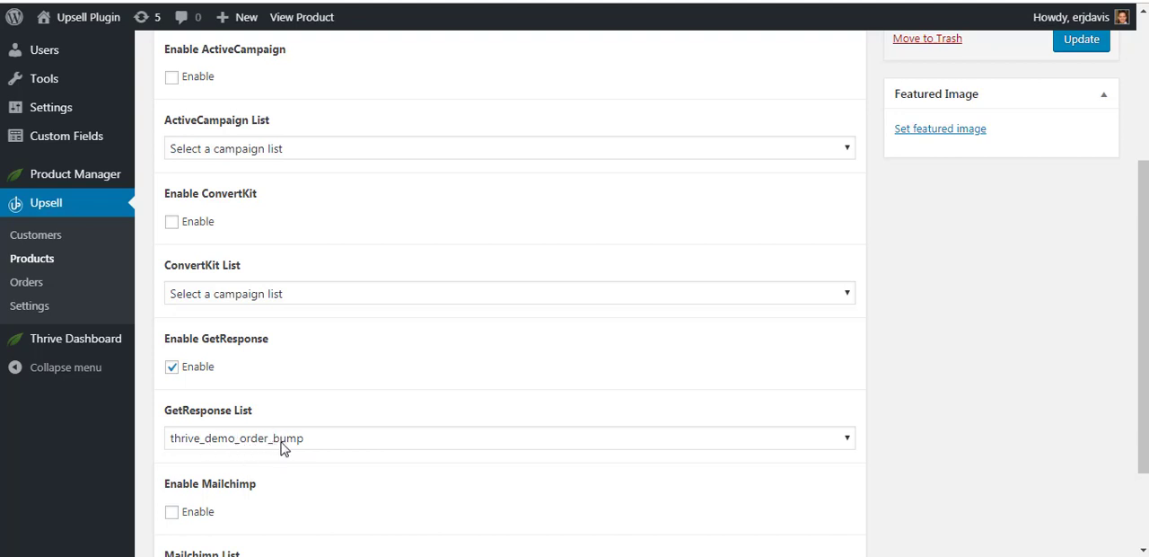
{"action": "mouse_move", "coordinate": [287, 384]}
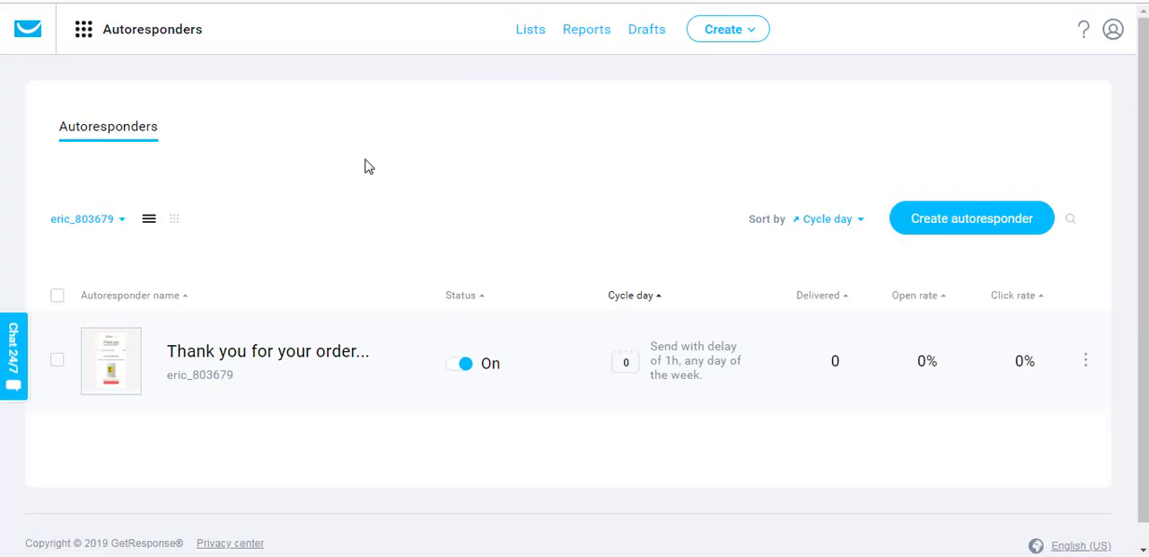
- Go to Automation from the apps menu and start a blank workflow from scratch
{"action": "left_click", "coordinate": [83, 29]}
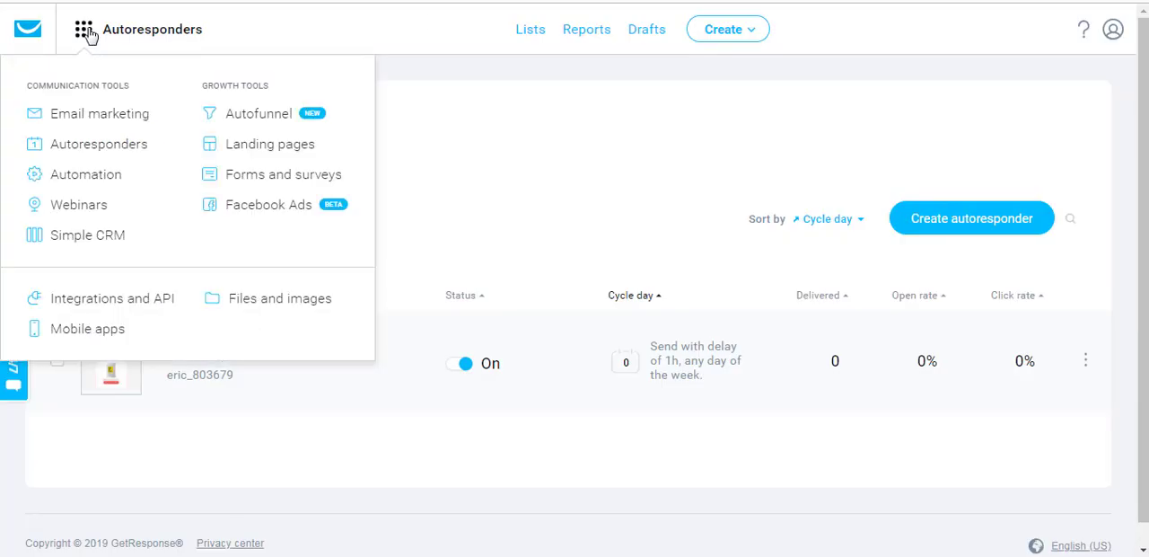
{"action": "left_click", "coordinate": [86, 174]}
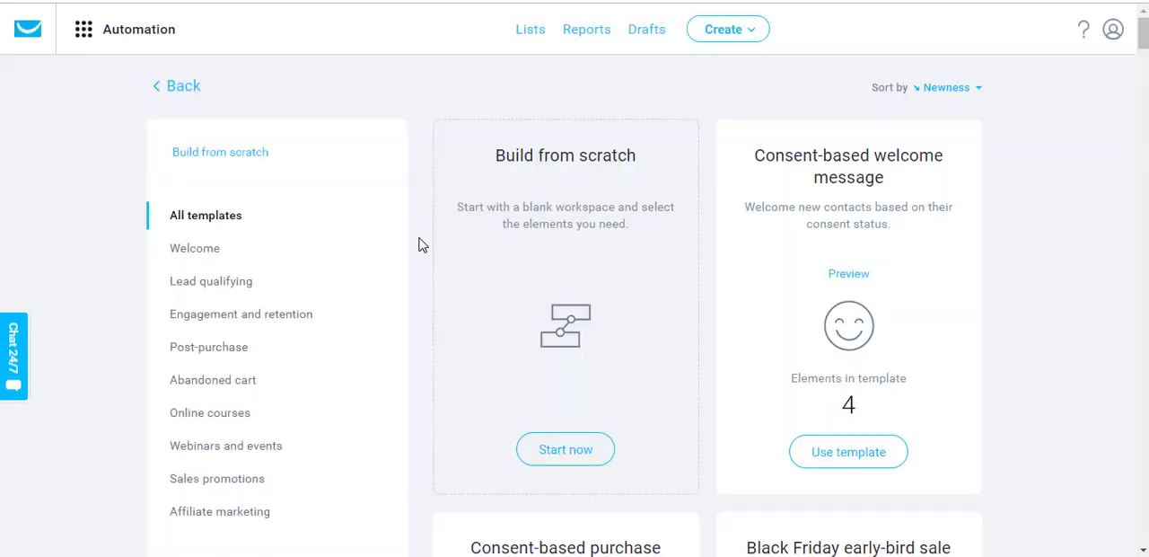
{"action": "mouse_move", "coordinate": [577, 494]}
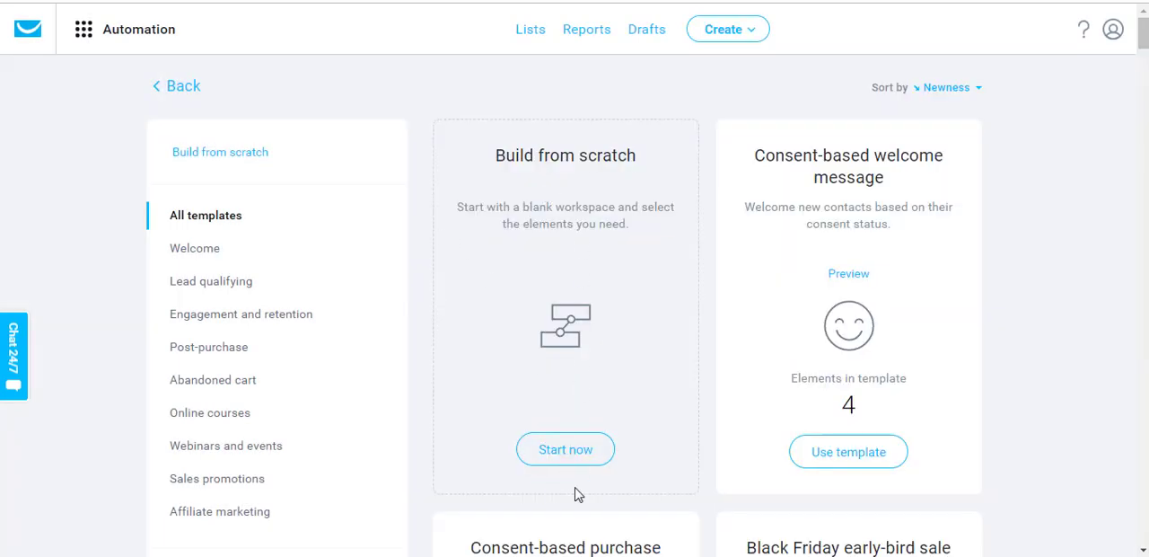
{"action": "left_click", "coordinate": [564, 448]}
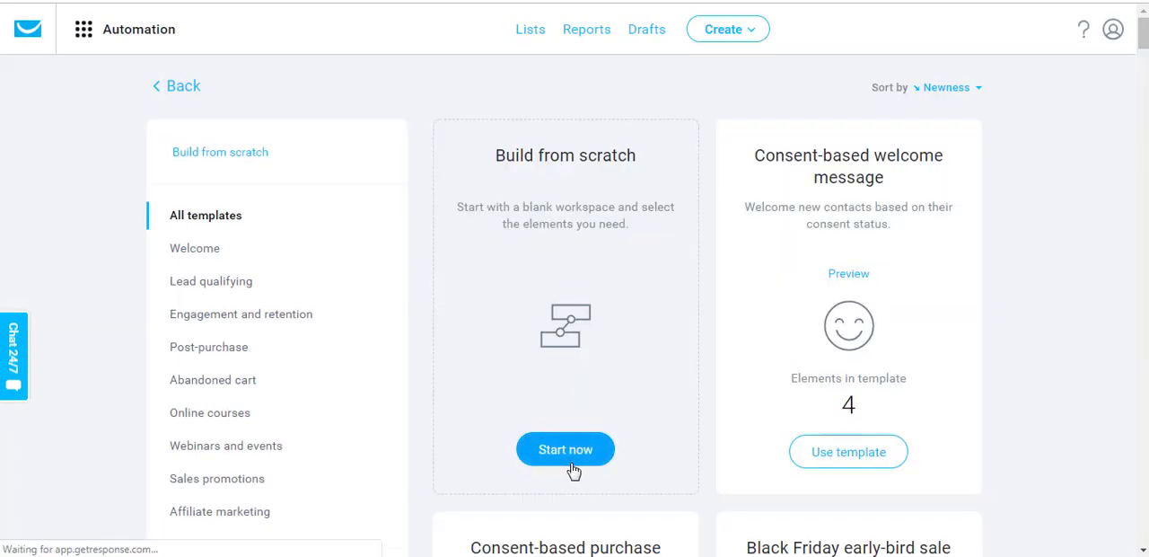
{"action": "left_click", "coordinate": [565, 449]}
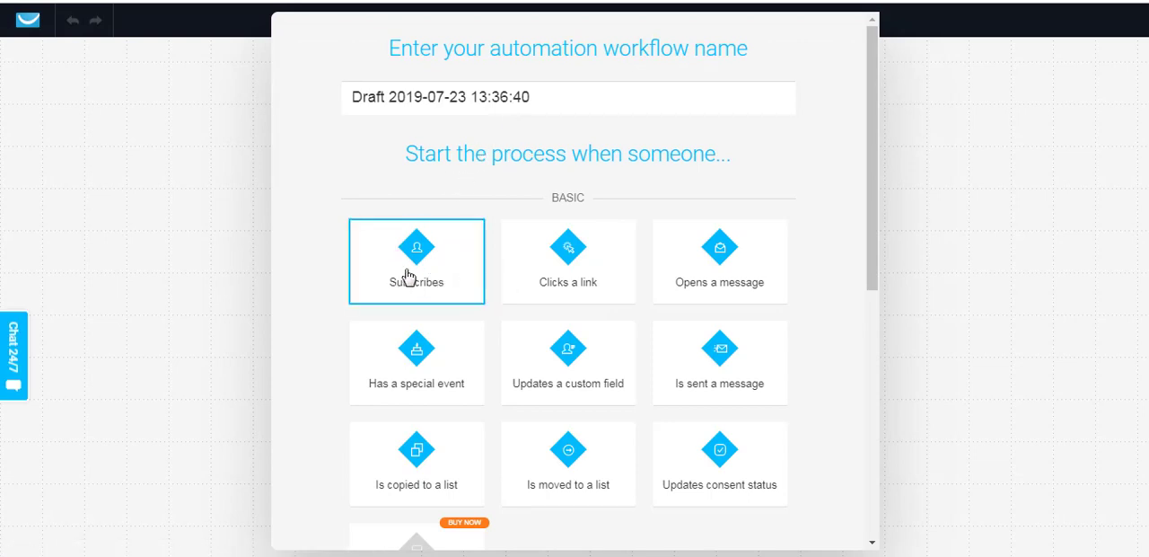
- Name the workflow 'Purchased Order Bump' and add the Subscribes starting trigger
{"action": "double_click", "coordinate": [499, 97]}
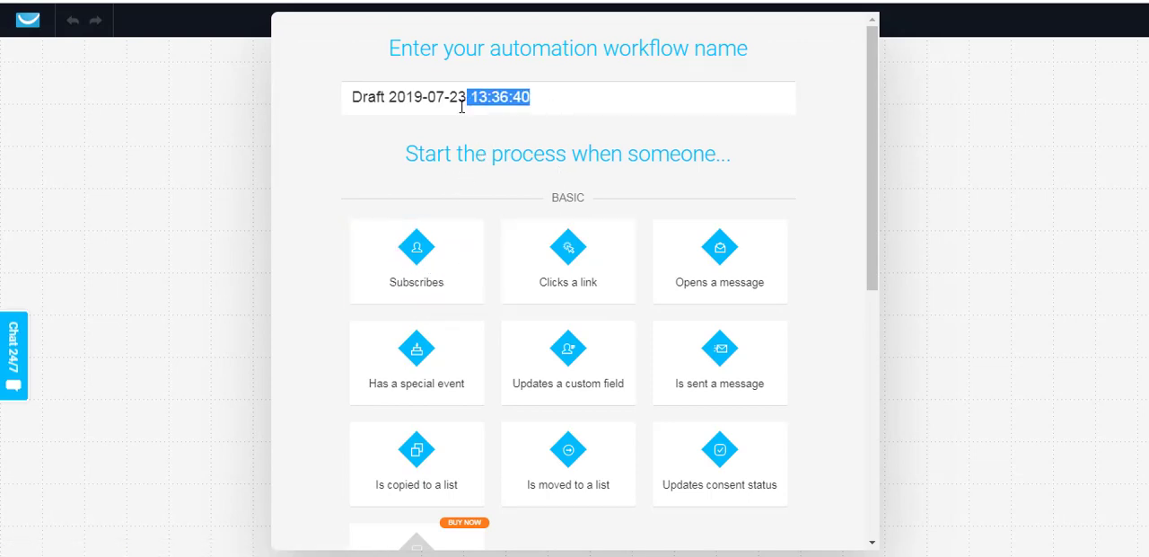
{"action": "type", "text": "Purchased Order Bump"}
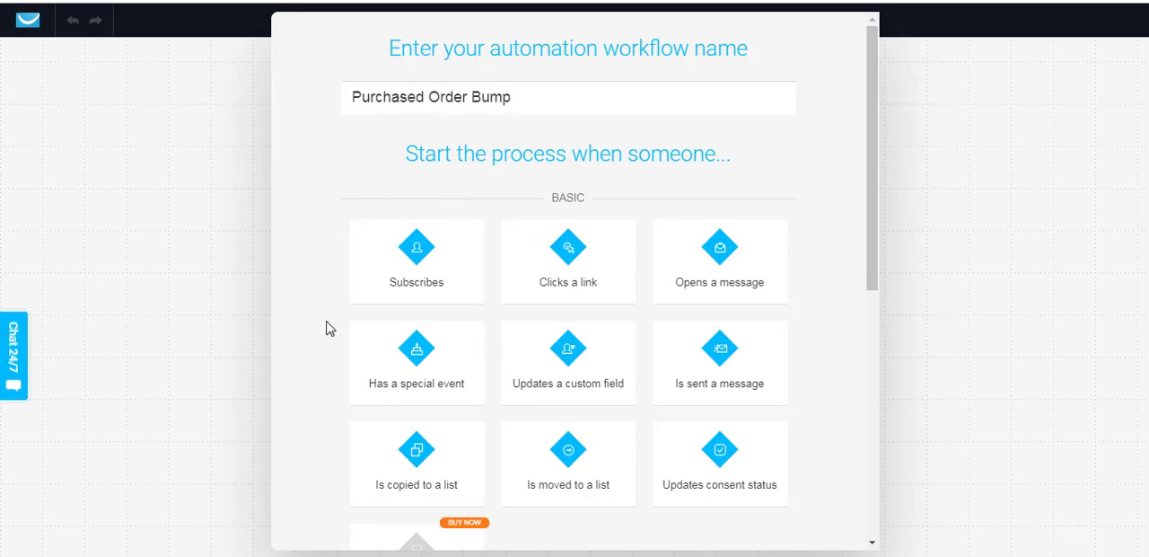
{"action": "left_click", "coordinate": [416, 260]}
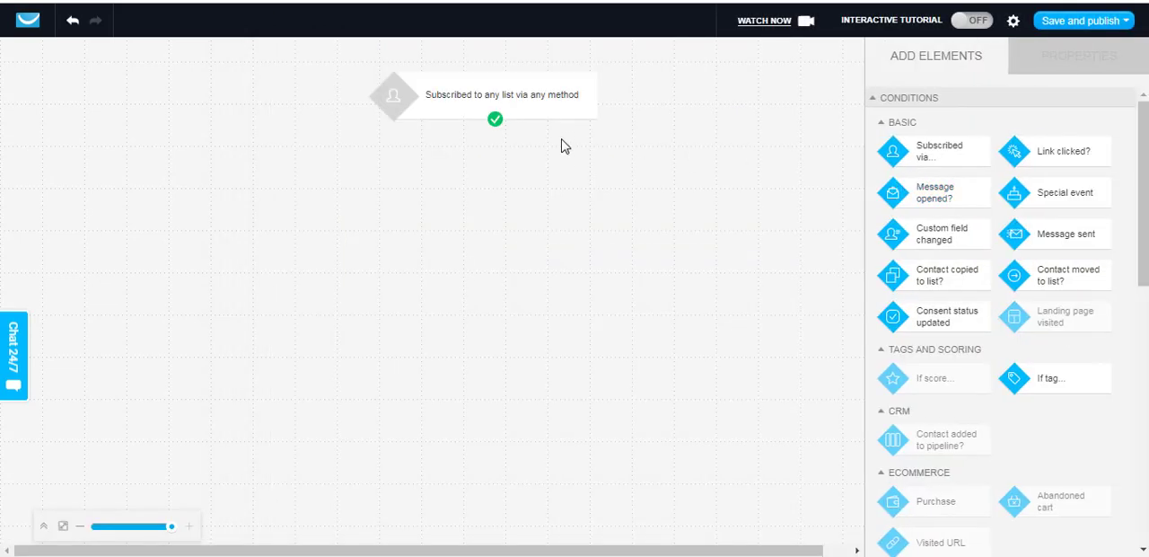
- Set the Subscribe trigger to fire on the thrive_demo_order_bump list via any method
{"action": "left_click", "coordinate": [483, 96]}
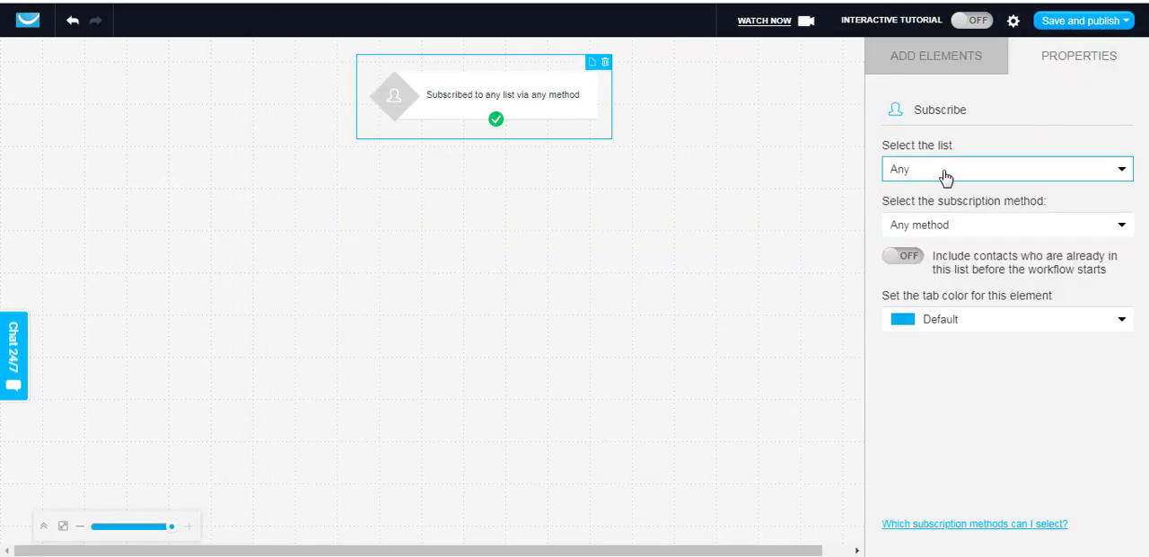
{"action": "left_click", "coordinate": [1006, 169]}
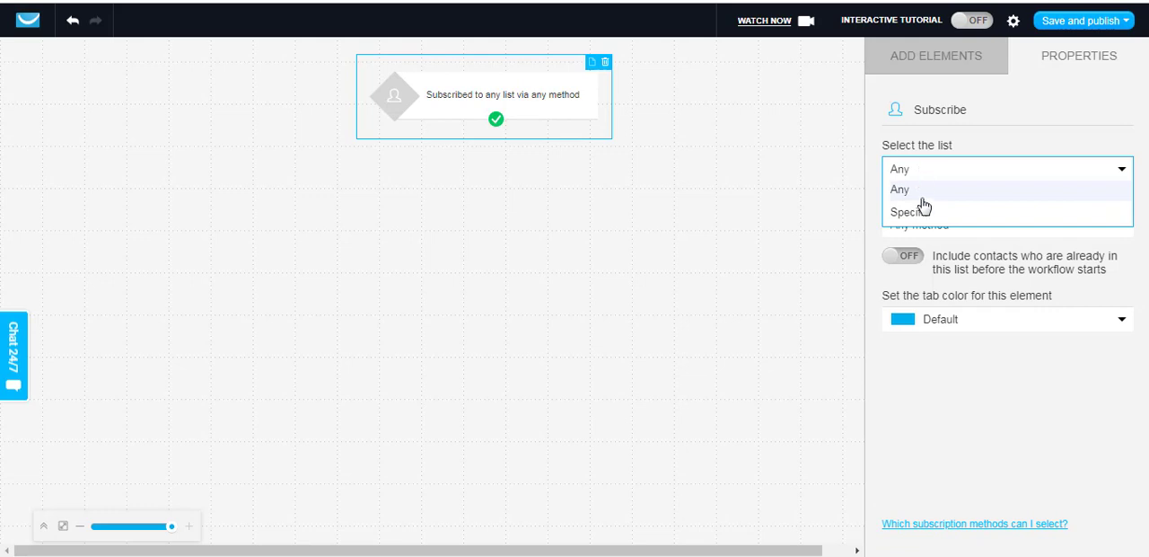
{"action": "mouse_move", "coordinate": [909, 211]}
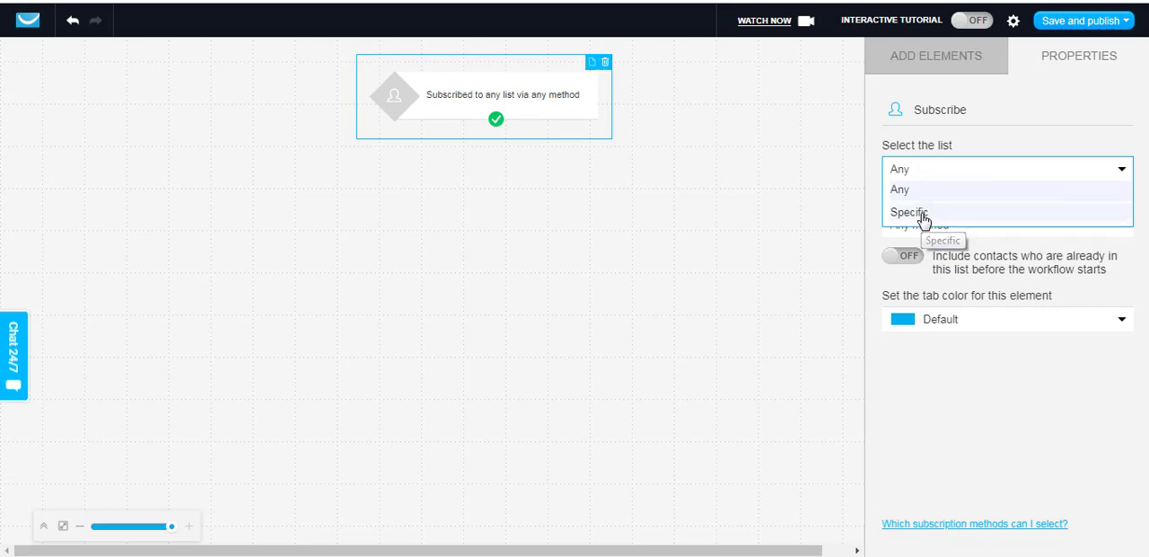
{"action": "left_click", "coordinate": [909, 212]}
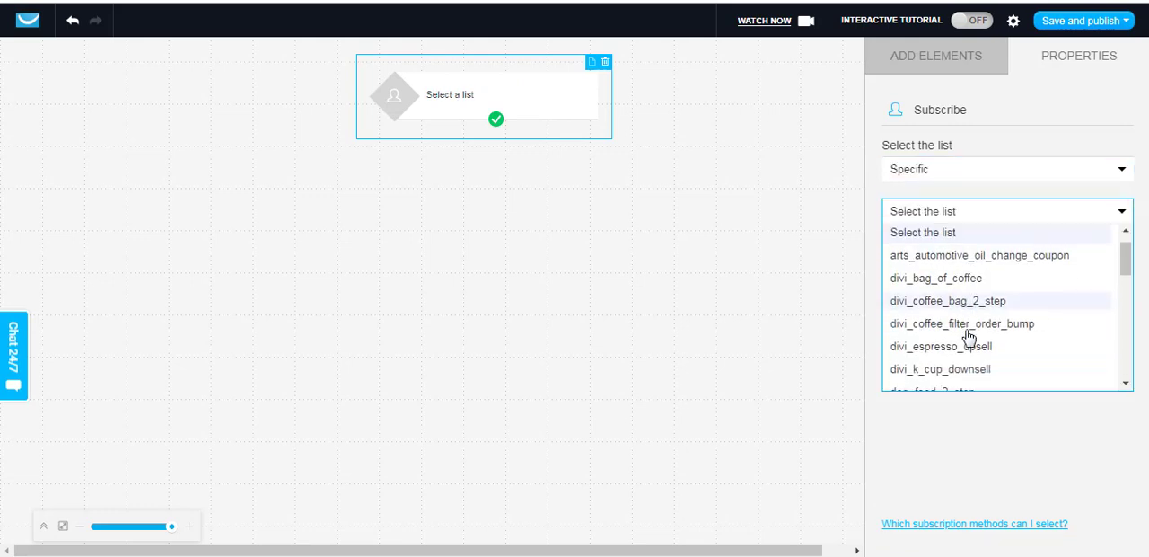
{"action": "scroll", "scroll_direction": "down", "scroll_amount": 3}
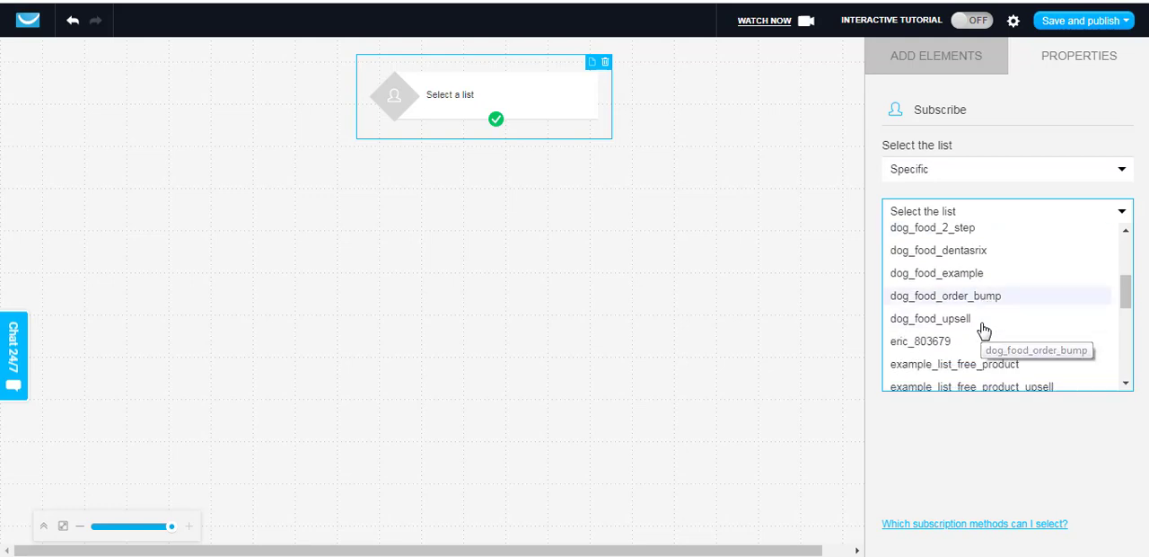
{"action": "scroll", "scroll_direction": "down", "scroll_amount": 3}
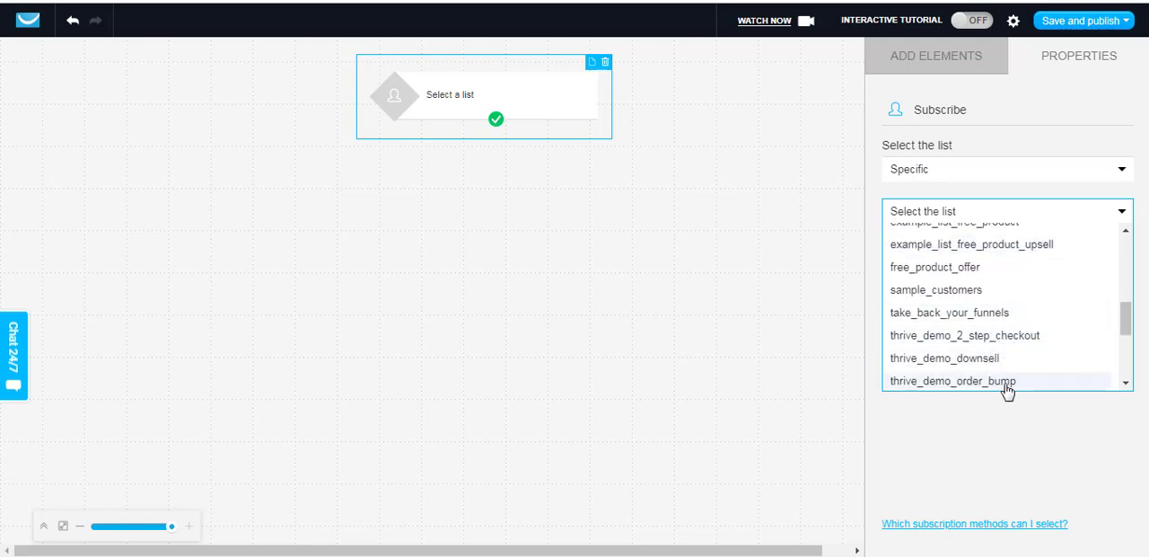
{"action": "left_click", "coordinate": [953, 381]}
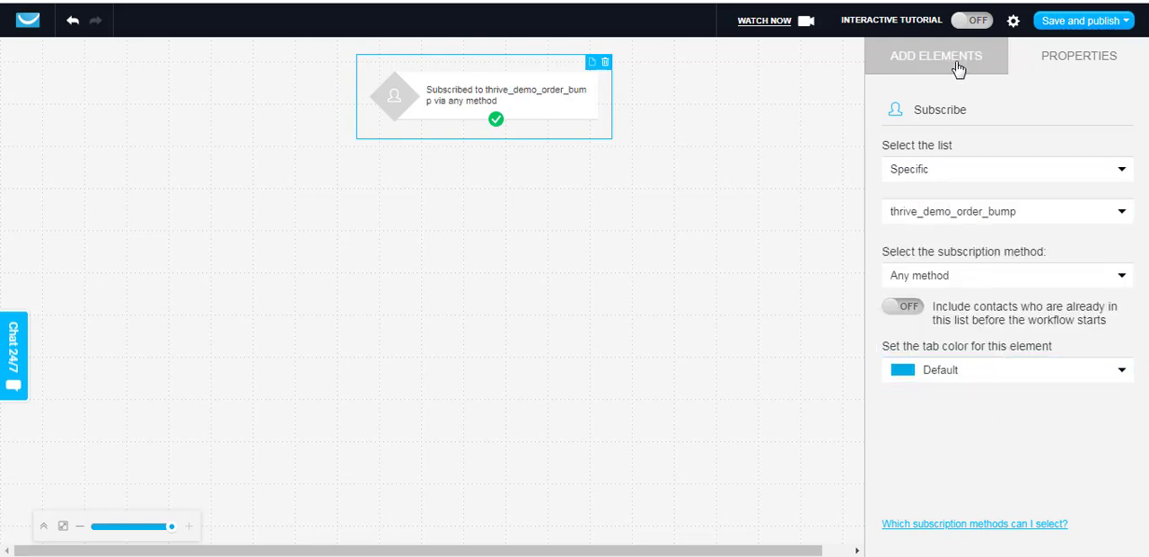
{"action": "left_click", "coordinate": [936, 56]}
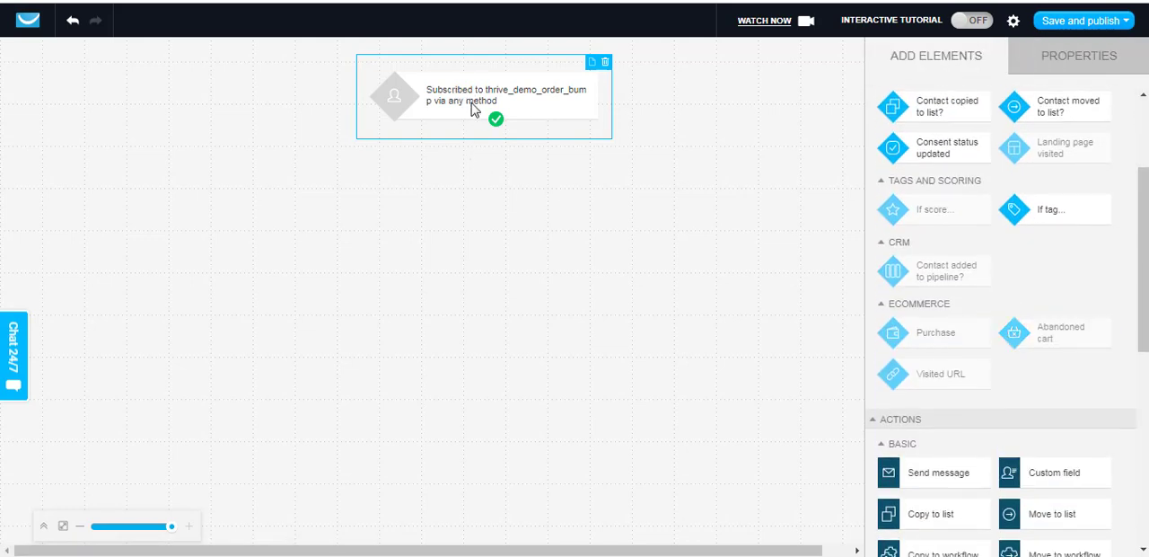
{"action": "mouse_move", "coordinate": [595, 210]}
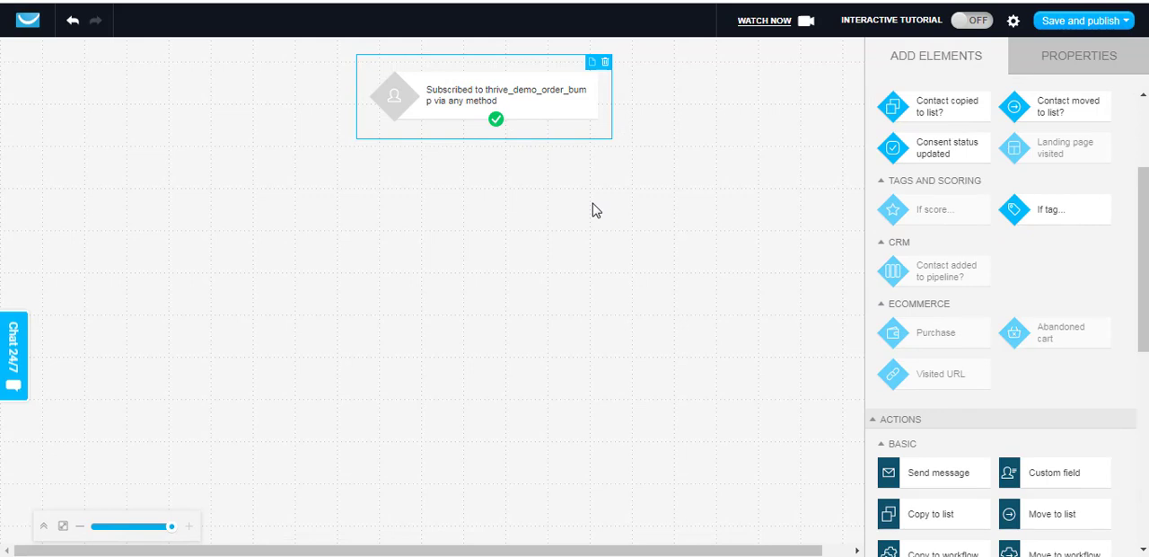
{"action": "mouse_move", "coordinate": [513, 124]}
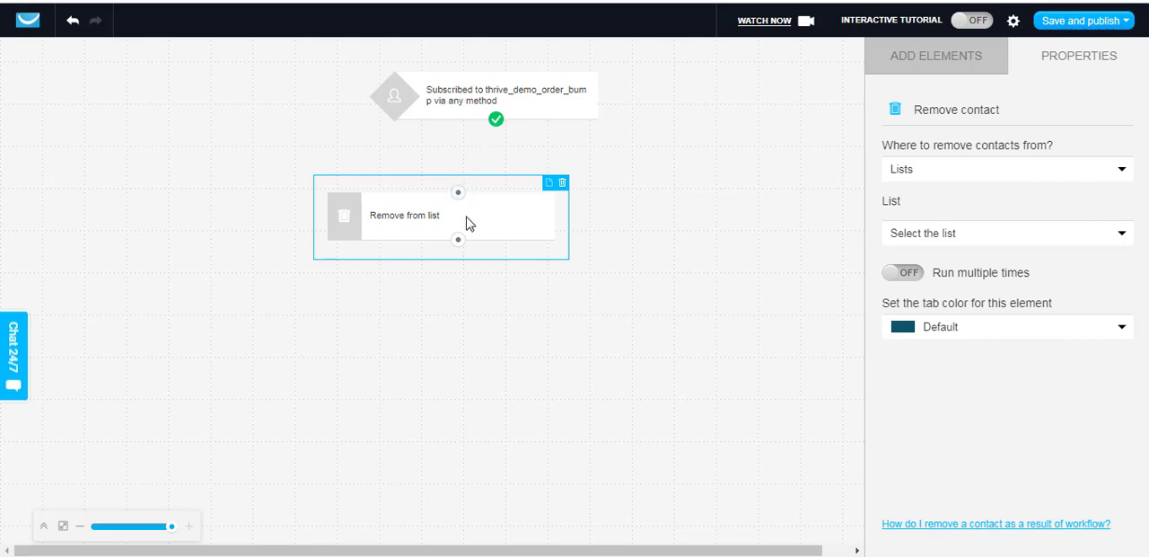
- Connect a remove-from-thrive_demo_upsell list action to the trigger, then save and exit
{"action": "left_click", "coordinate": [1006, 169]}
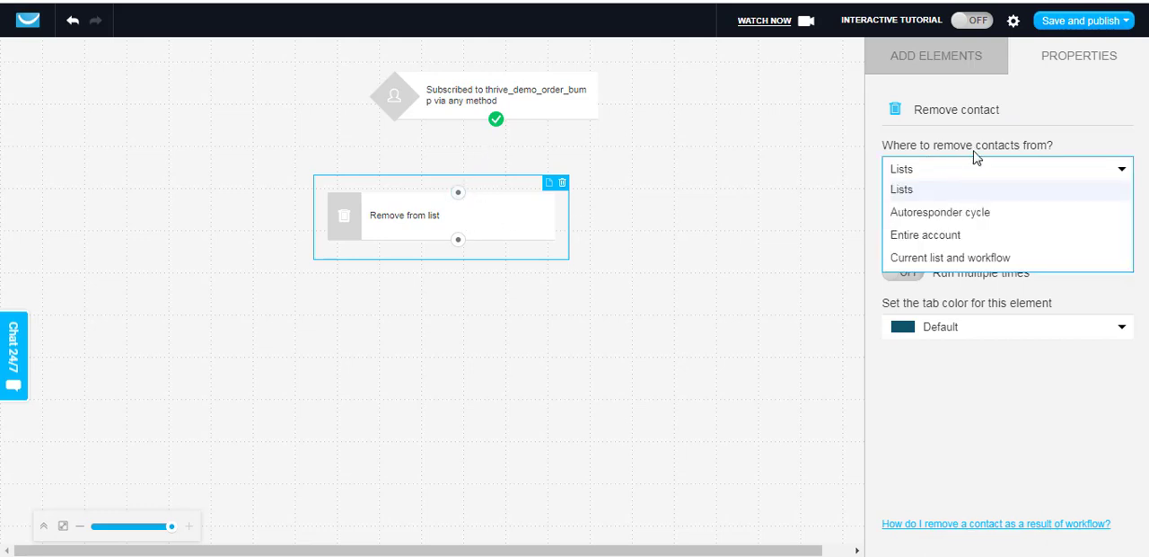
{"action": "left_click", "coordinate": [901, 189]}
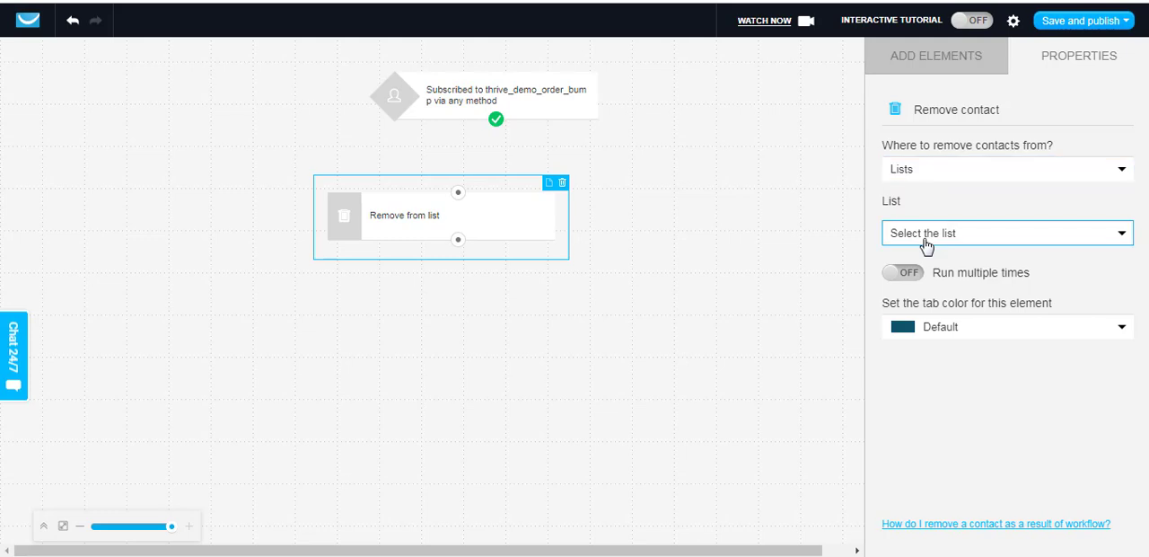
{"action": "left_click", "coordinate": [1005, 233]}
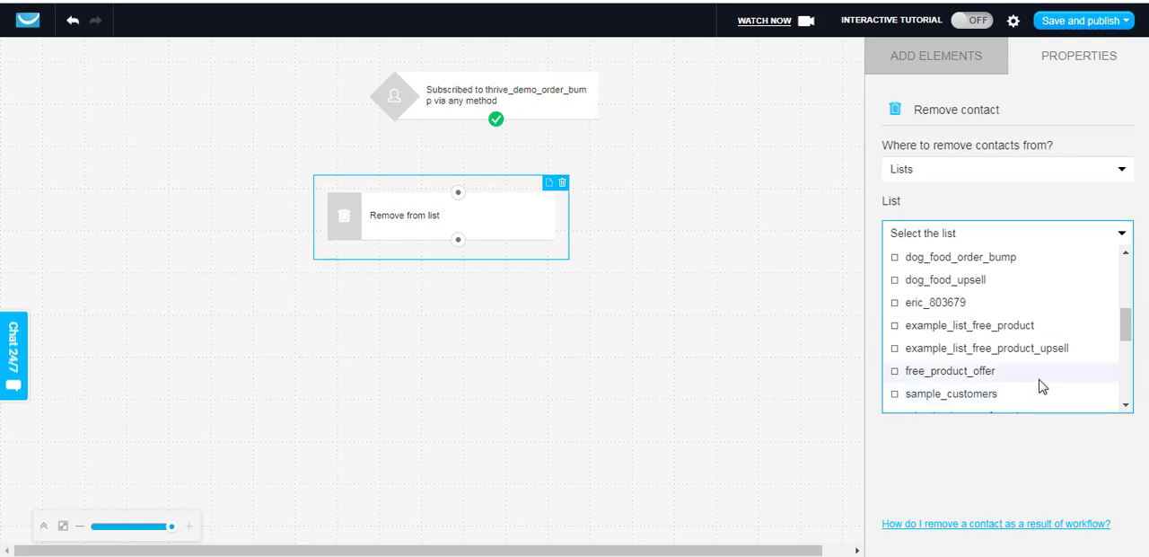
{"action": "scroll", "scroll_direction": "down", "scroll_amount": 3}
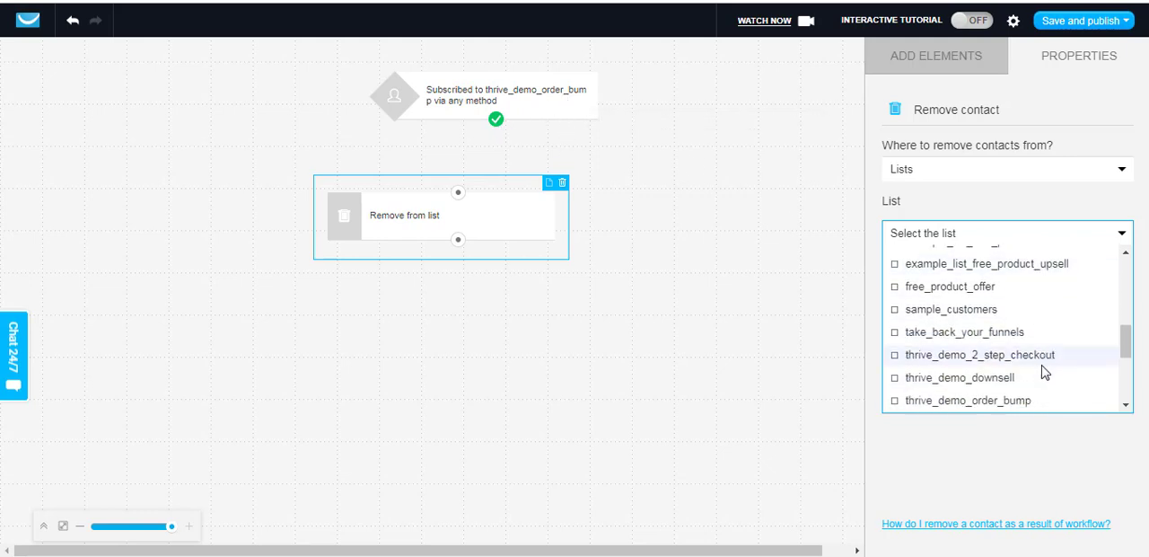
{"action": "scroll", "scroll_direction": "down", "scroll_amount": 3}
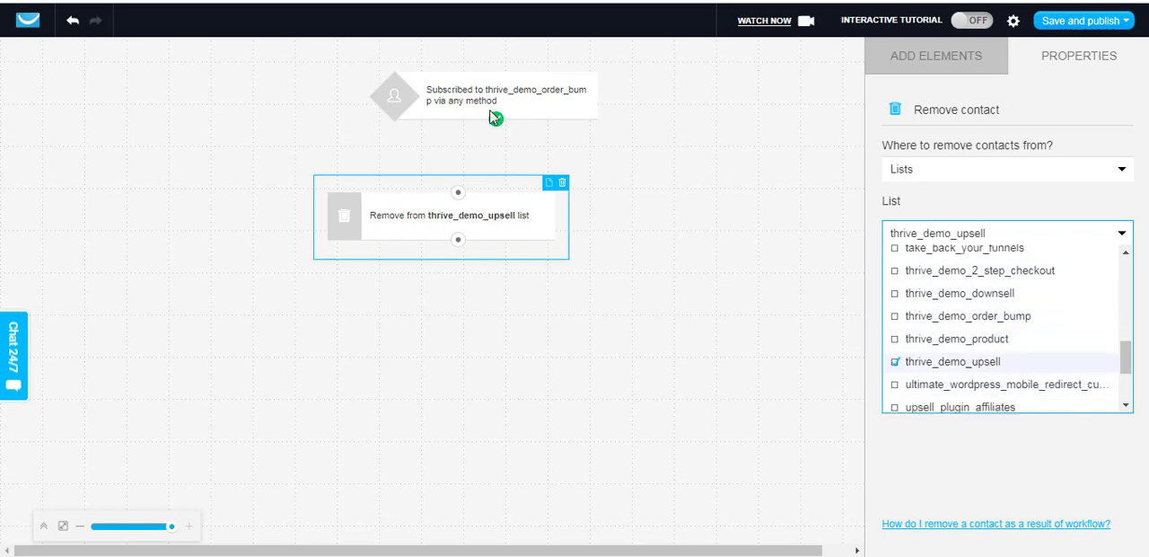
{"action": "left_click", "coordinate": [954, 361]}
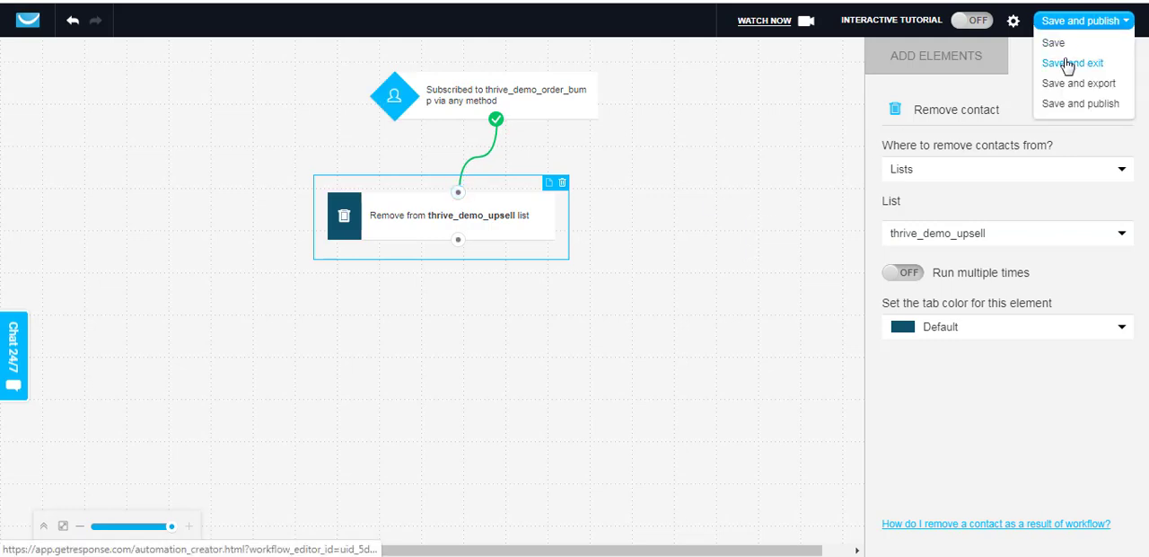
{"action": "left_click", "coordinate": [1072, 63]}
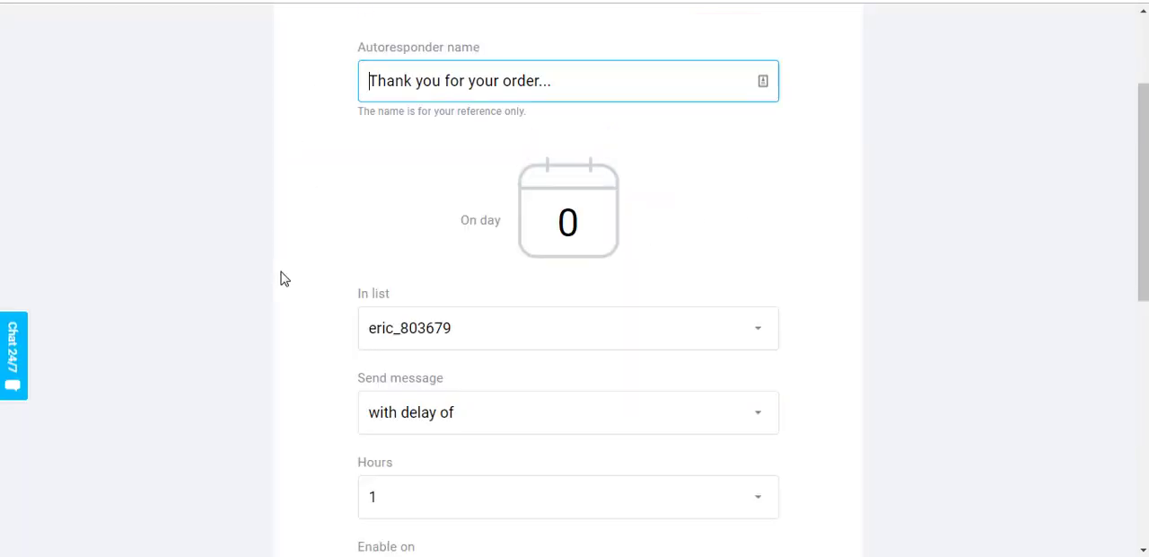
{"action": "mouse_move", "coordinate": [422, 309]}
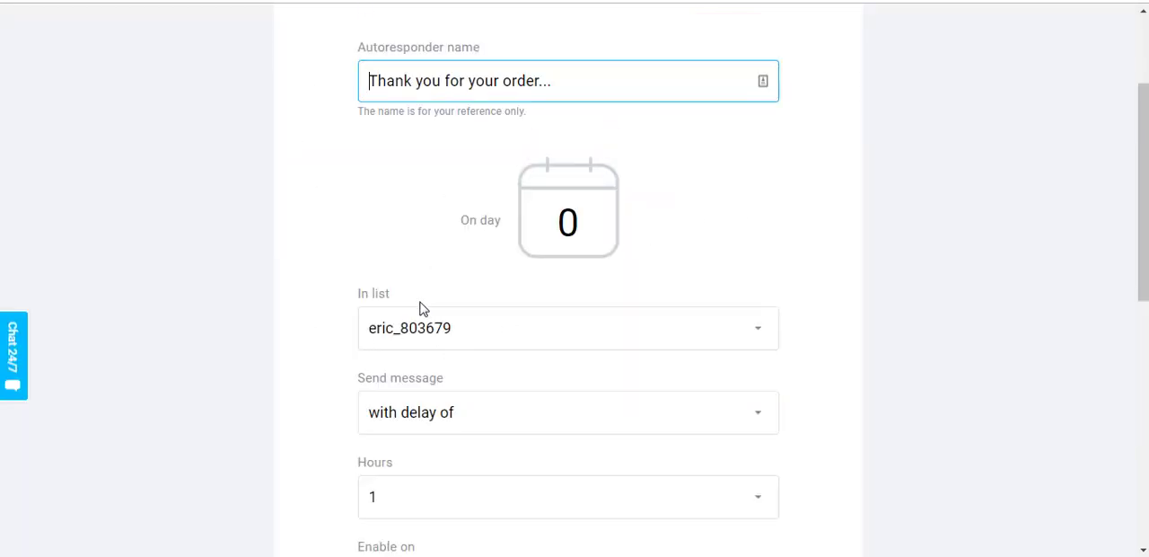
- Assign the 'Thank you for your order...' autoresponder to the thrive_demo_product list
{"action": "left_click", "coordinate": [567, 328]}
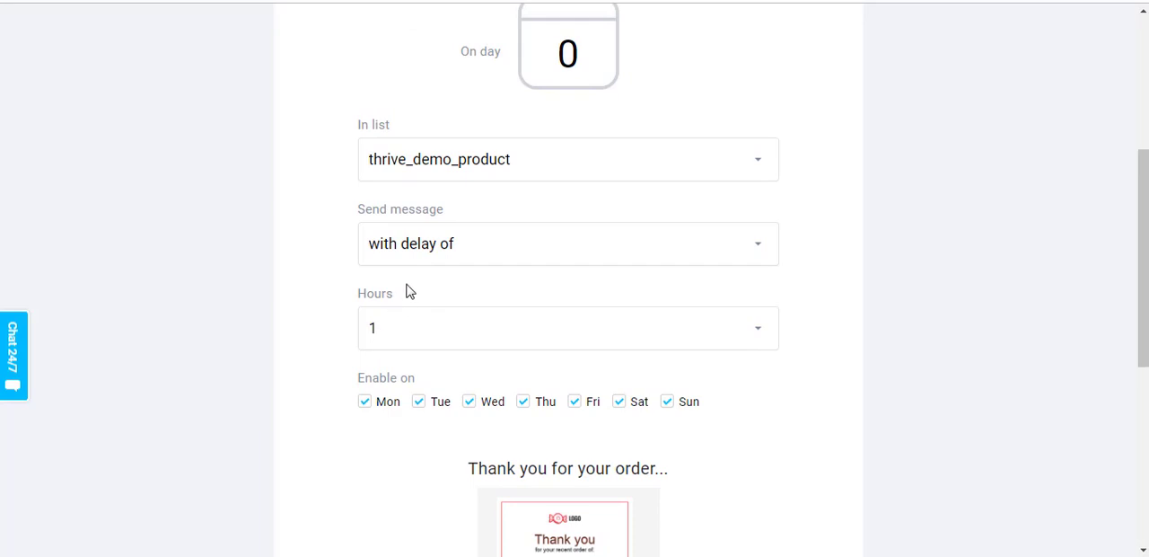
{"action": "mouse_move", "coordinate": [402, 199]}
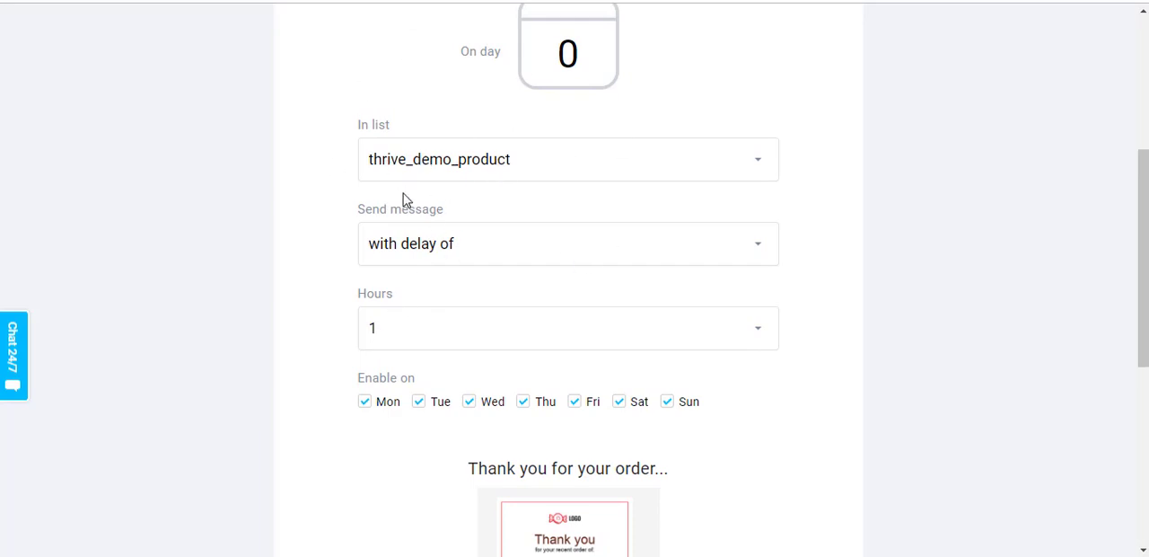
{"action": "mouse_move", "coordinate": [448, 184]}
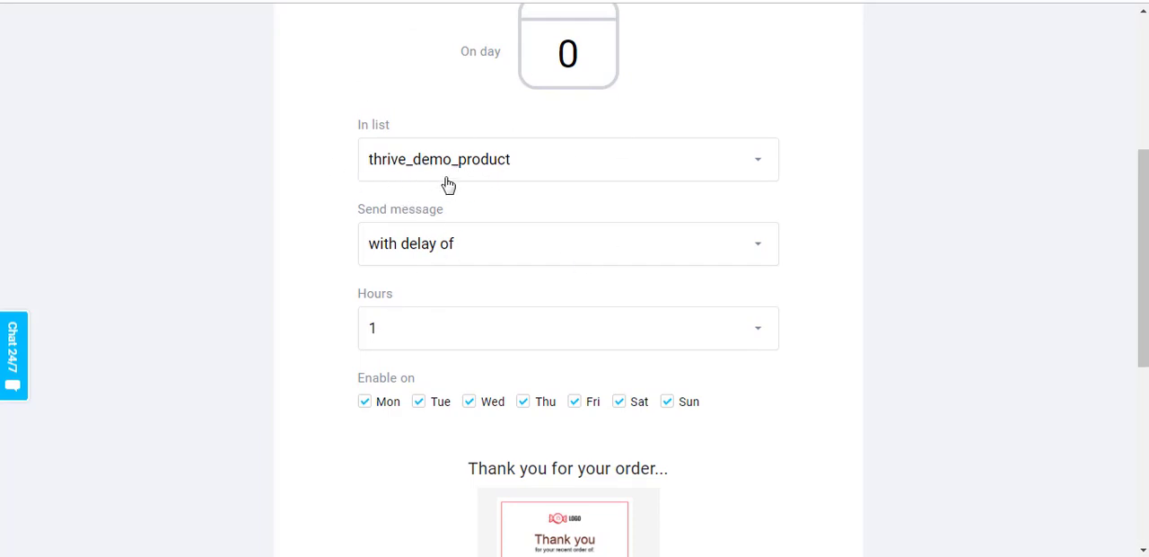
{"action": "mouse_move", "coordinate": [391, 170]}
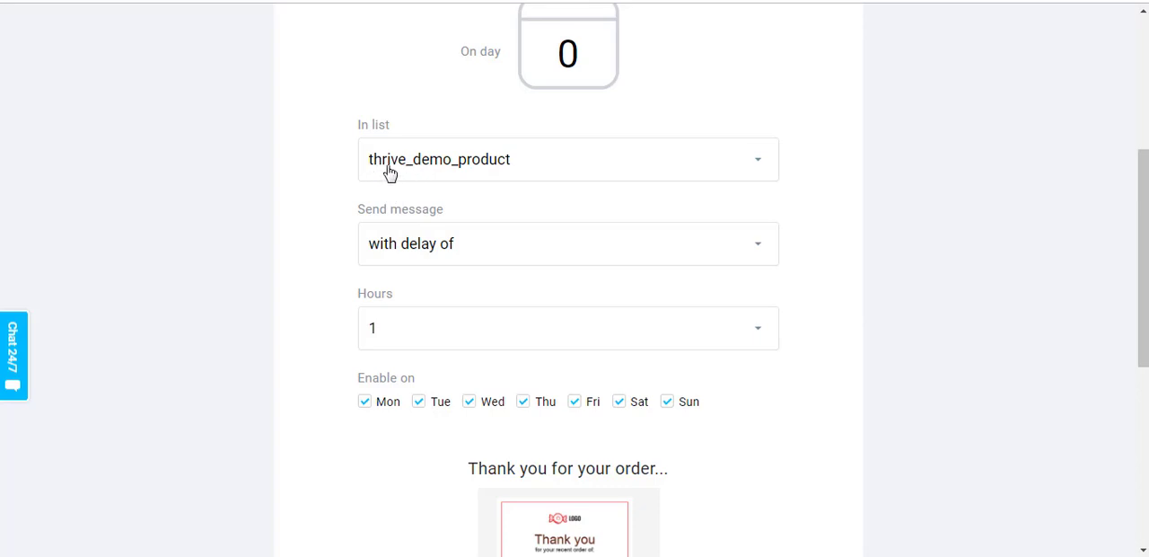
{"action": "mouse_move", "coordinate": [530, 187]}
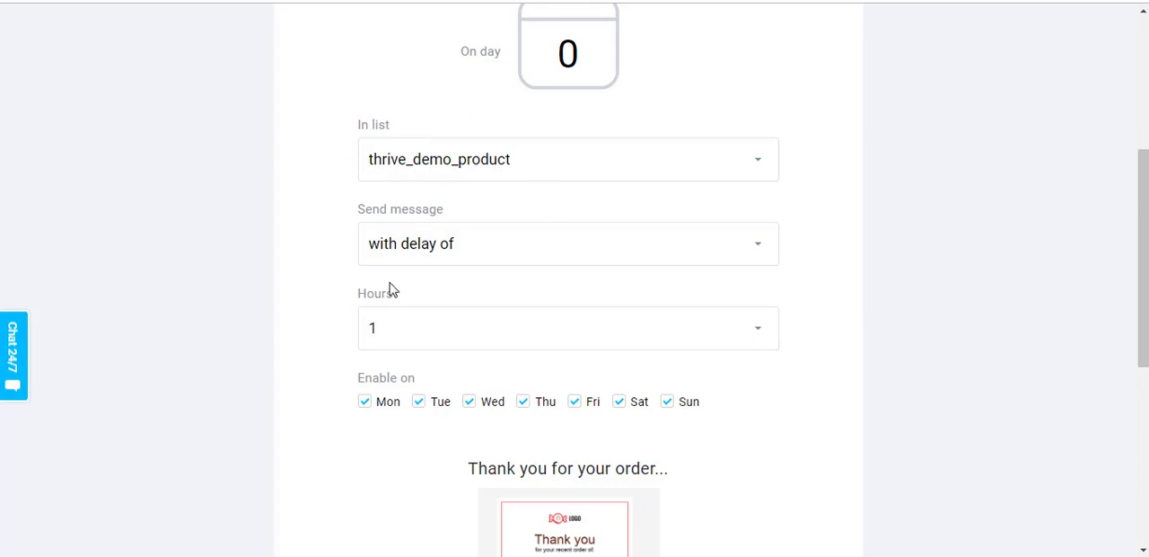
{"action": "mouse_move", "coordinate": [382, 298]}
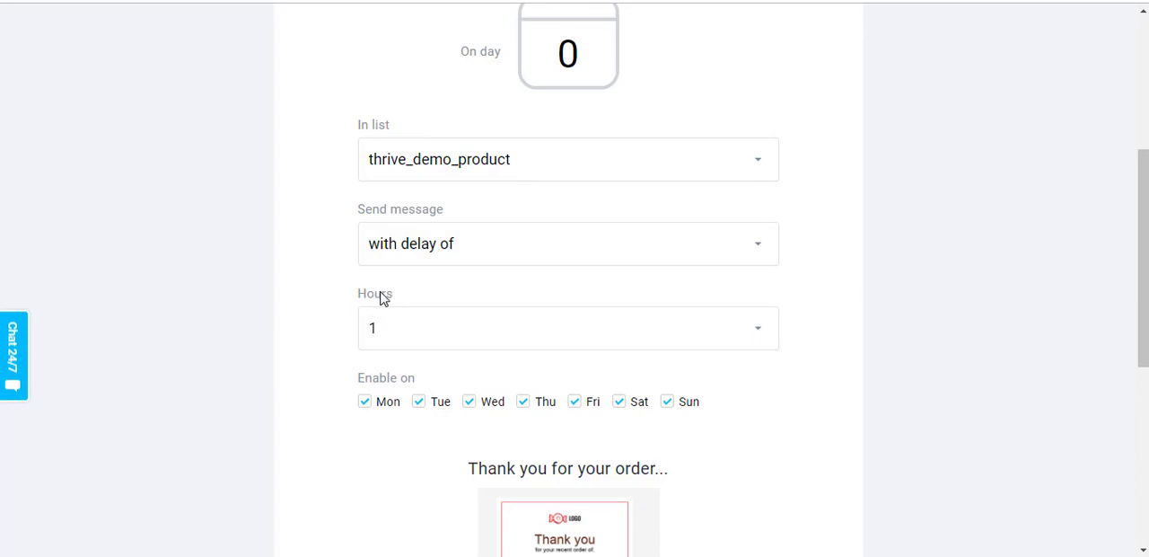
{"action": "mouse_move", "coordinate": [308, 155]}
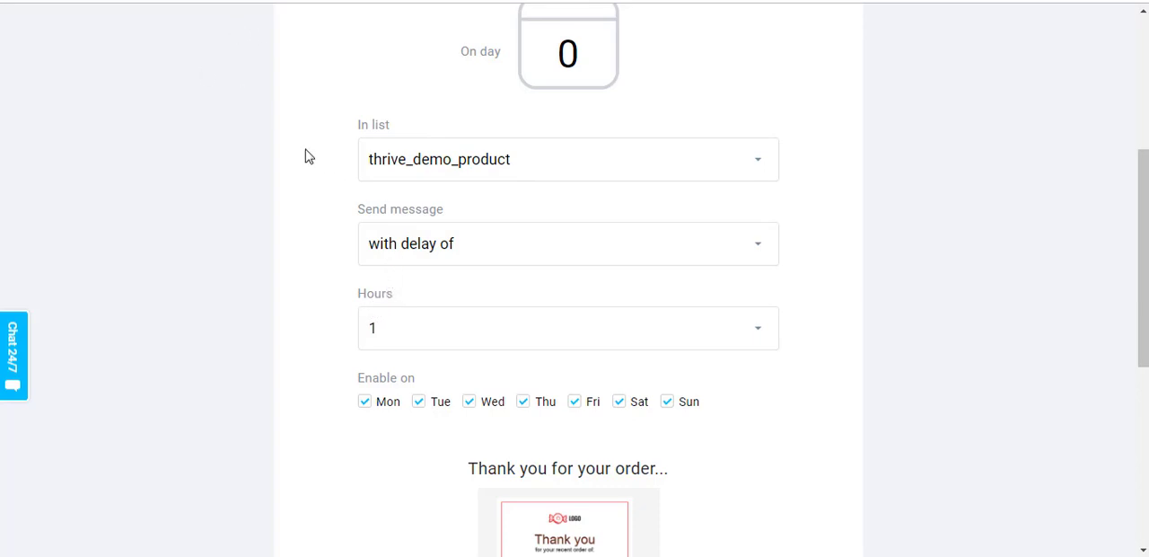
{"action": "mouse_move", "coordinate": [493, 154]}
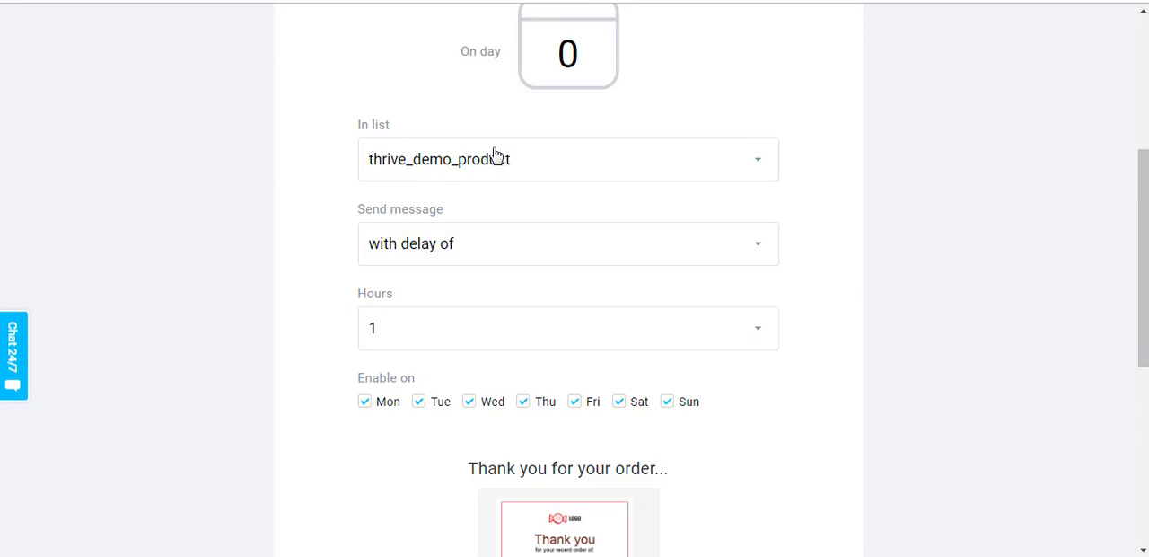
{"action": "mouse_move", "coordinate": [409, 123]}
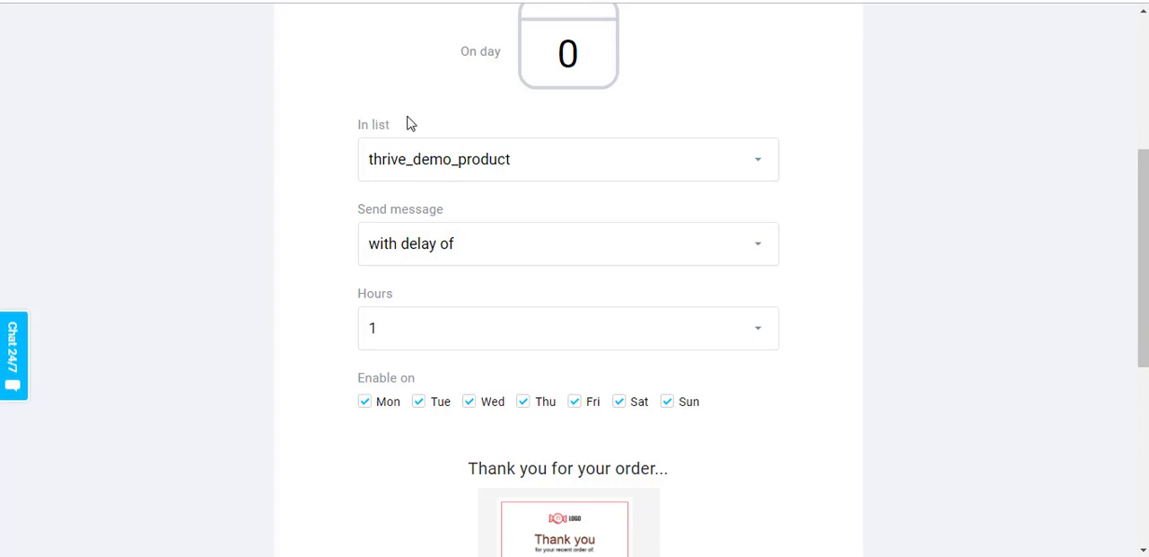
{"action": "mouse_move", "coordinate": [416, 126]}
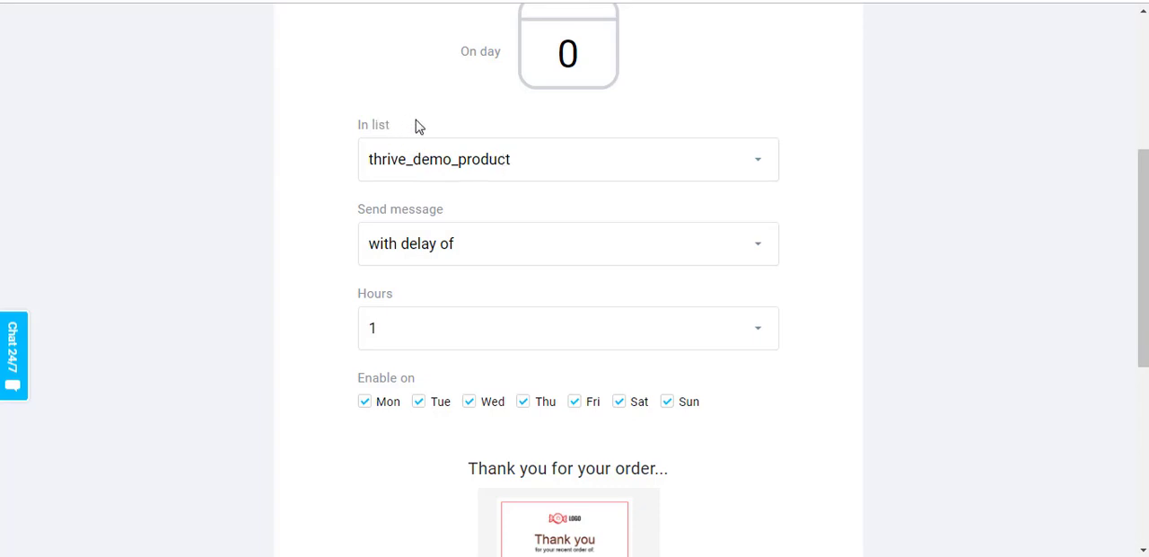
{"action": "mouse_move", "coordinate": [401, 141]}
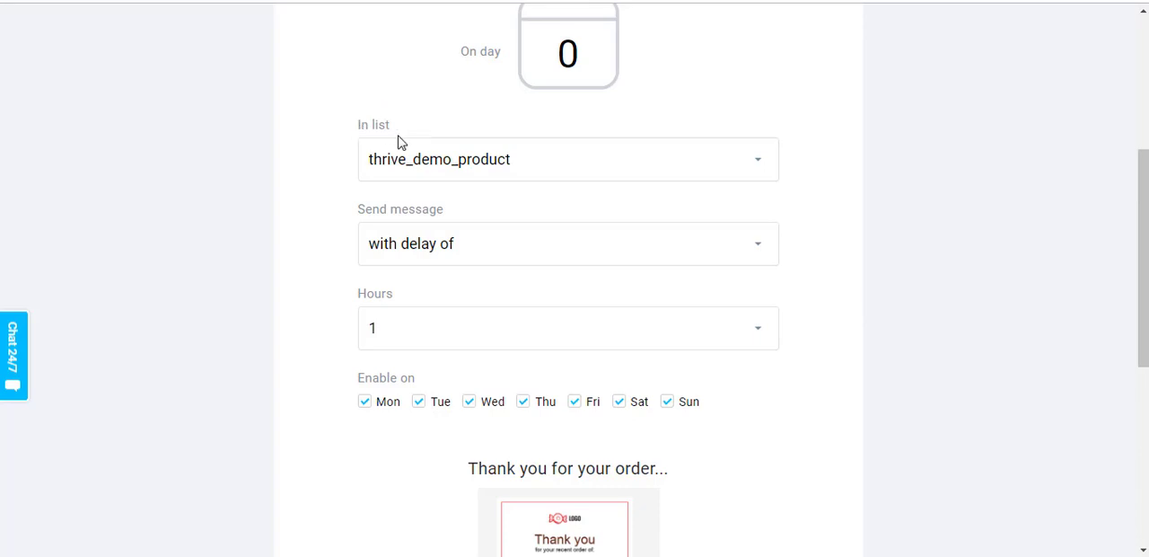
{"action": "mouse_move", "coordinate": [418, 142]}
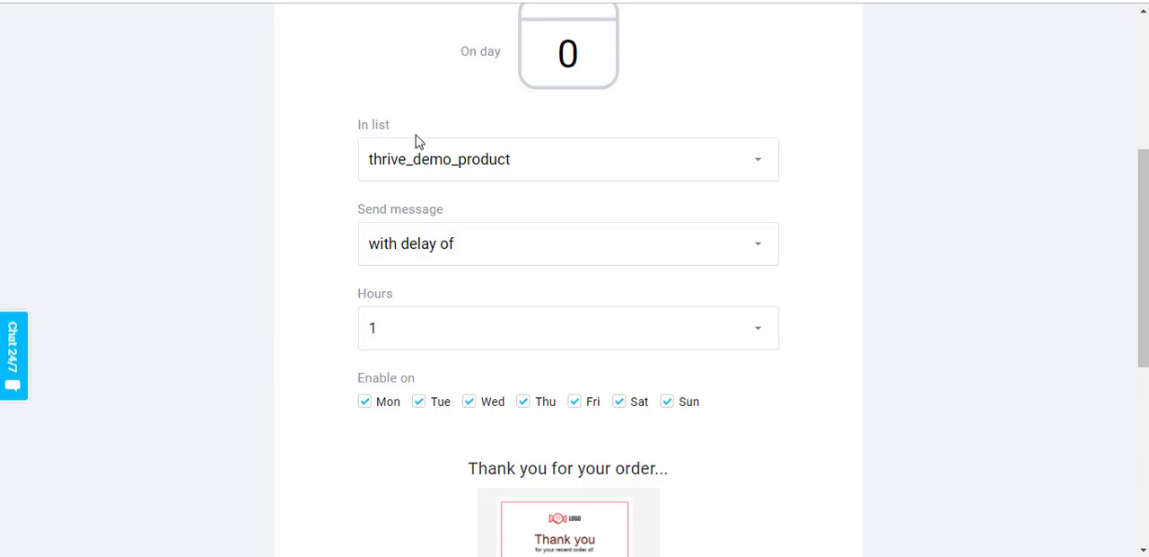
{"action": "mouse_move", "coordinate": [286, 228]}
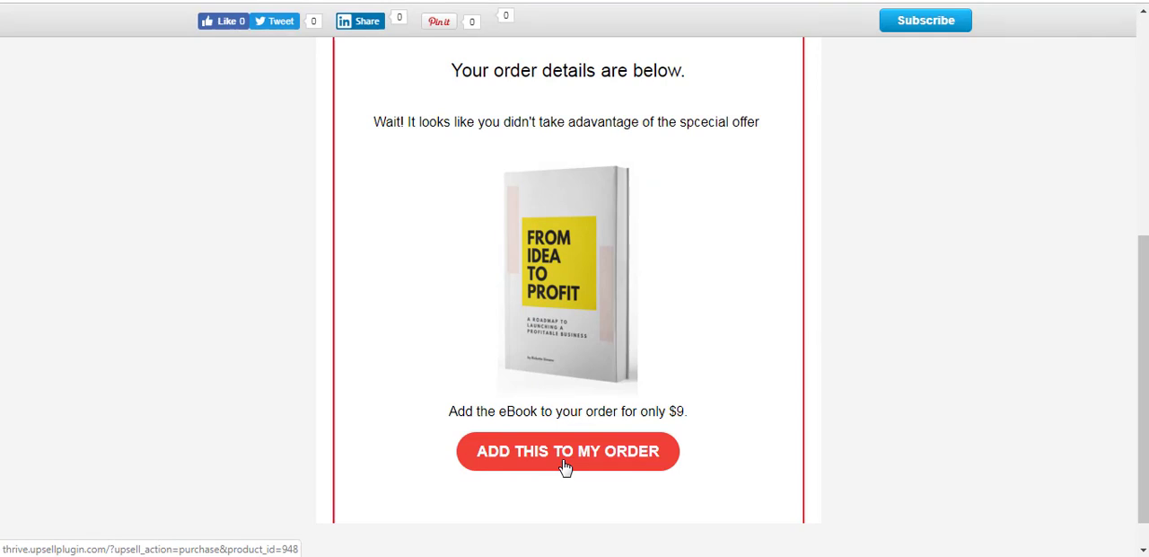
{"action": "mouse_move", "coordinate": [686, 485]}
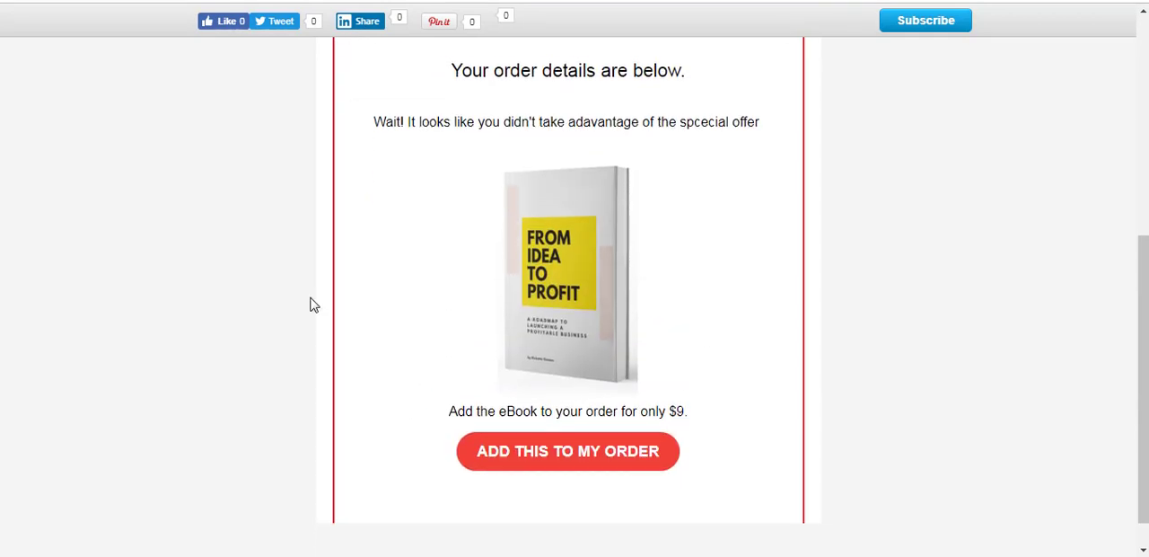
{"action": "mouse_move", "coordinate": [417, 295]}
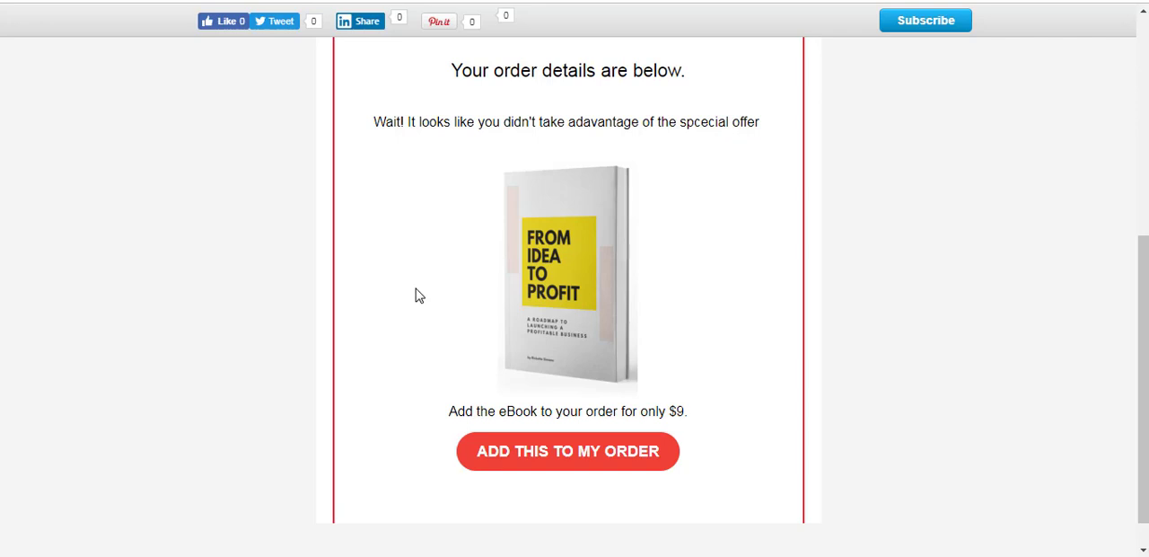